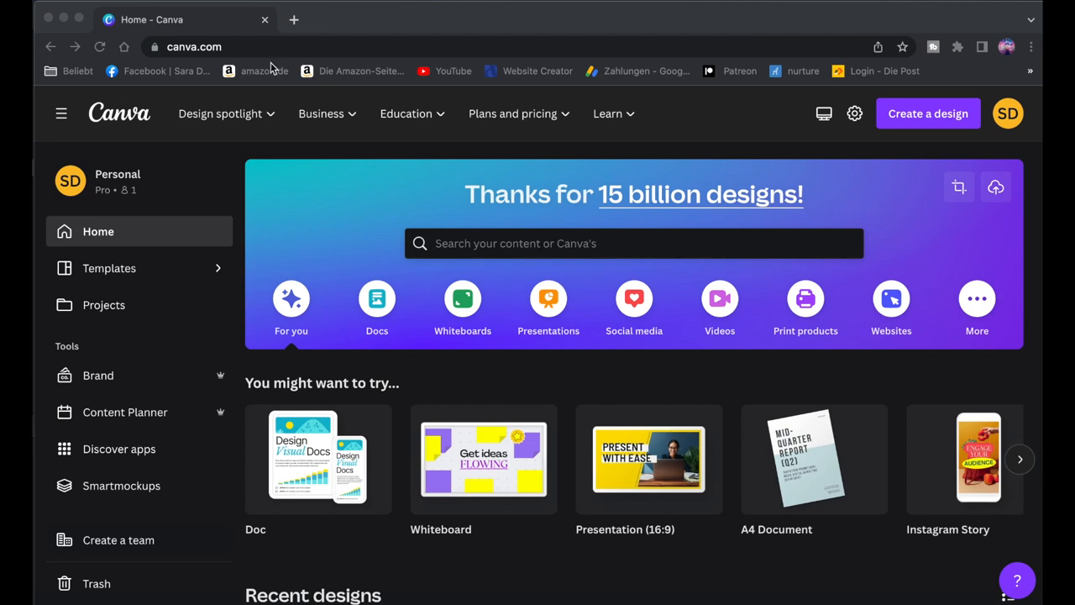
mouse_move(235, 199)
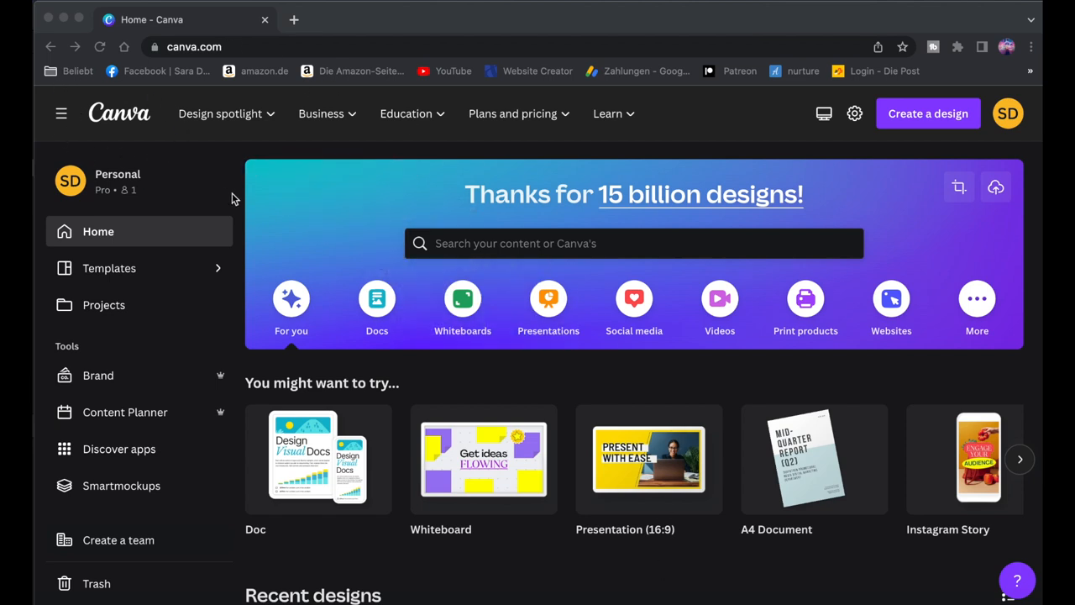
mouse_move(462, 299)
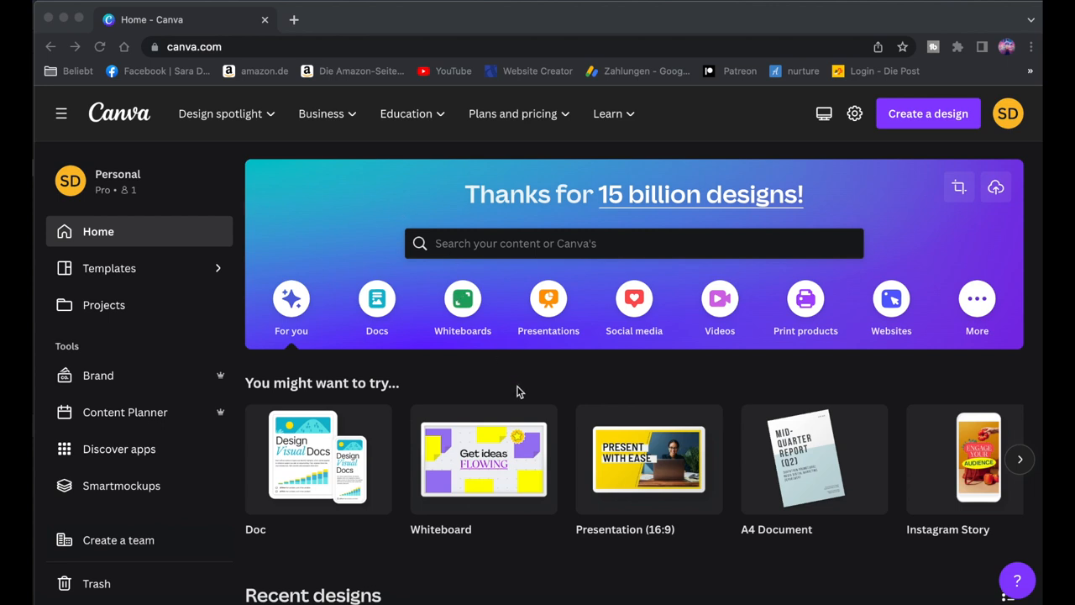
- Open the earlier pink label sheet, then return home to list design types like A4 Document
scroll(down, 3)
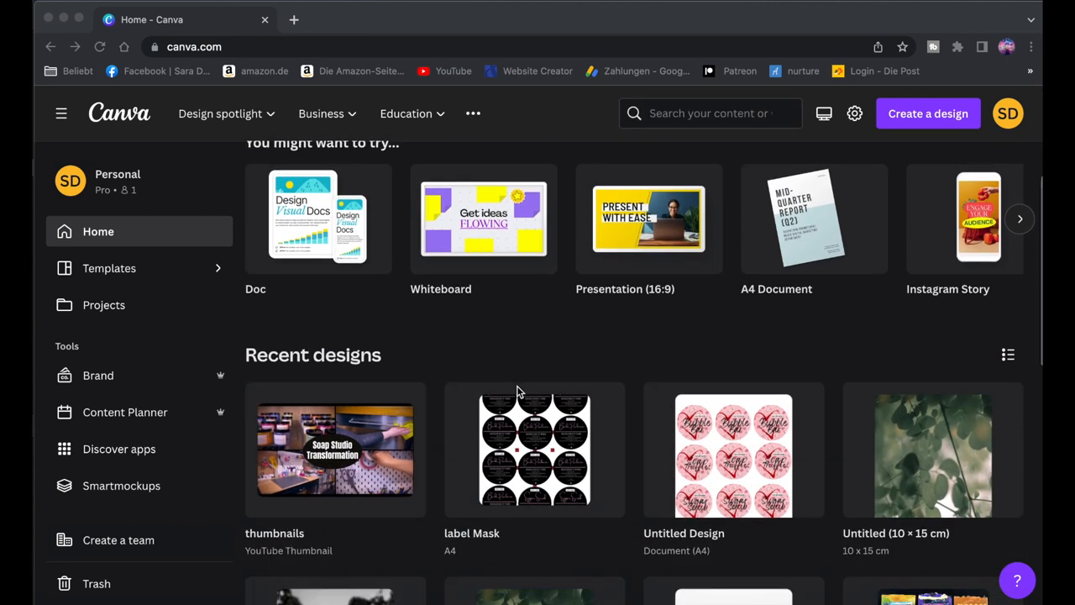
scroll(down, 3)
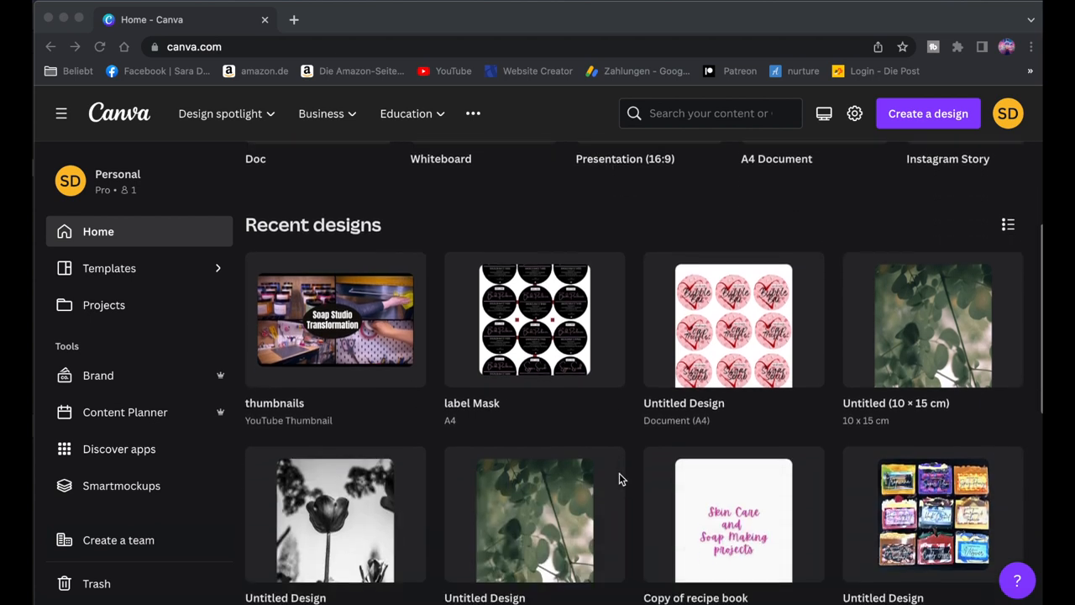
scroll(down, 3)
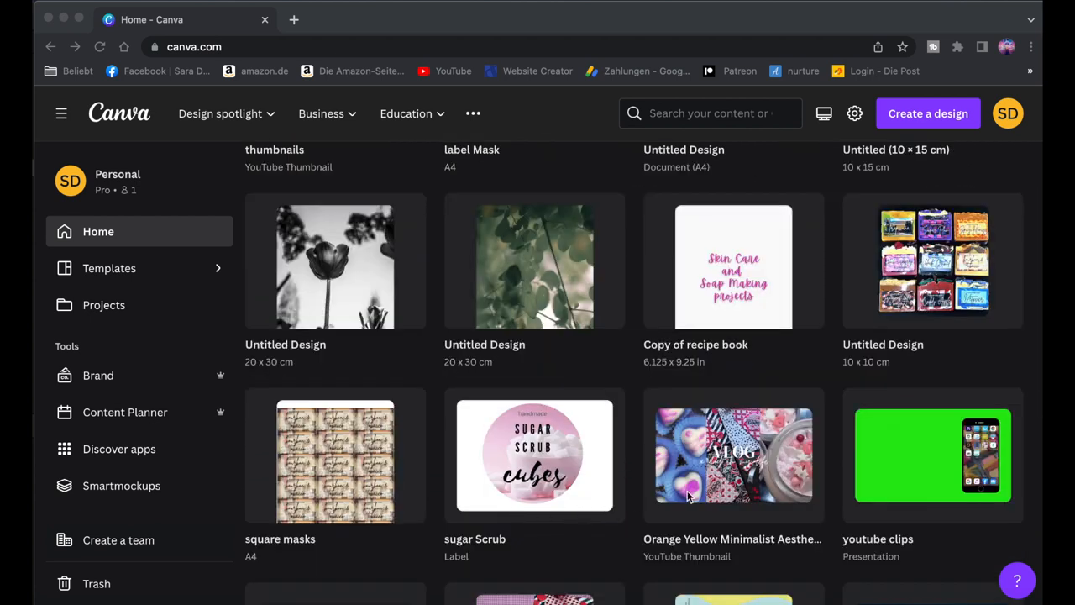
scroll(down, 3)
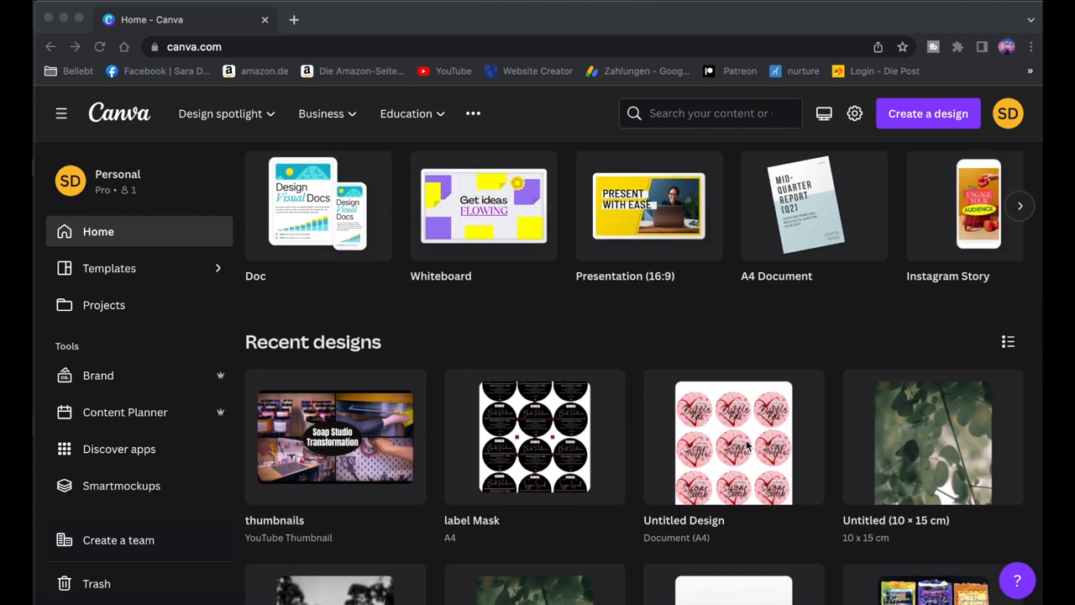
double_click(733, 437)
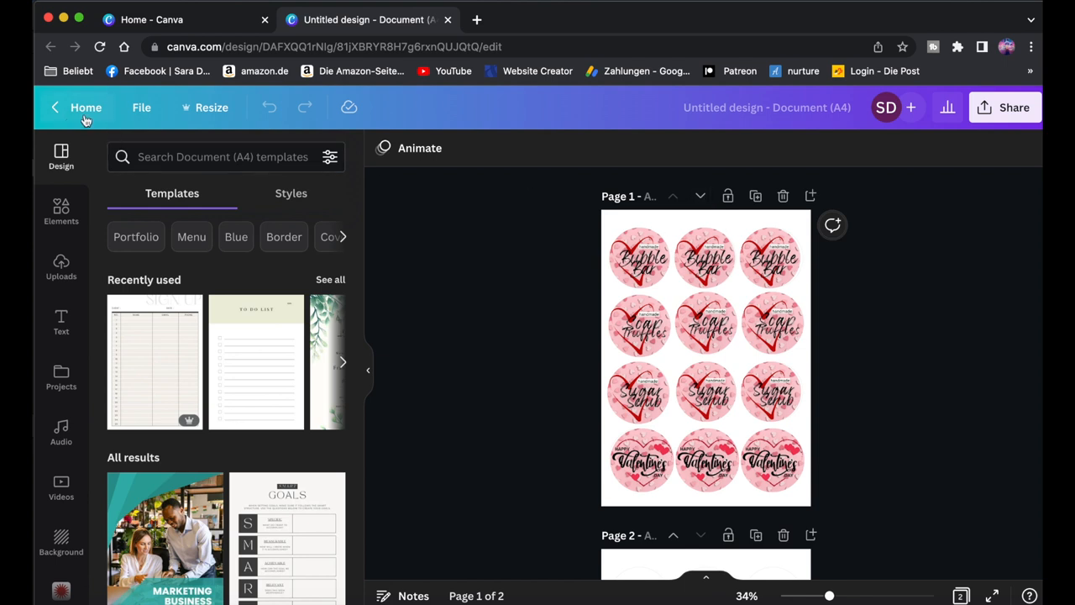
click(84, 107)
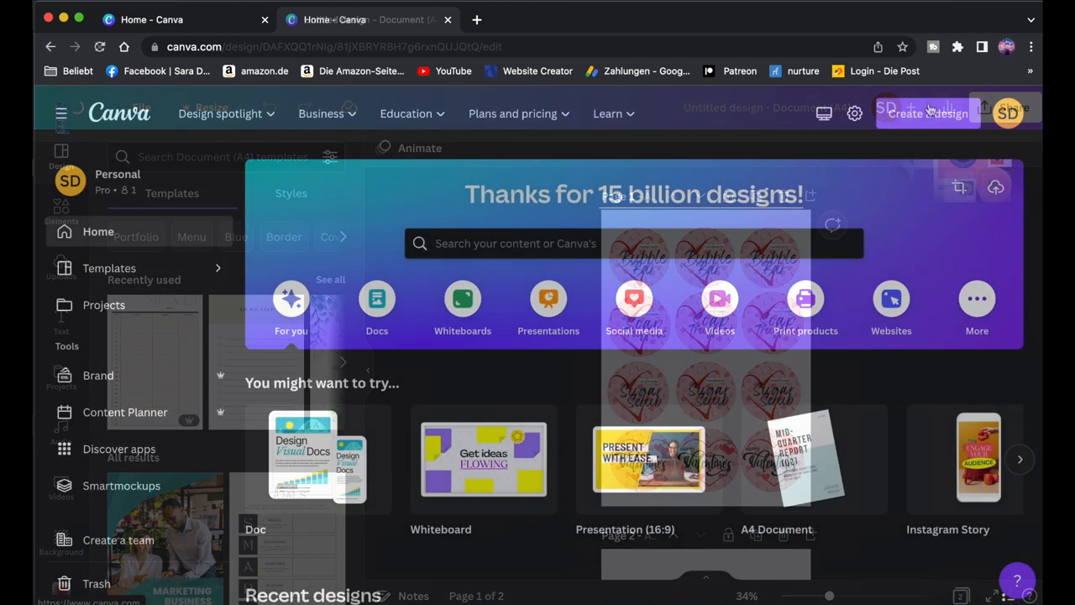
click(928, 114)
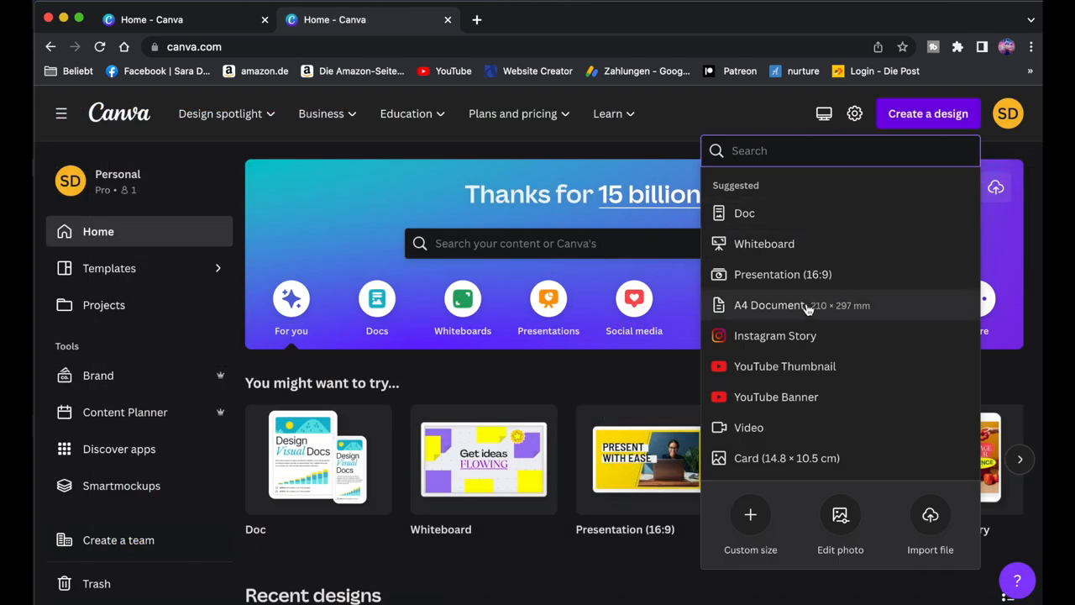
- Create a blank A4 Document design
click(771, 305)
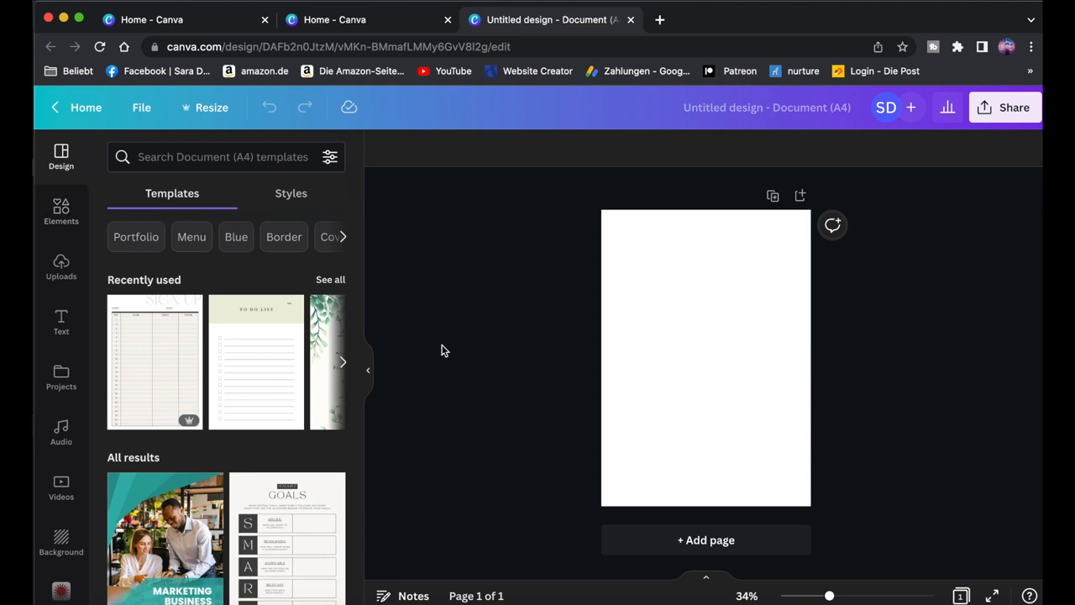
mouse_move(512, 373)
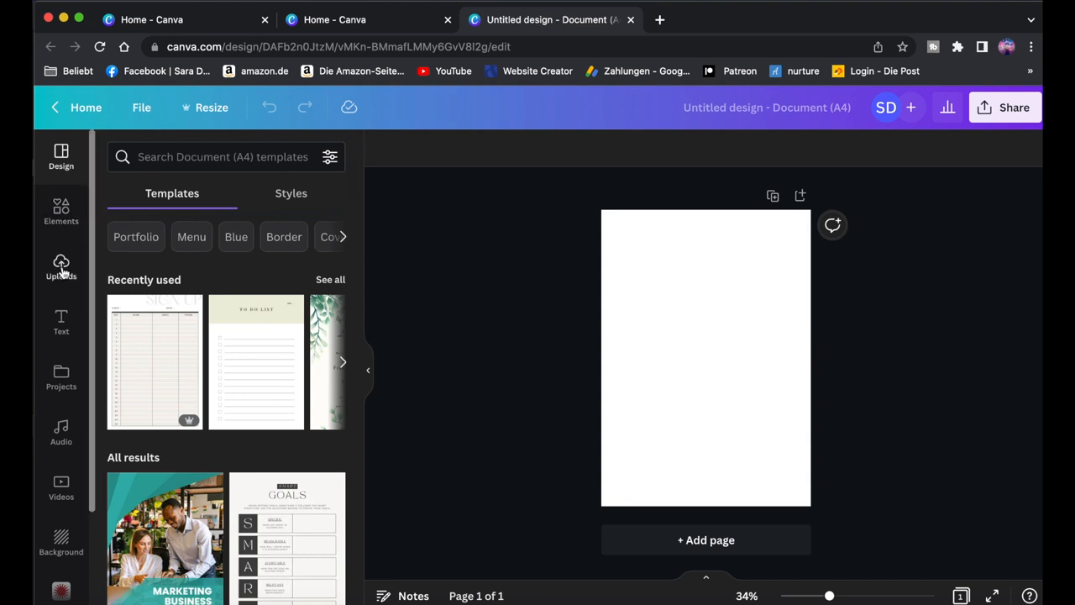
mouse_move(60, 315)
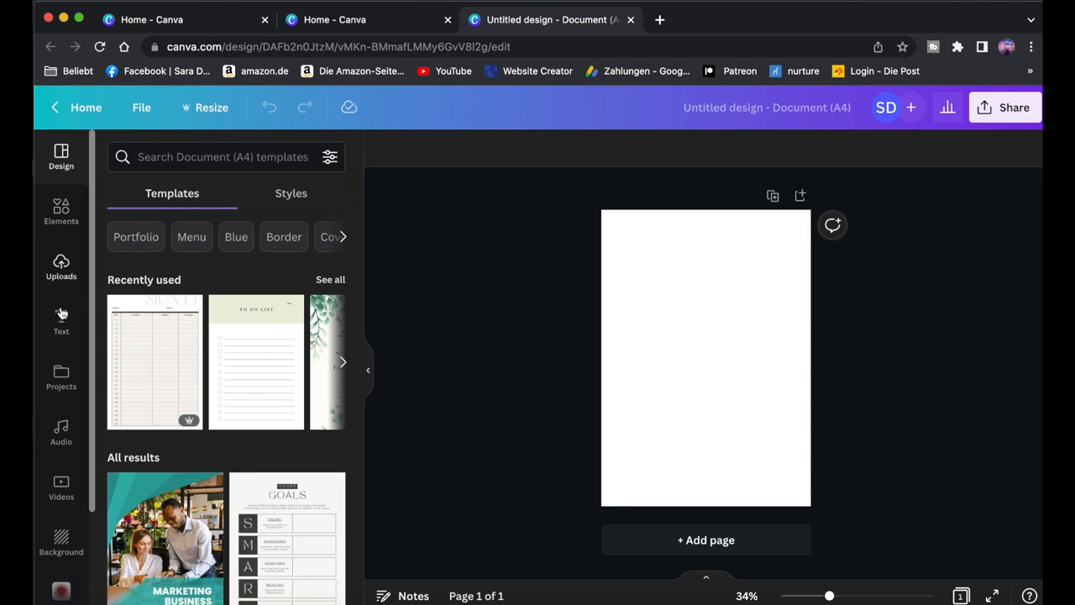
- Search Elements for 'easter', browse the Graphics and other result tabs, then show Uploads
click(61, 210)
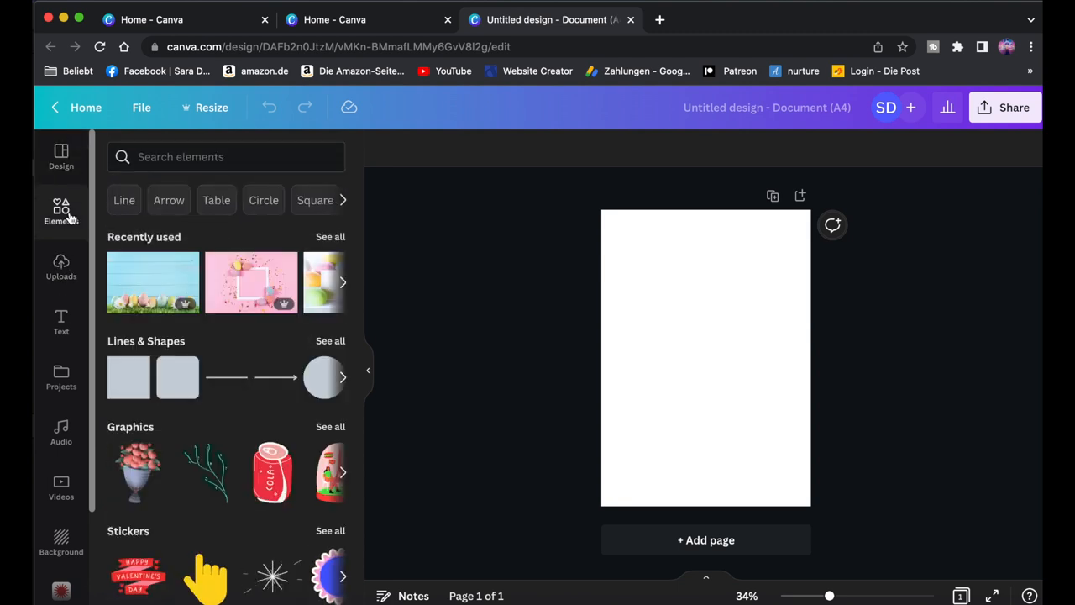
click(180, 157)
text(easter)
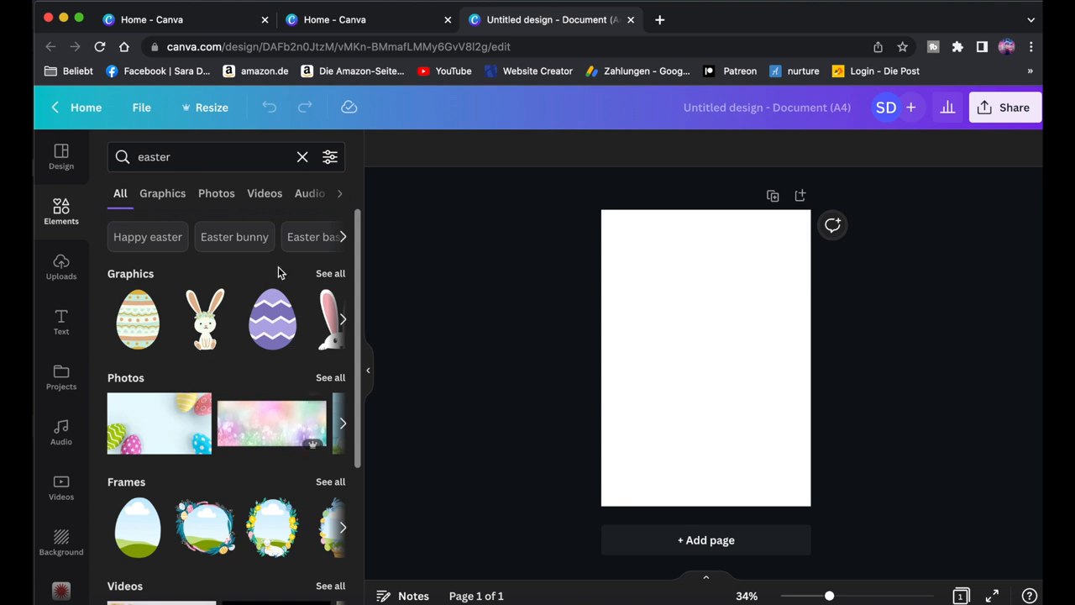
click(163, 193)
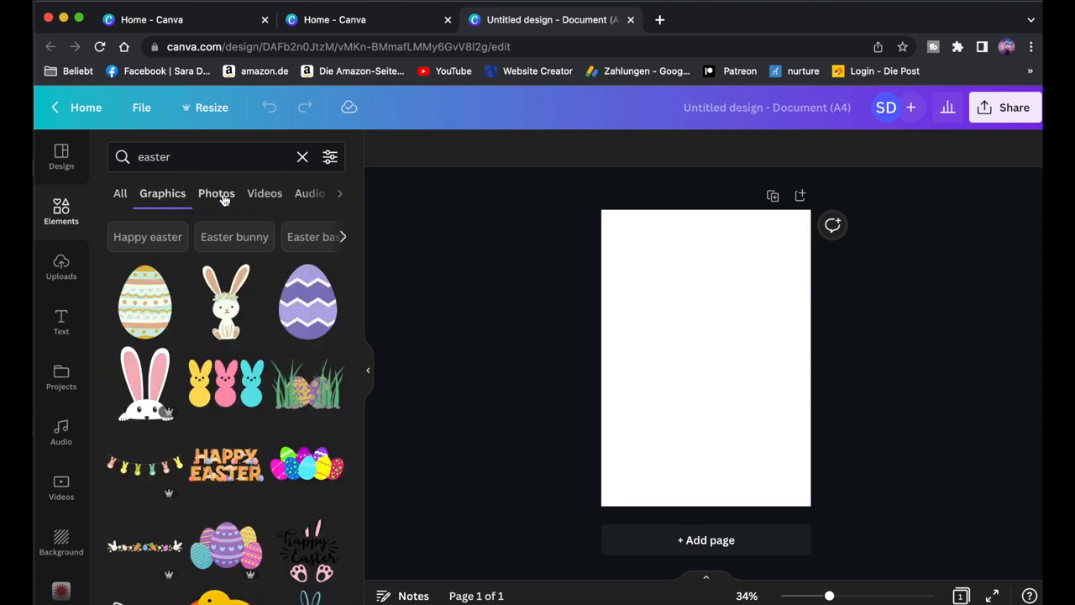
click(216, 193)
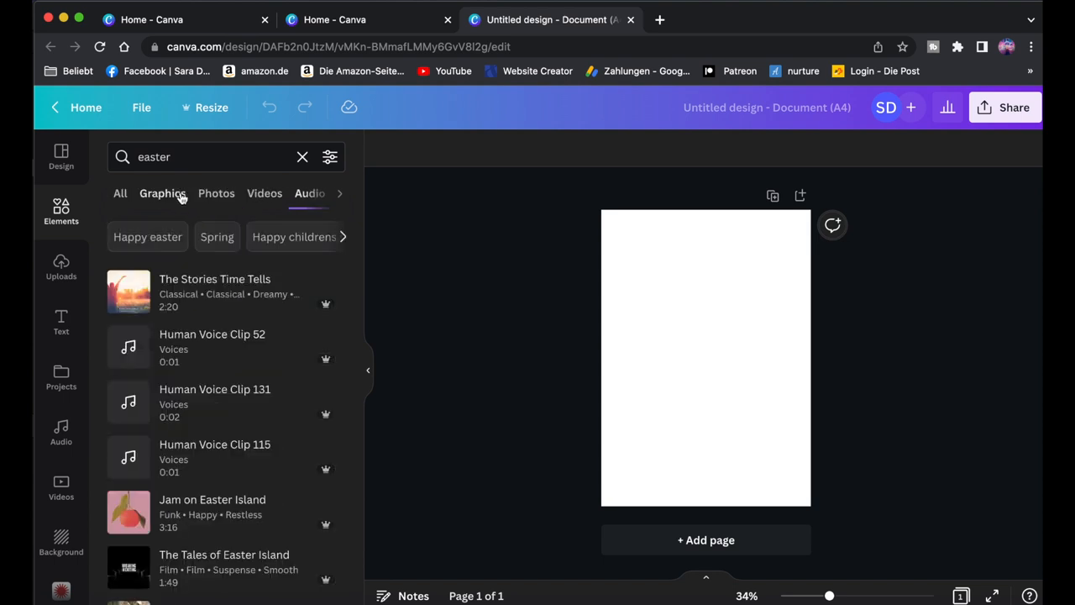
click(61, 267)
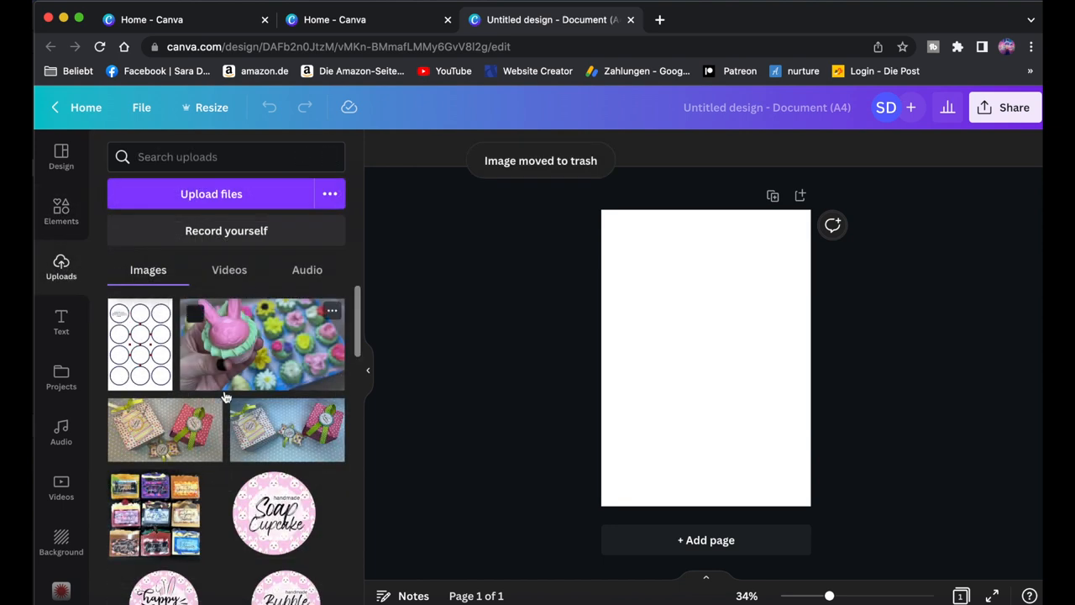
scroll(down, 3)
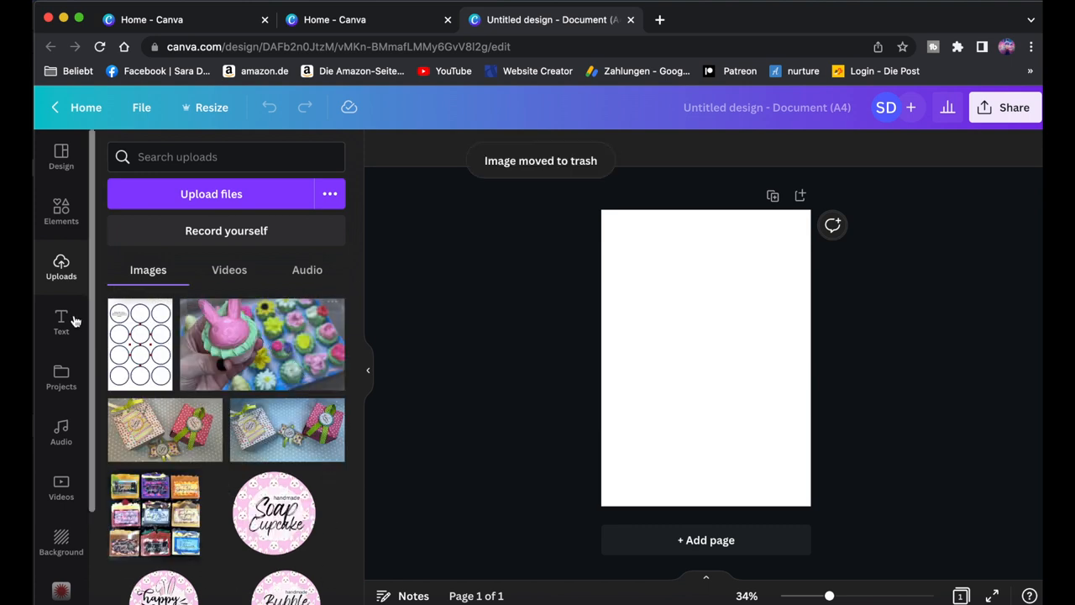
click(60, 322)
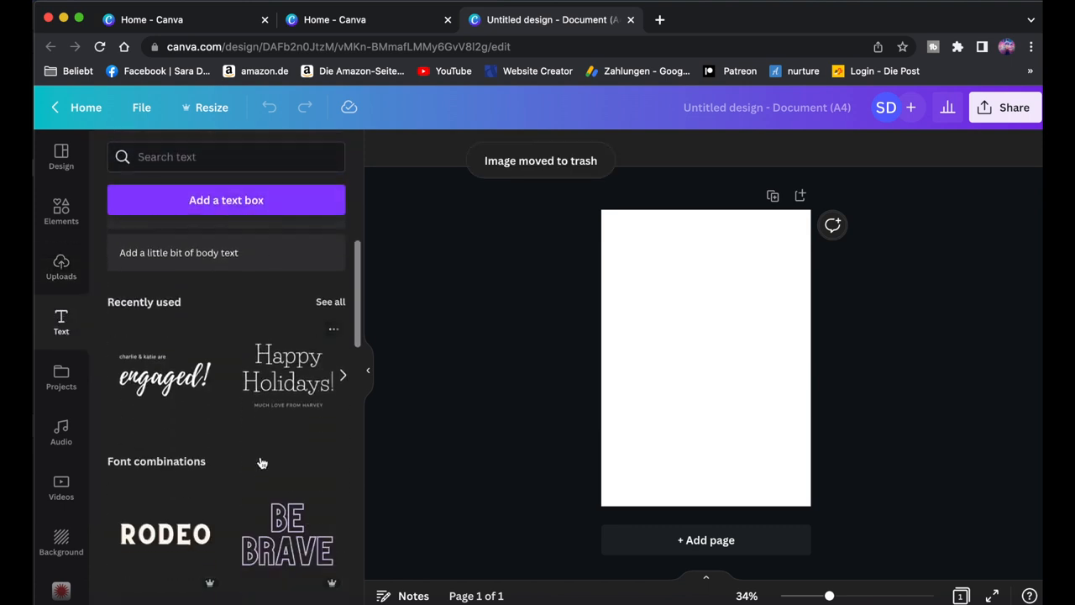
scroll(down, 3)
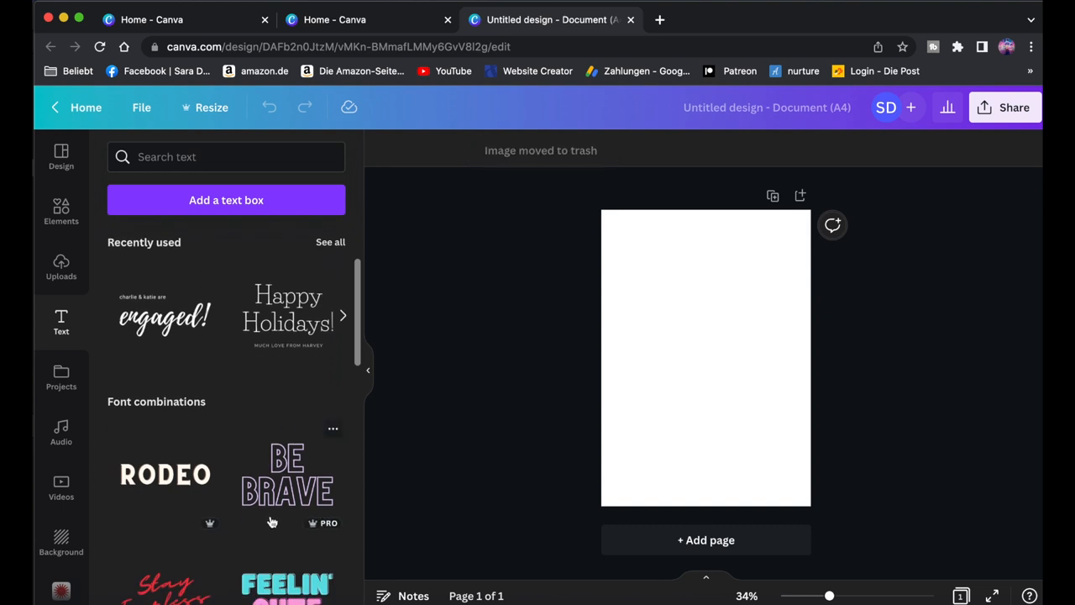
scroll(down, 3)
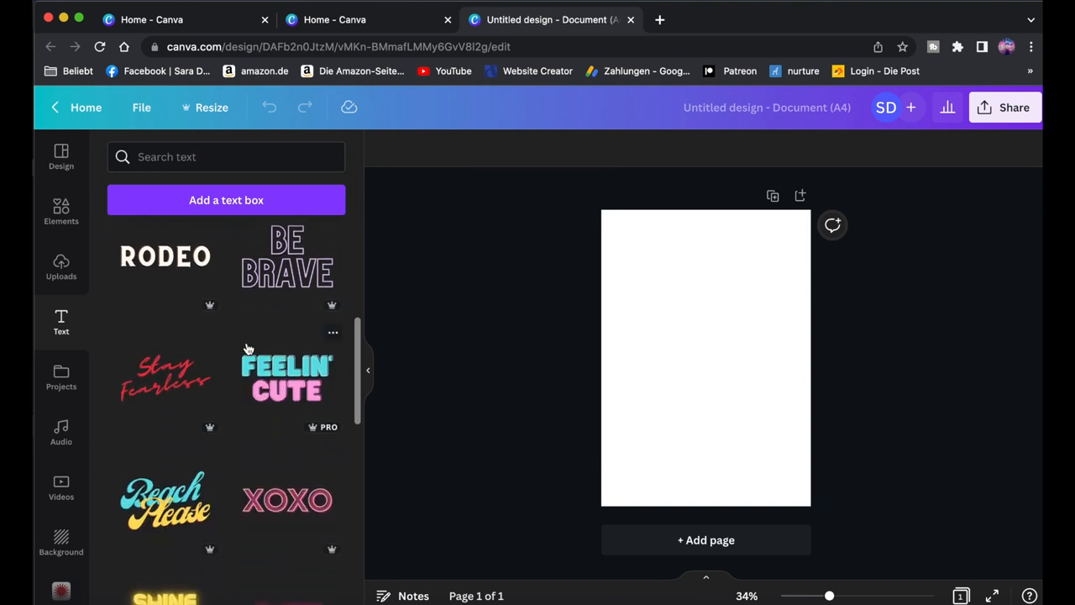
mouse_move(300, 389)
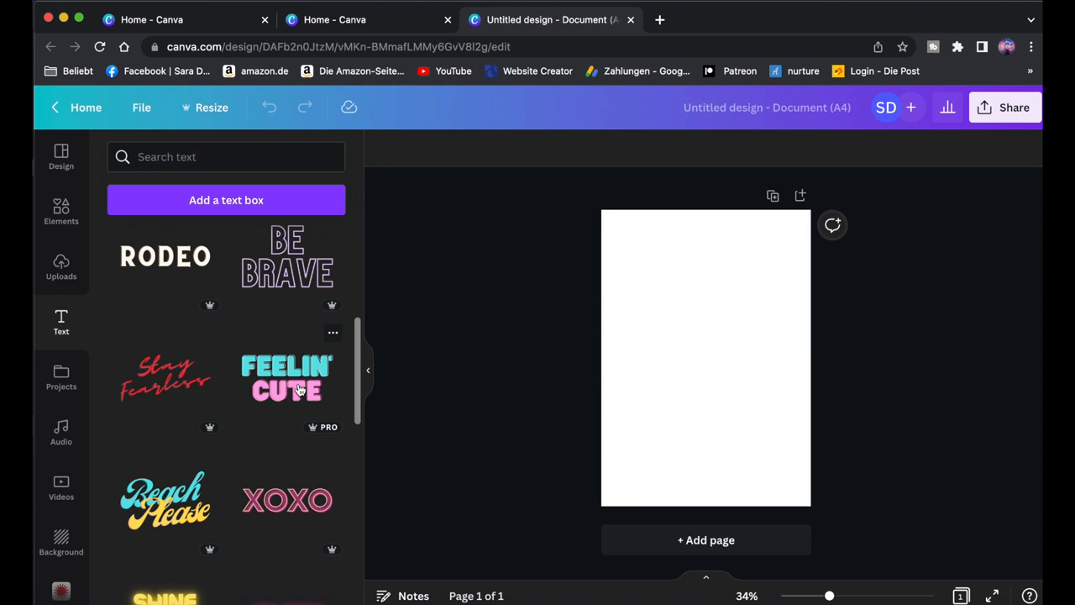
click(287, 378)
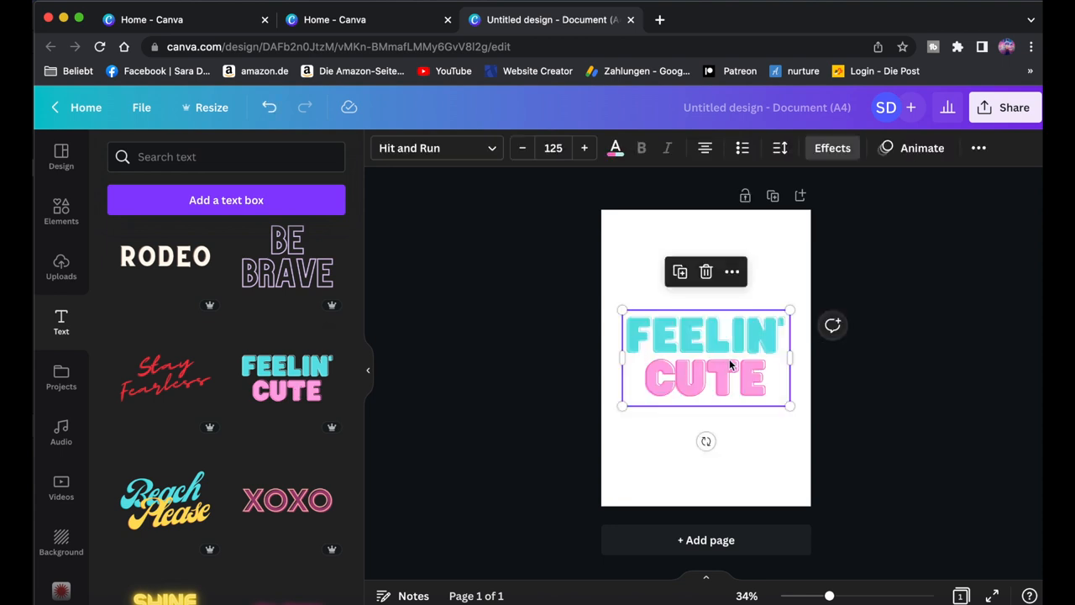
mouse_move(700, 364)
text(frame)
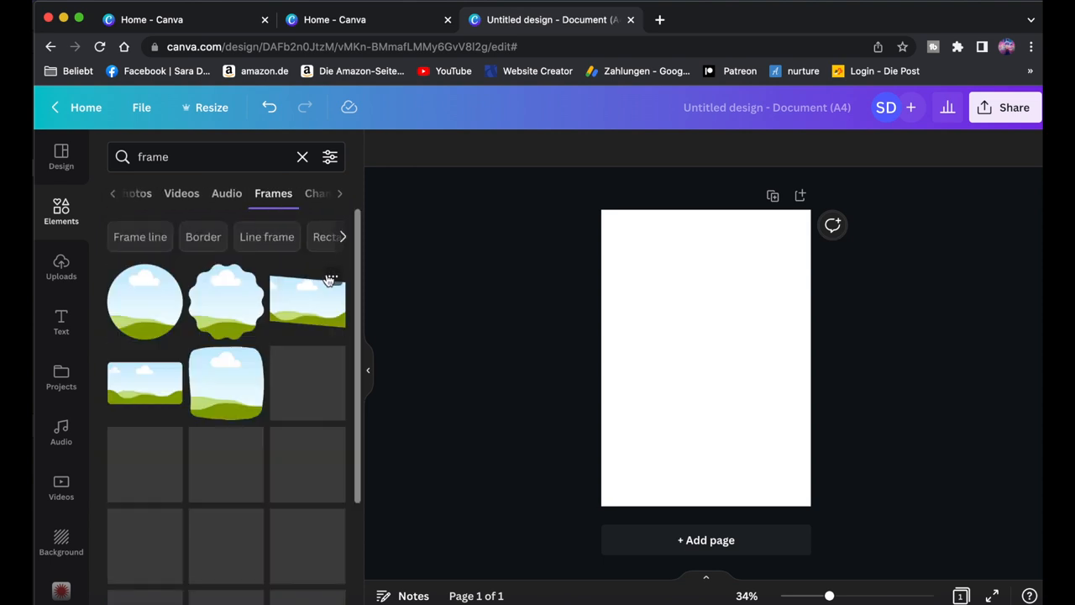
- Add the circle frame from the Frames results to the A4 page and begin an 'ea' search
scroll(down, 3)
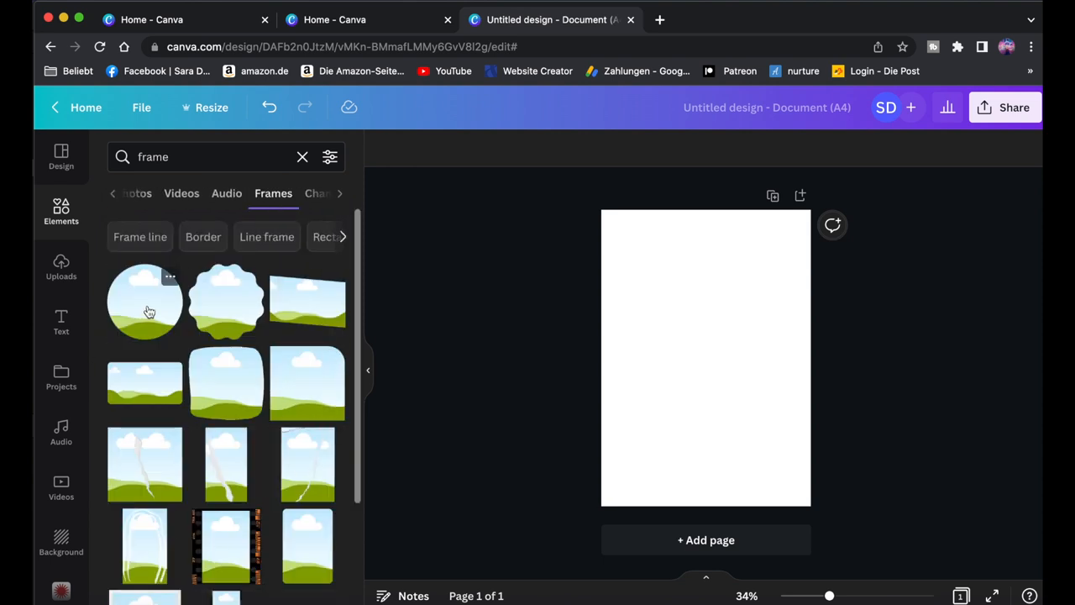
click(145, 303)
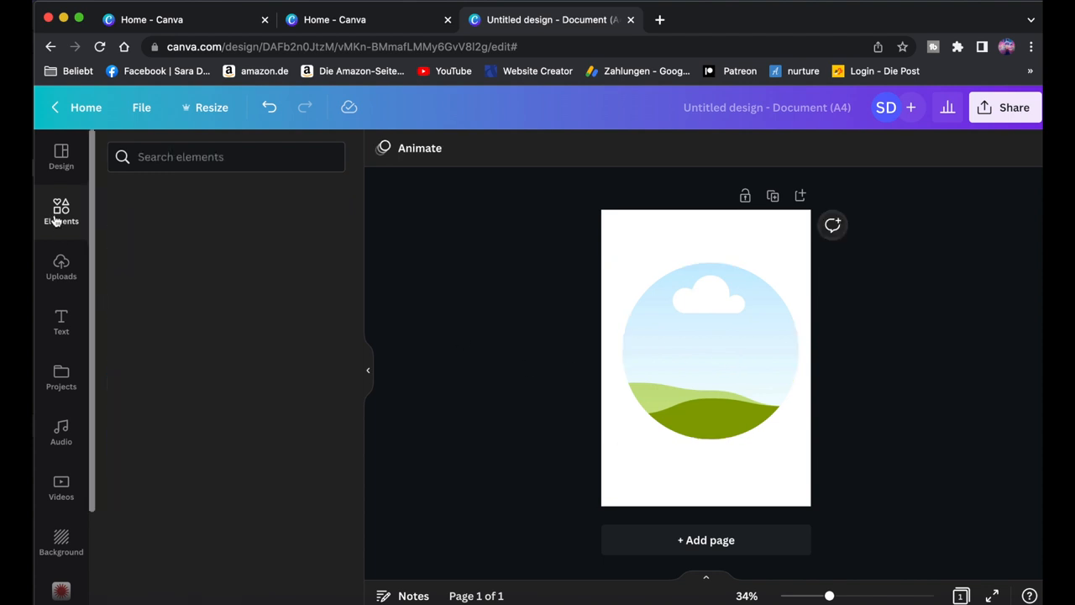
text(easter)
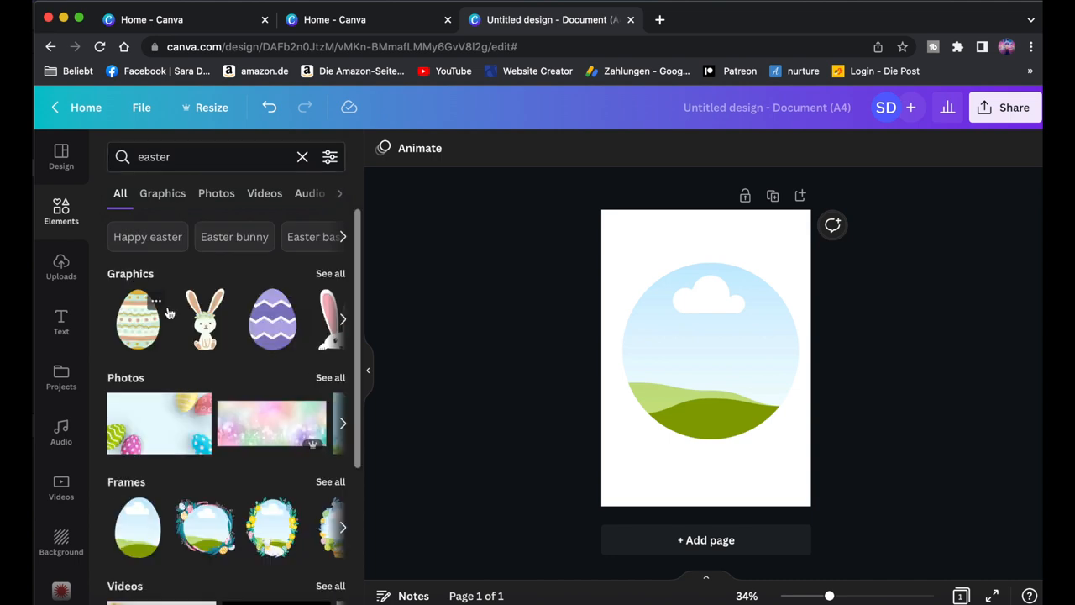
mouse_move(326, 382)
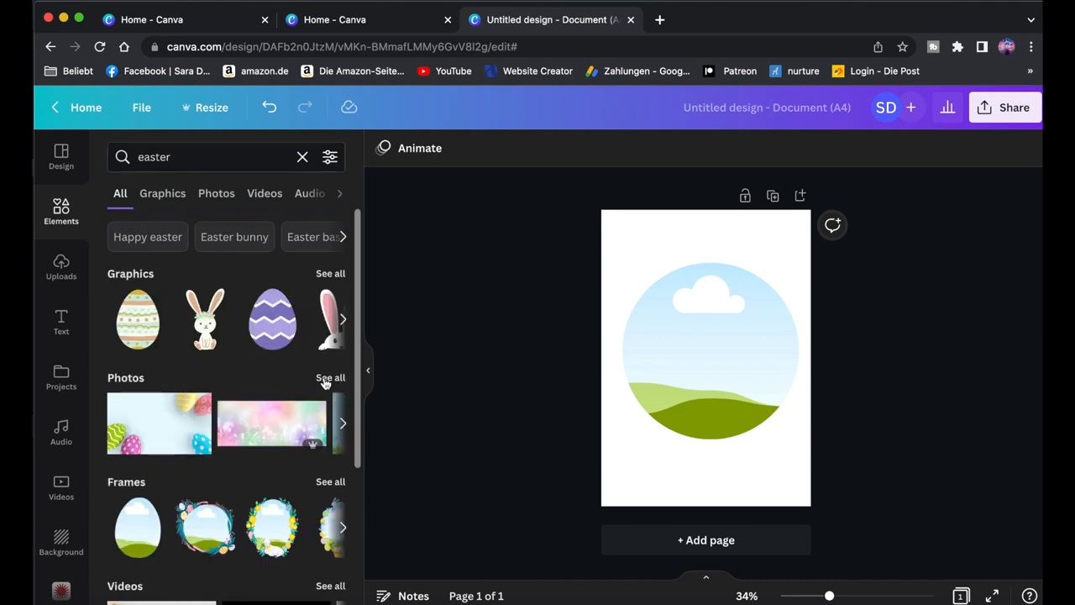
click(216, 194)
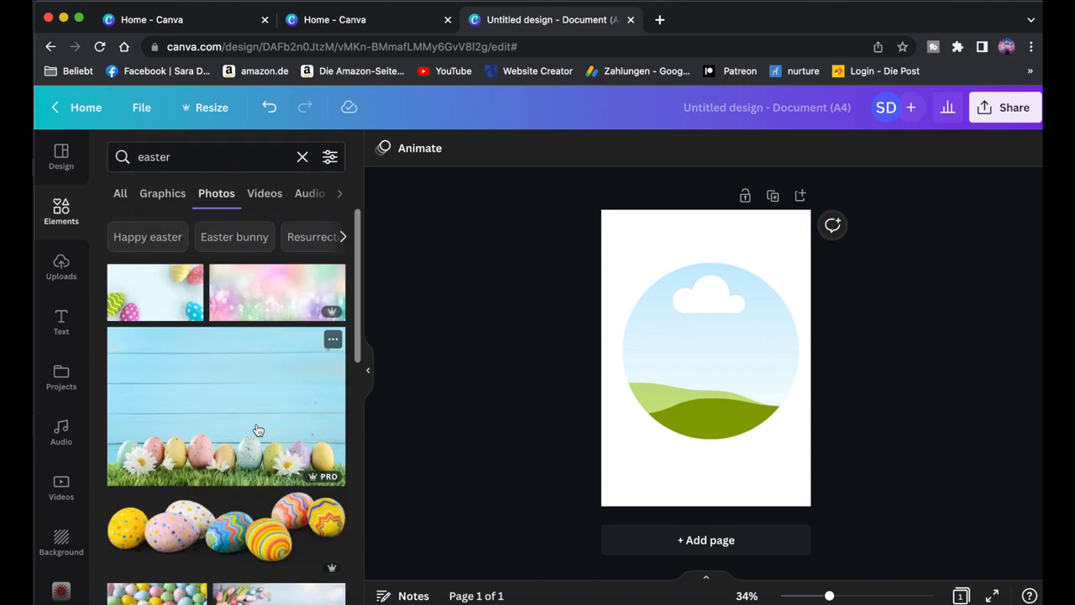
scroll(down, 3)
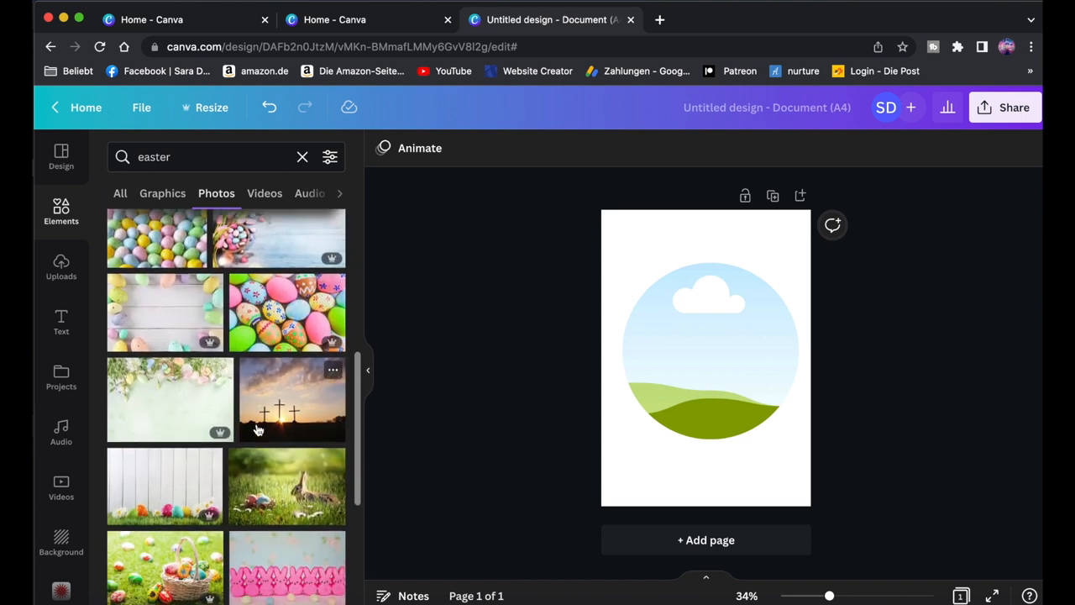
scroll(down, 3)
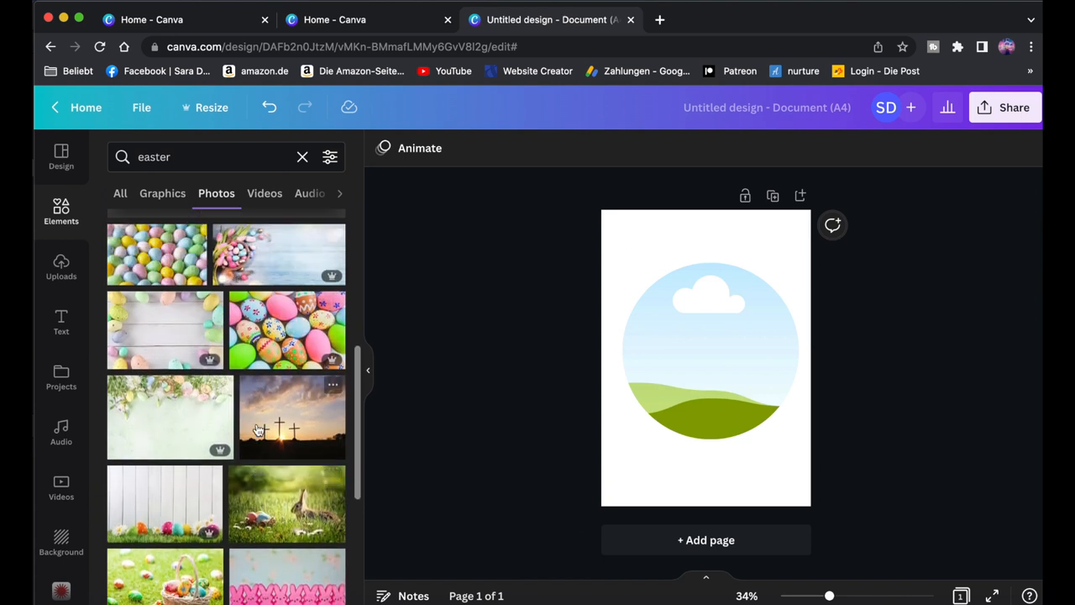
scroll(down, 3)
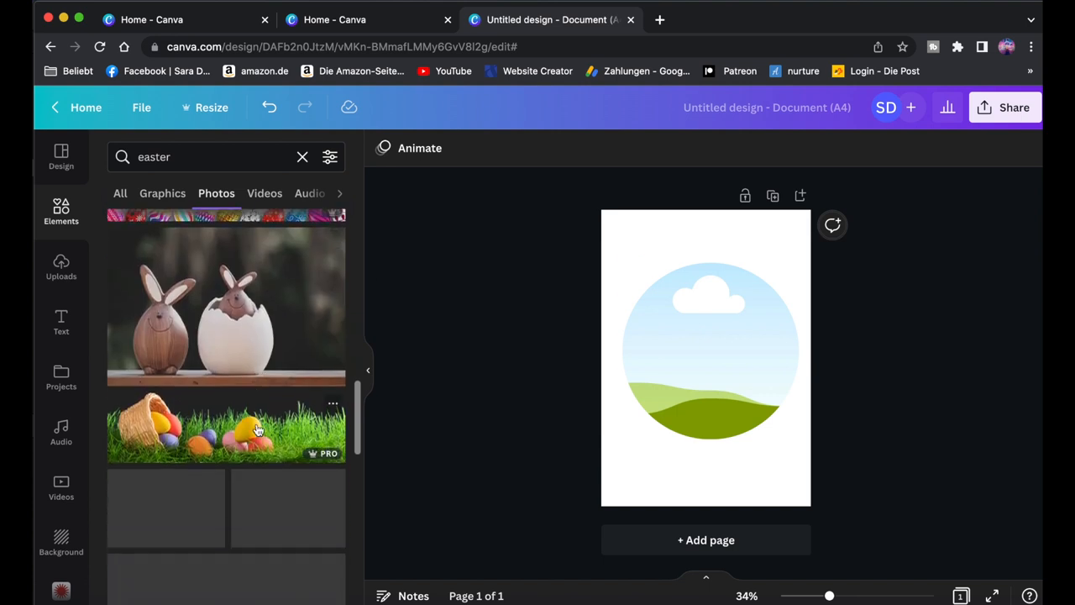
scroll(down, 3)
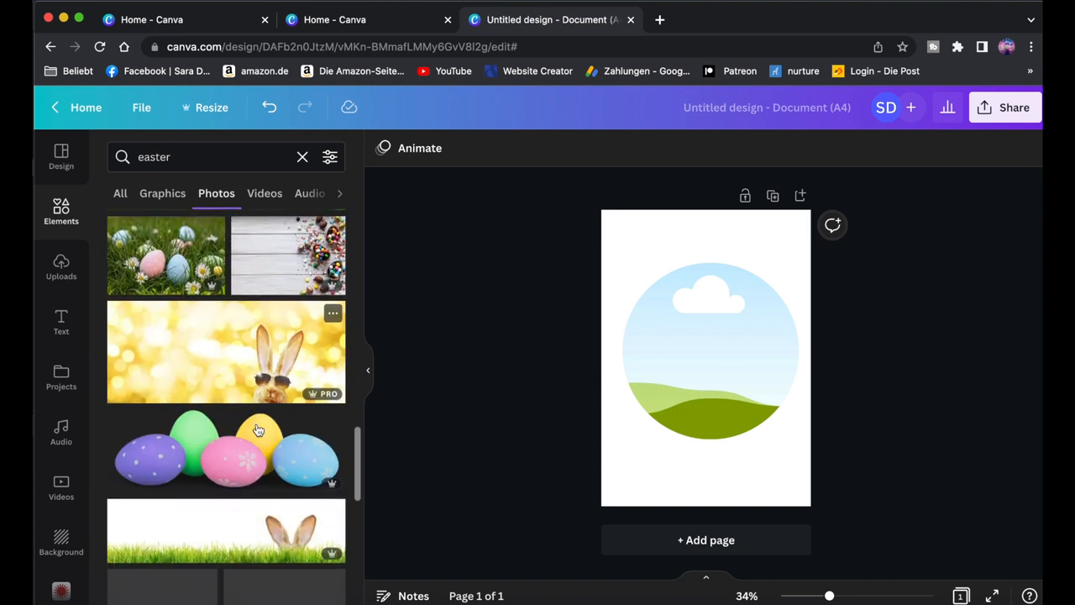
scroll(down, 3)
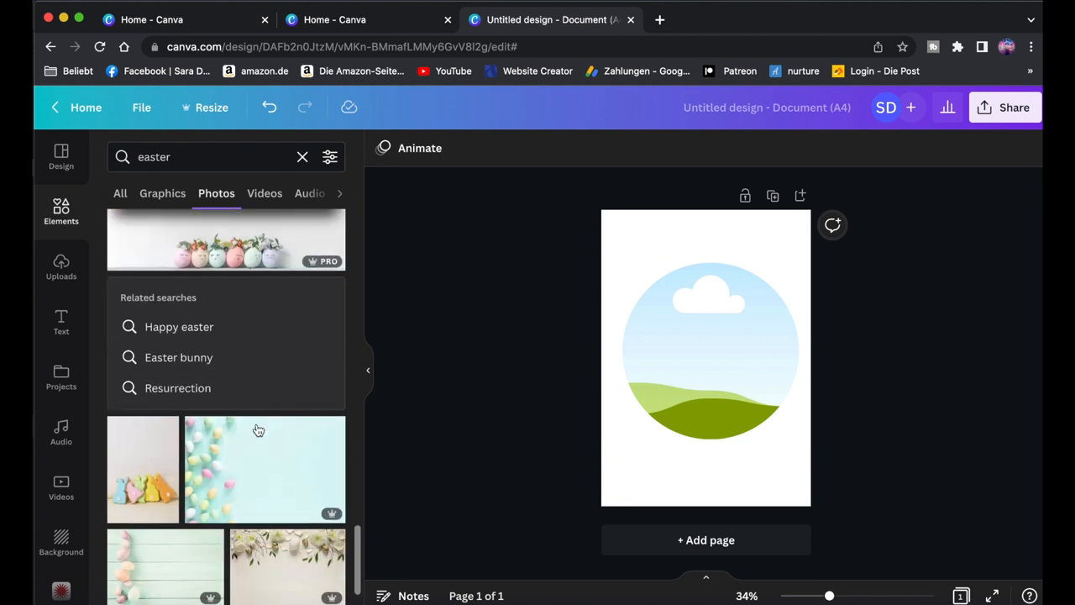
scroll(down, 3)
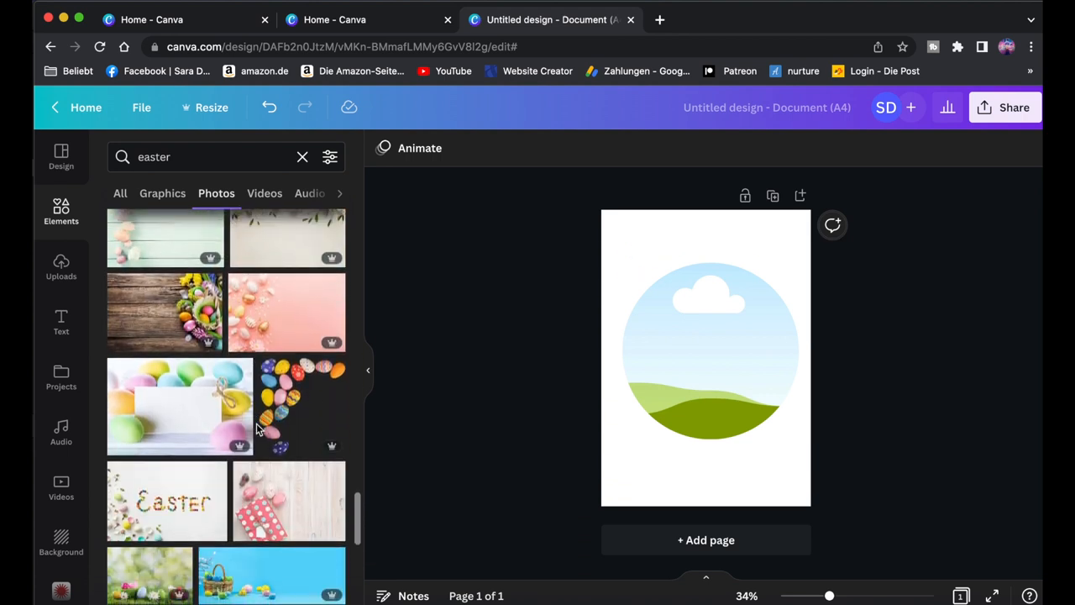
scroll(down, 3)
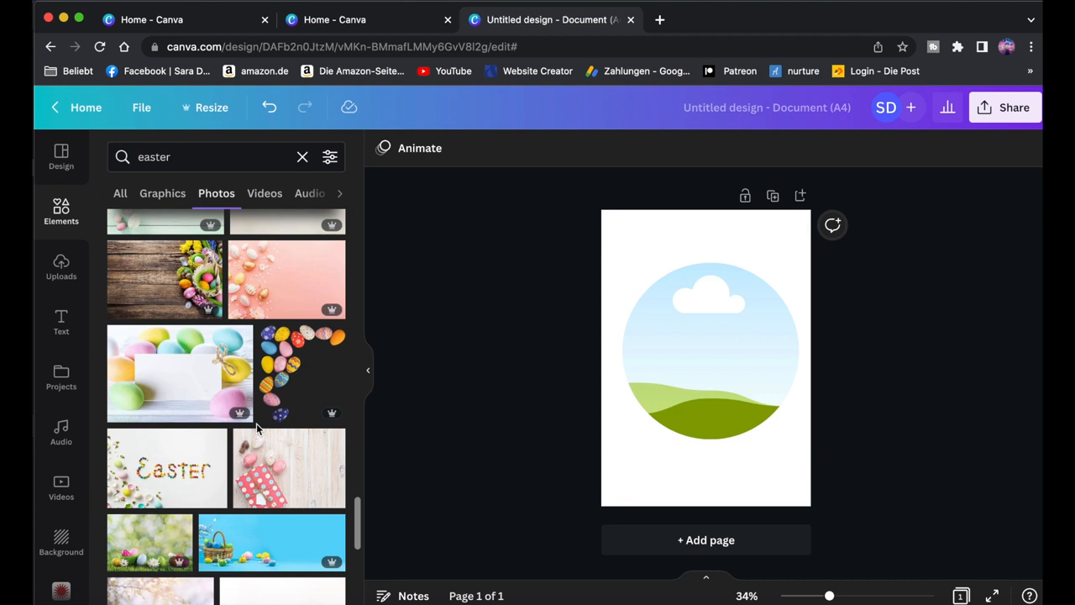
scroll(down, 3)
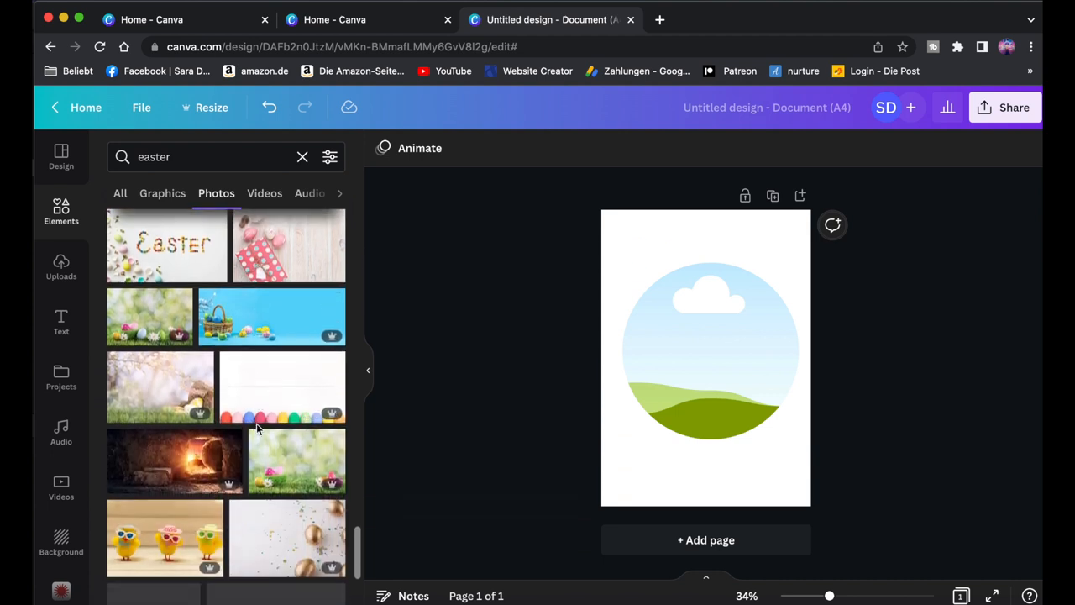
scroll(down, 3)
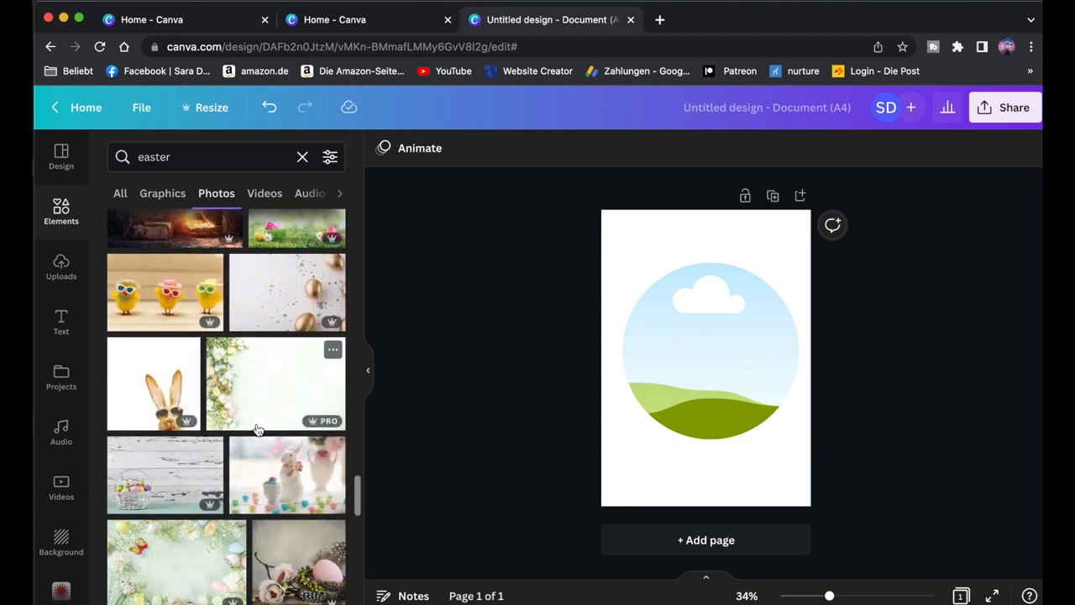
scroll(down, 3)
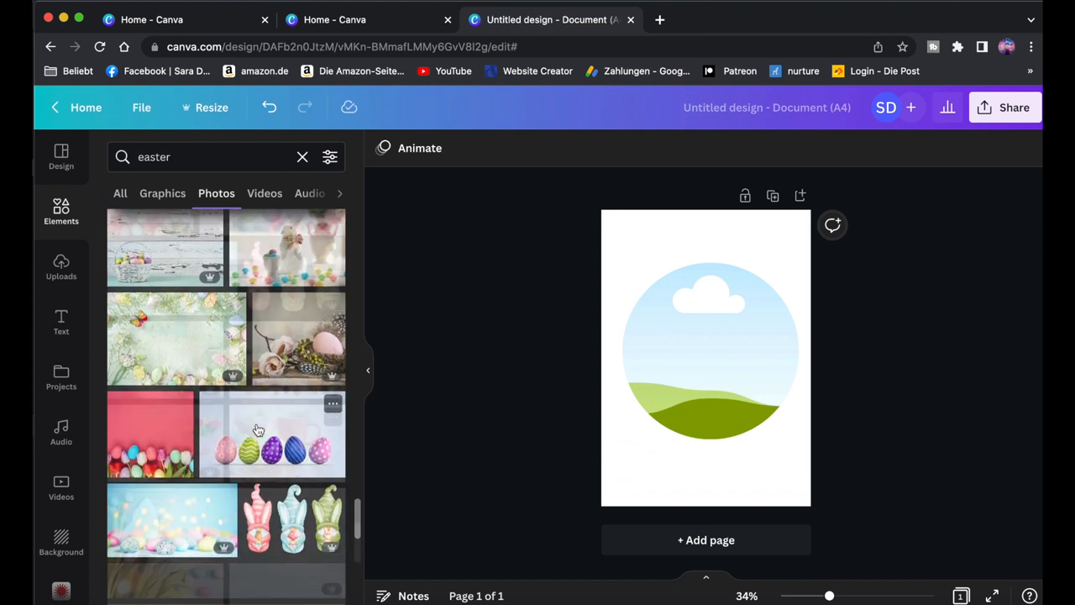
scroll(down, 3)
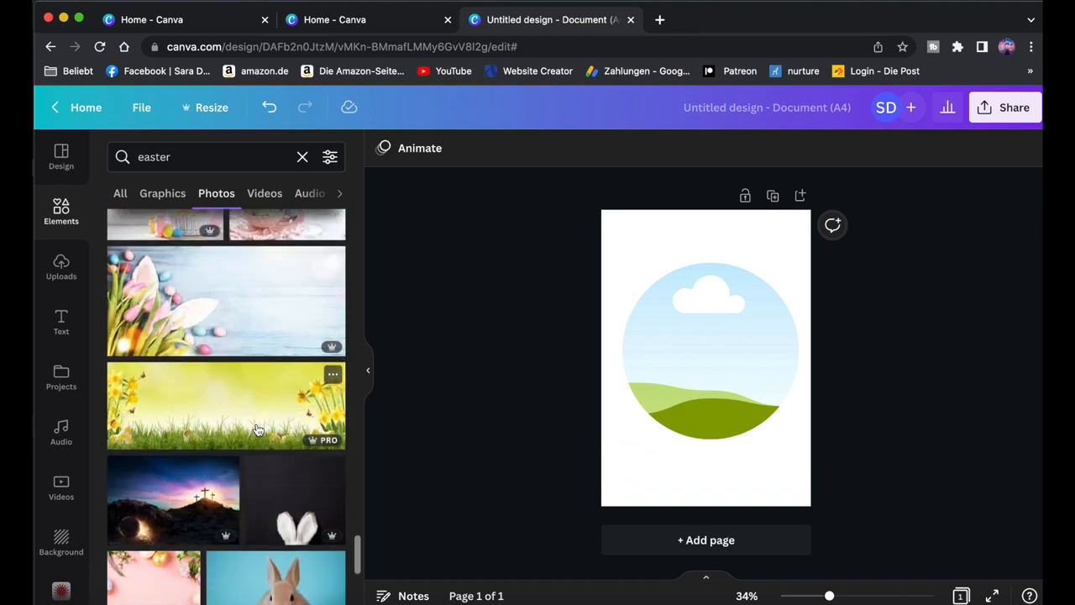
scroll(down, 3)
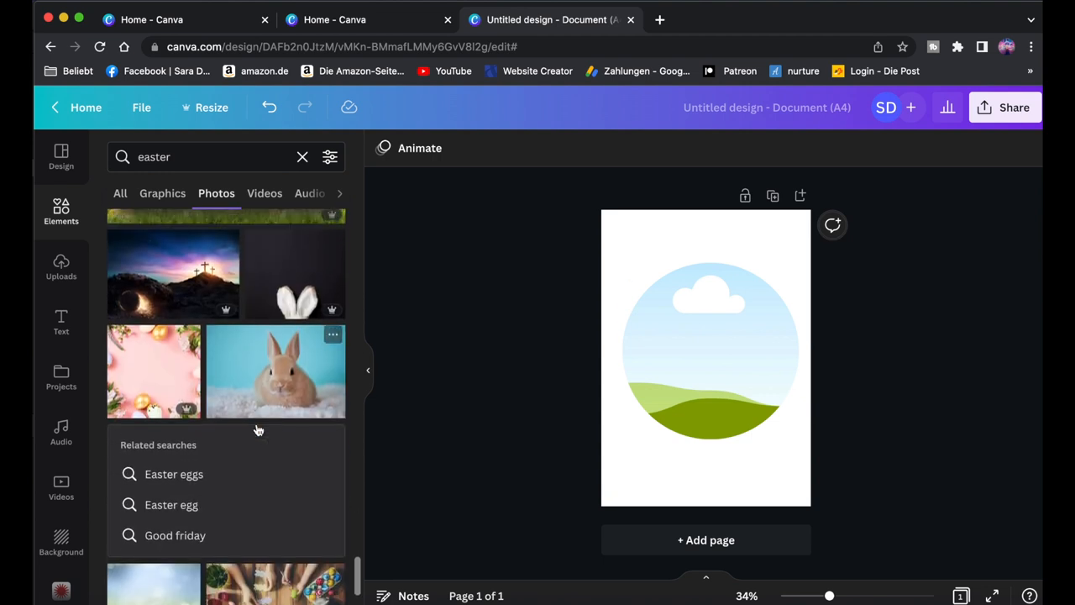
scroll(down, 3)
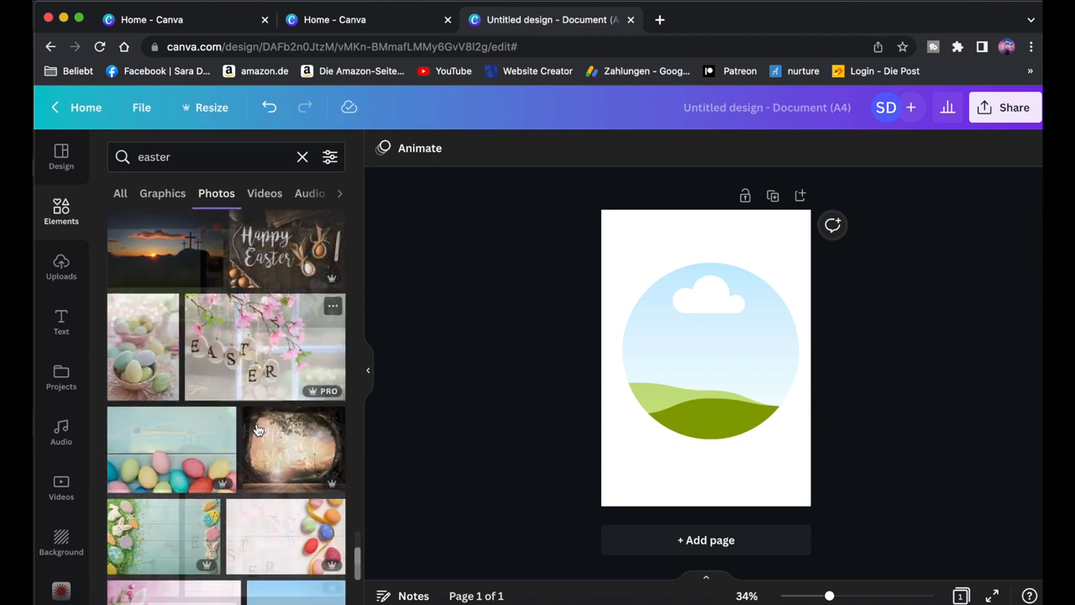
scroll(down, 3)
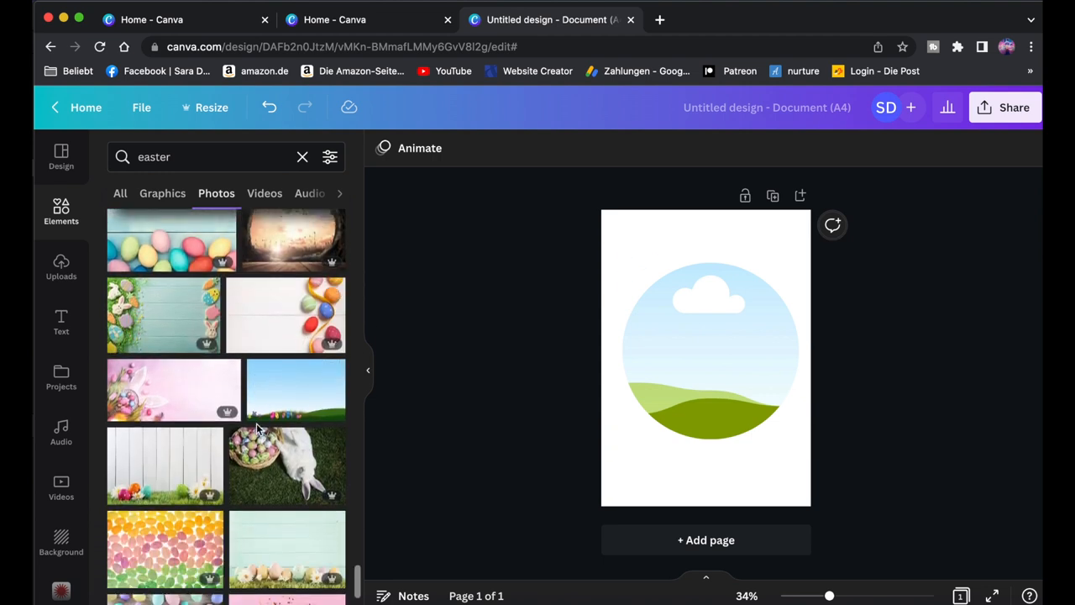
scroll(down, 3)
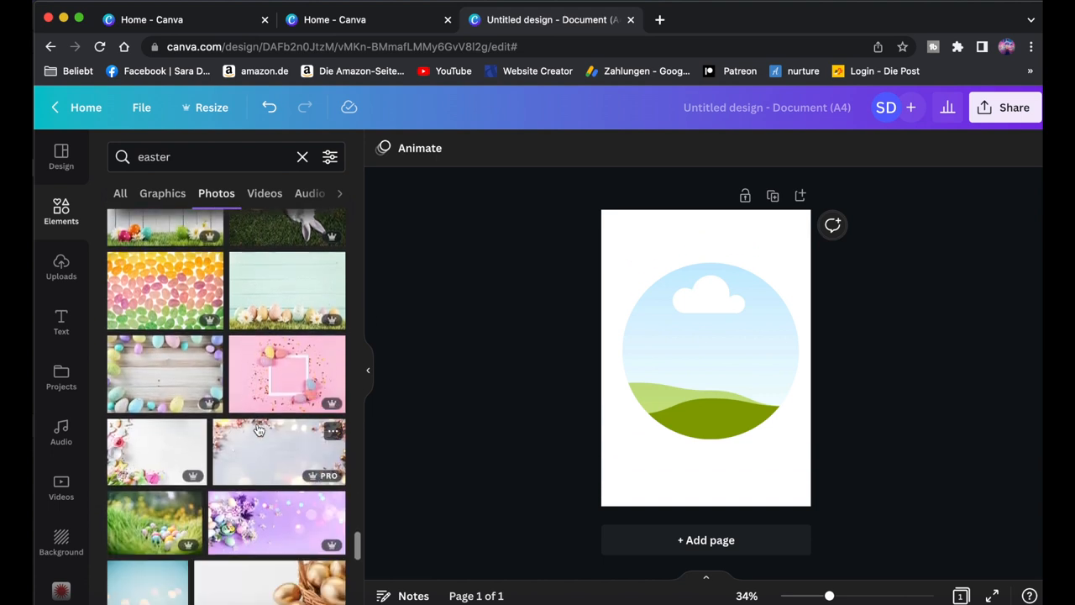
mouse_move(290, 378)
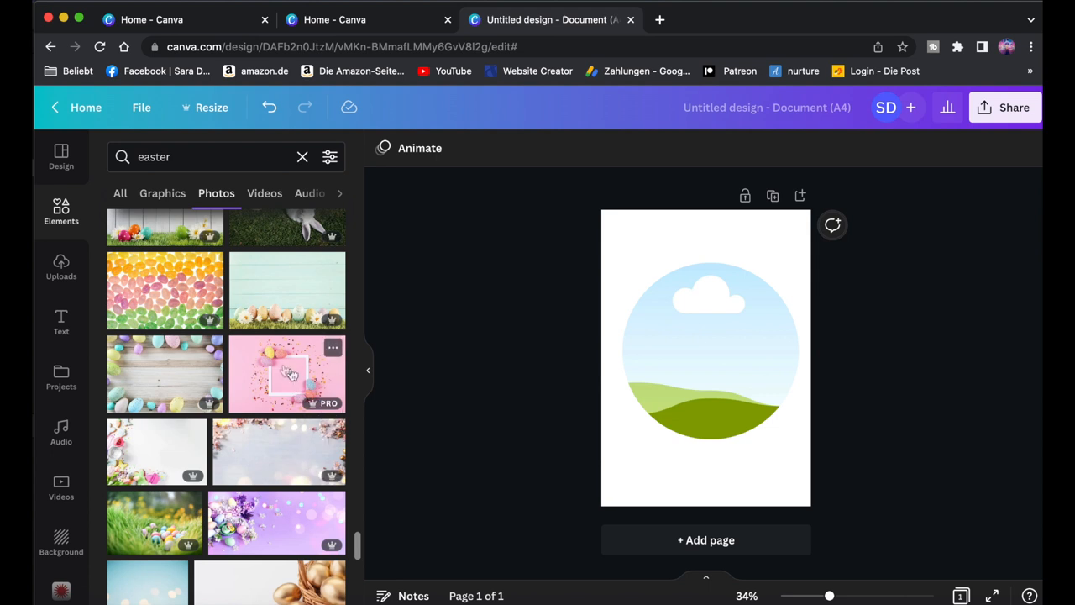
- Fill the circle with the pink eggs photo, enlarge it, lower transparency slightly and zoom in
click(287, 373)
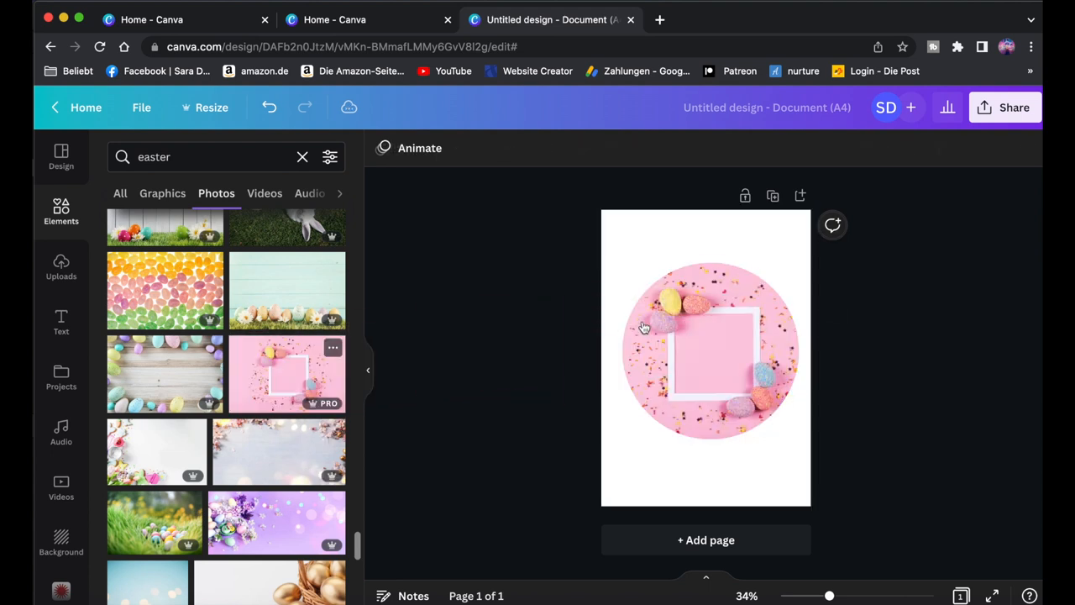
click(710, 349)
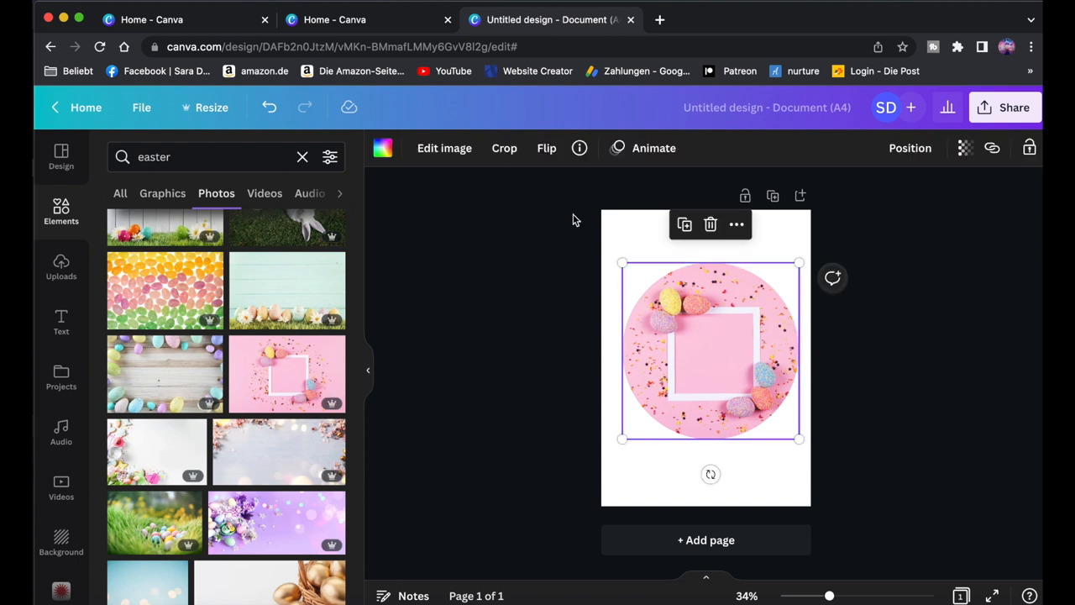
click(504, 147)
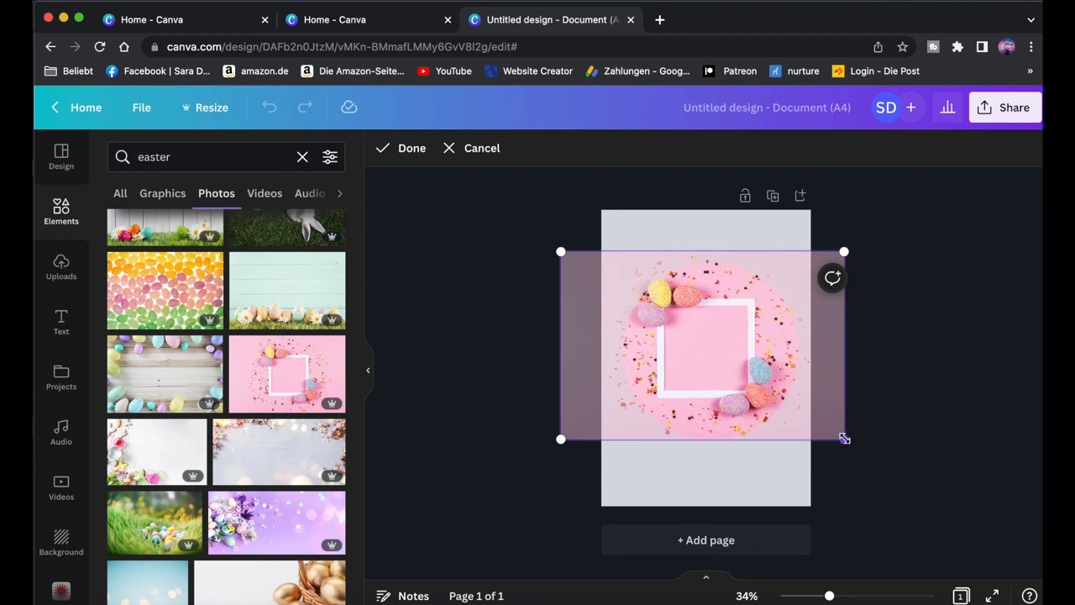
drag(844, 437, 864, 453)
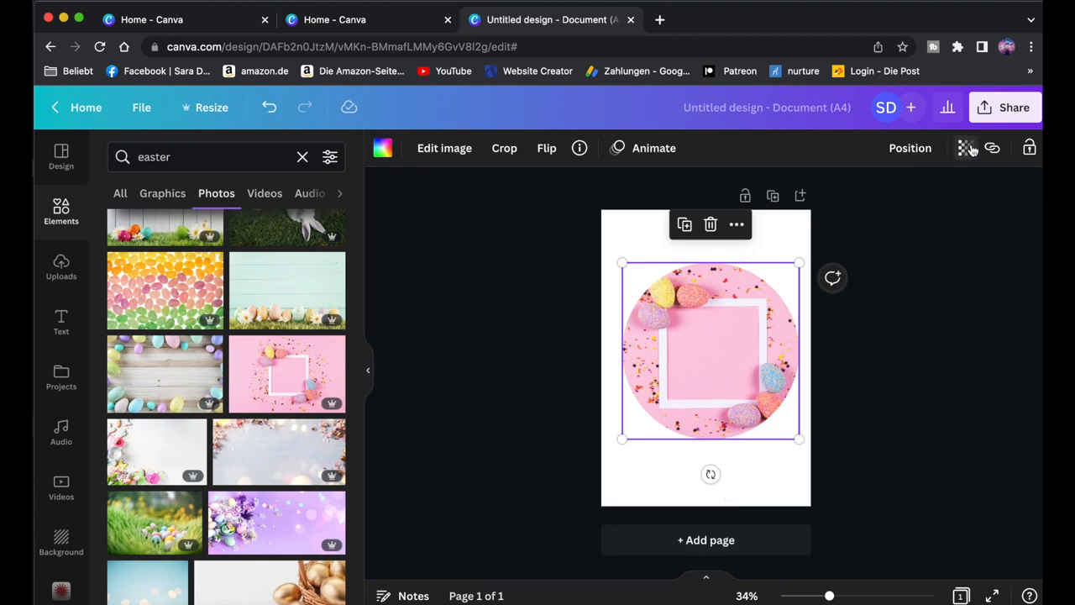
click(964, 148)
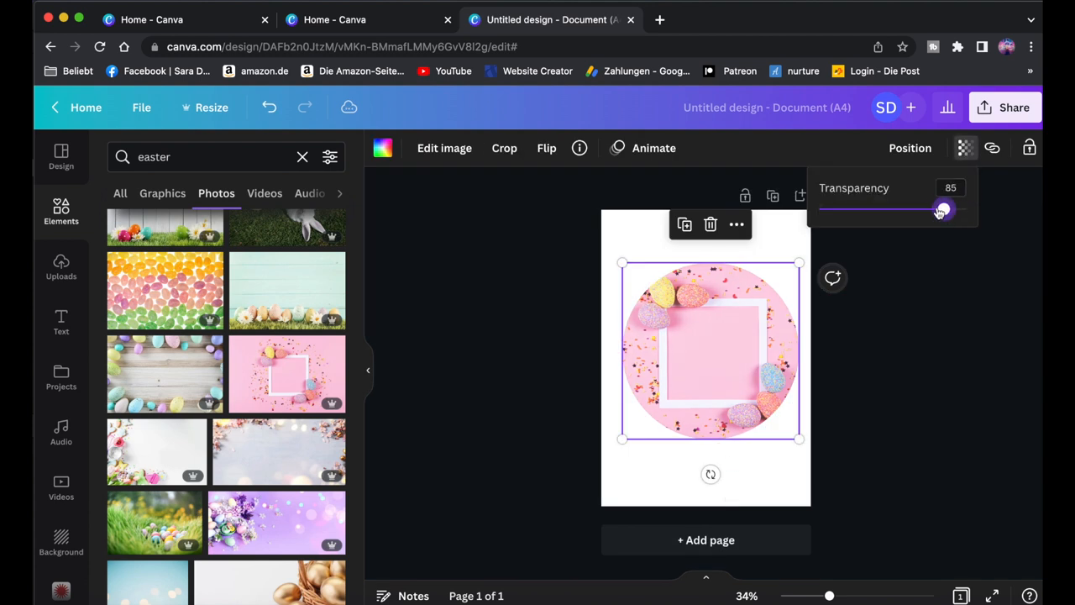
drag(941, 210, 950, 210)
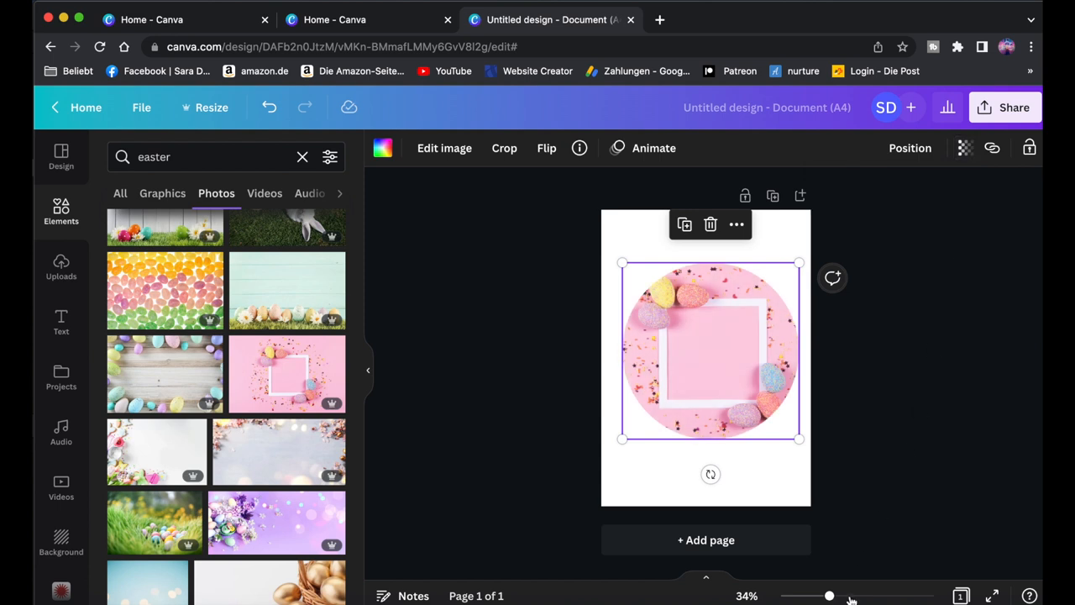
drag(830, 595, 855, 596)
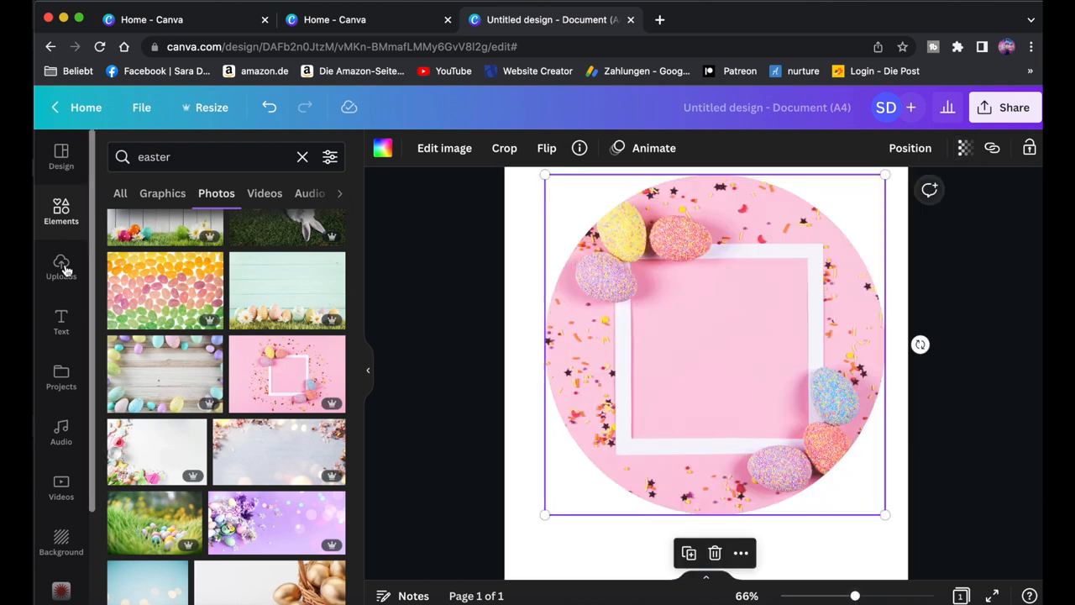
- Add the engaged! text combination from the Text panel and type 'hap' for the 'happy' title
click(60, 321)
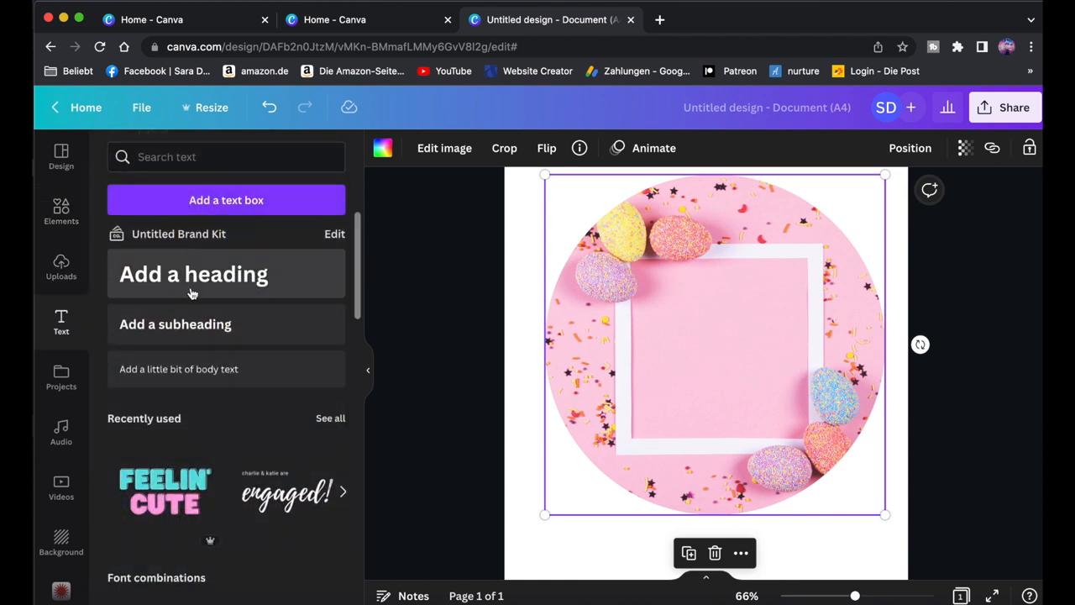
mouse_move(200, 277)
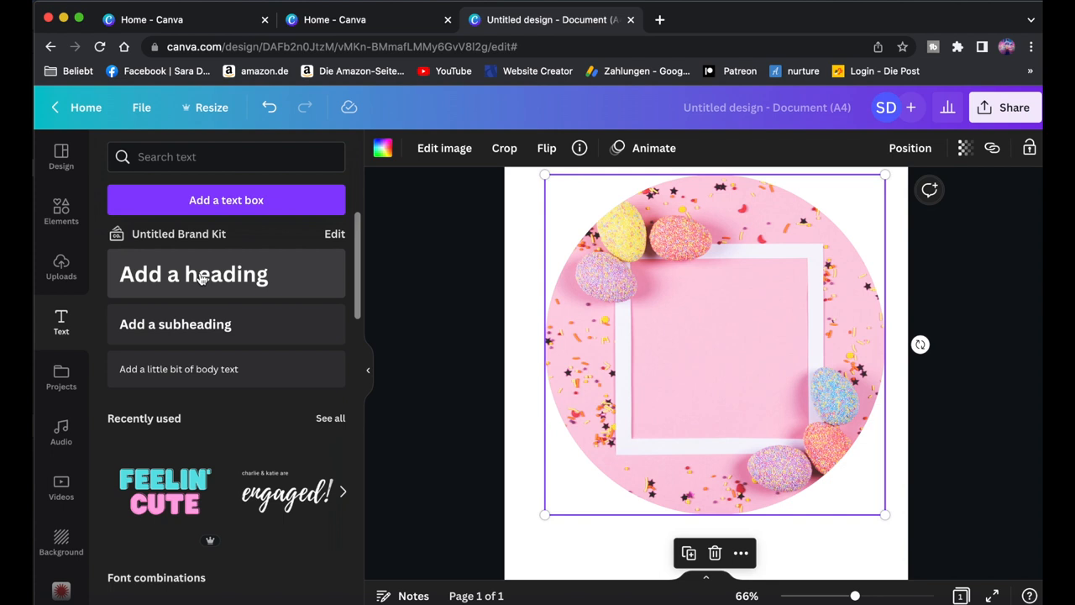
scroll(down, 3)
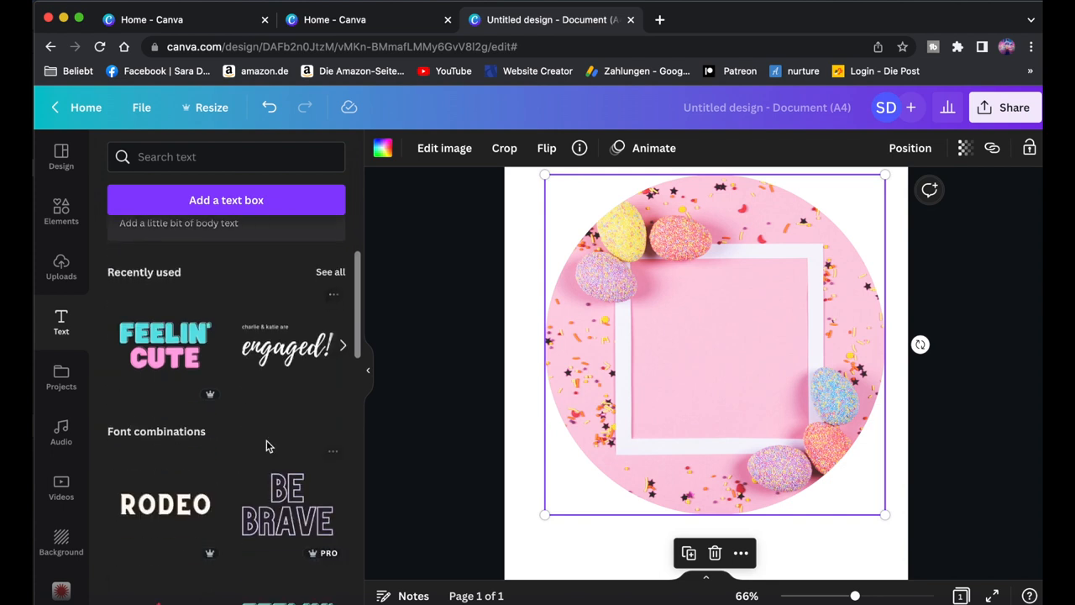
click(286, 347)
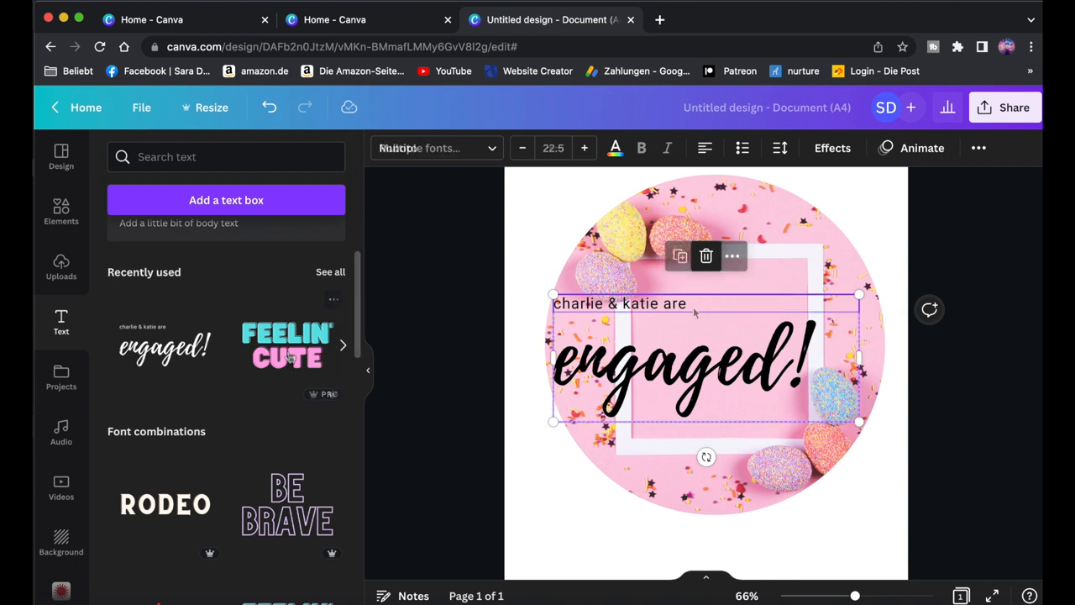
text(happy)
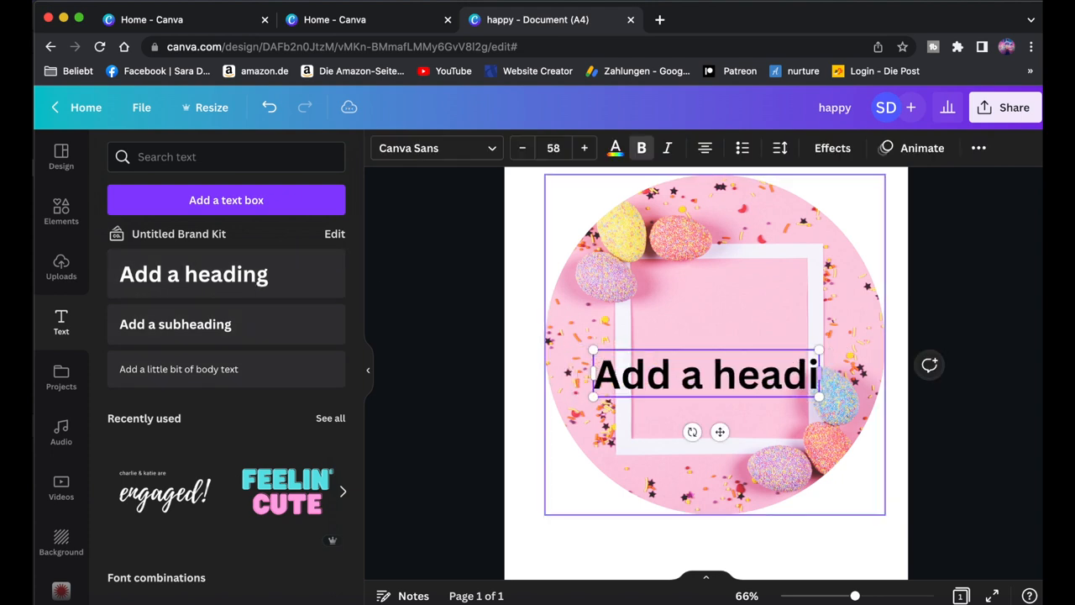
- Type 'happy Easter' into the heading, enlarge it and apply the recent script font
text(happy Easter)
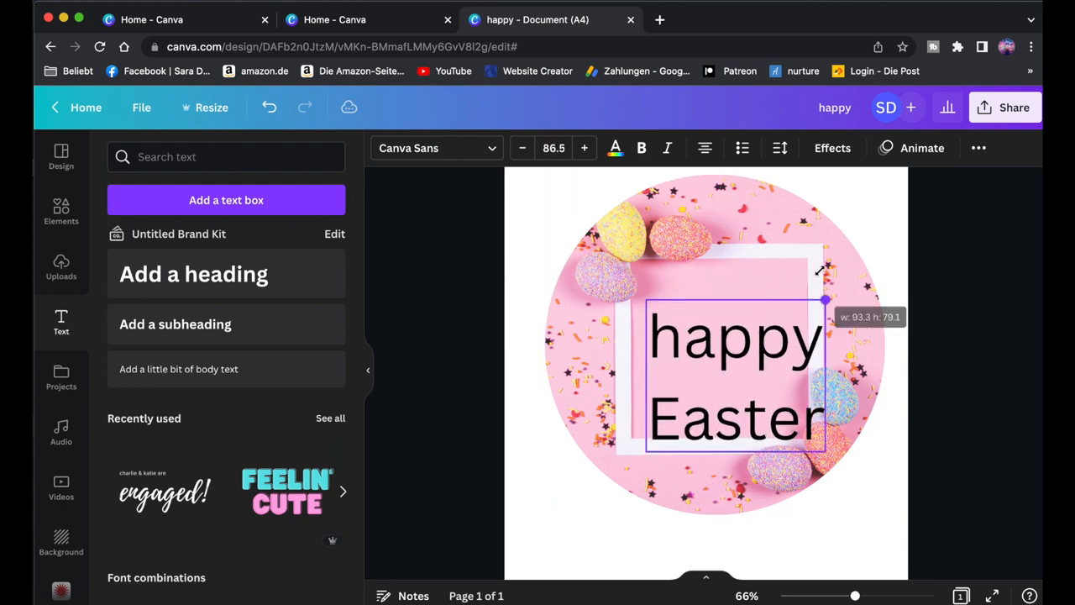
drag(825, 299, 617, 258)
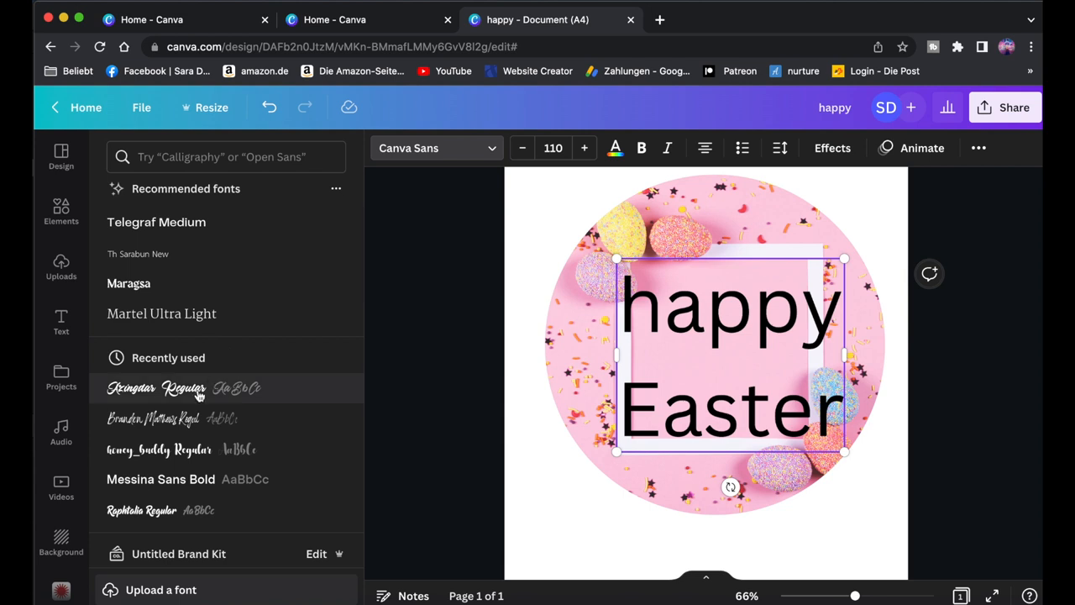
click(130, 388)
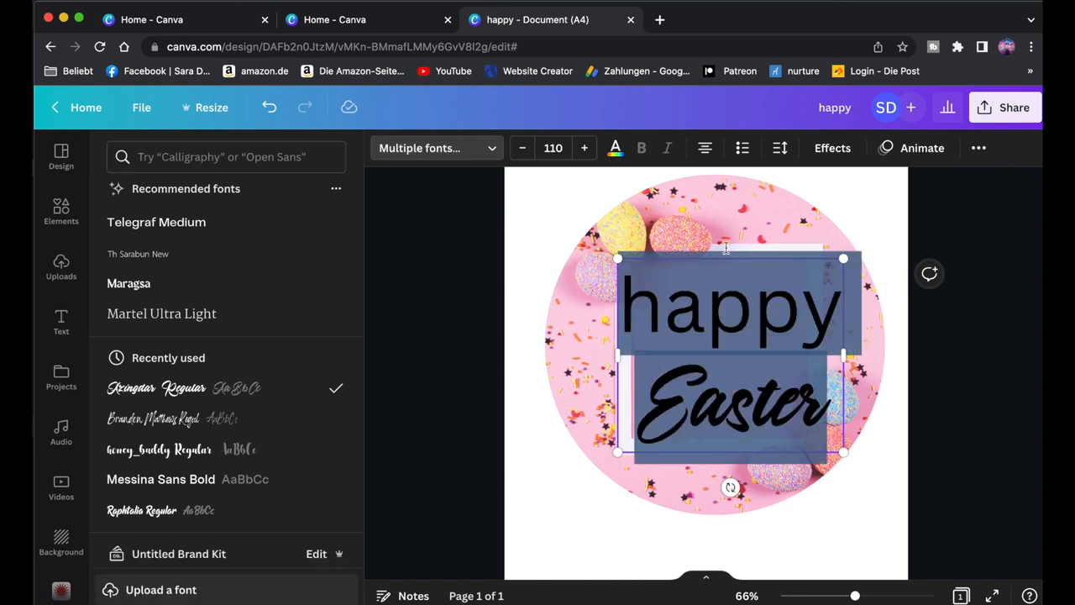
- Reduce the label text's letter spacing, then add a new text box from the Text panel
click(780, 148)
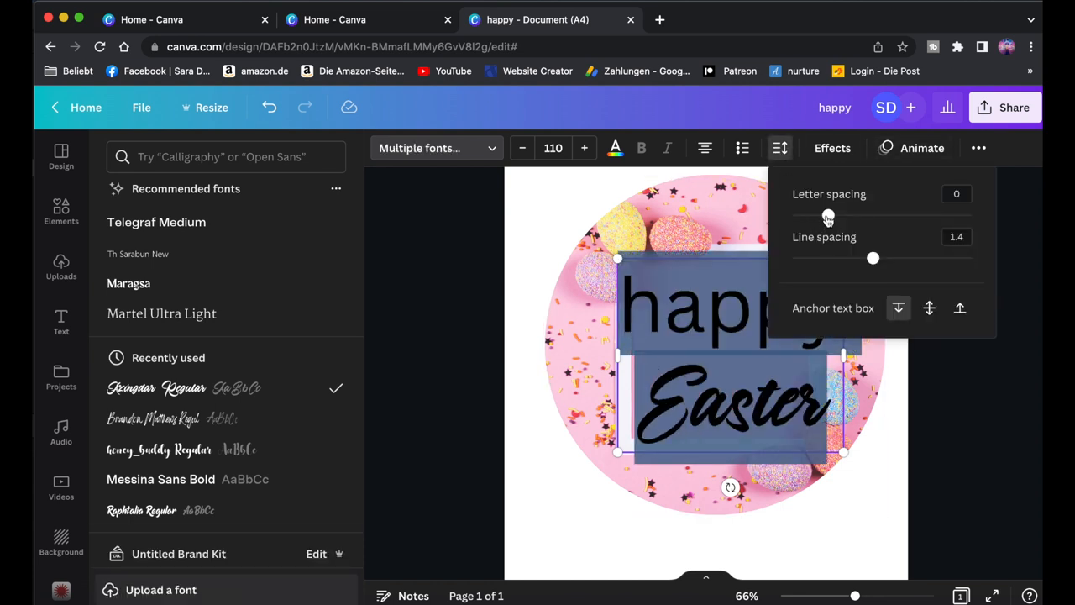
drag(872, 258, 857, 258)
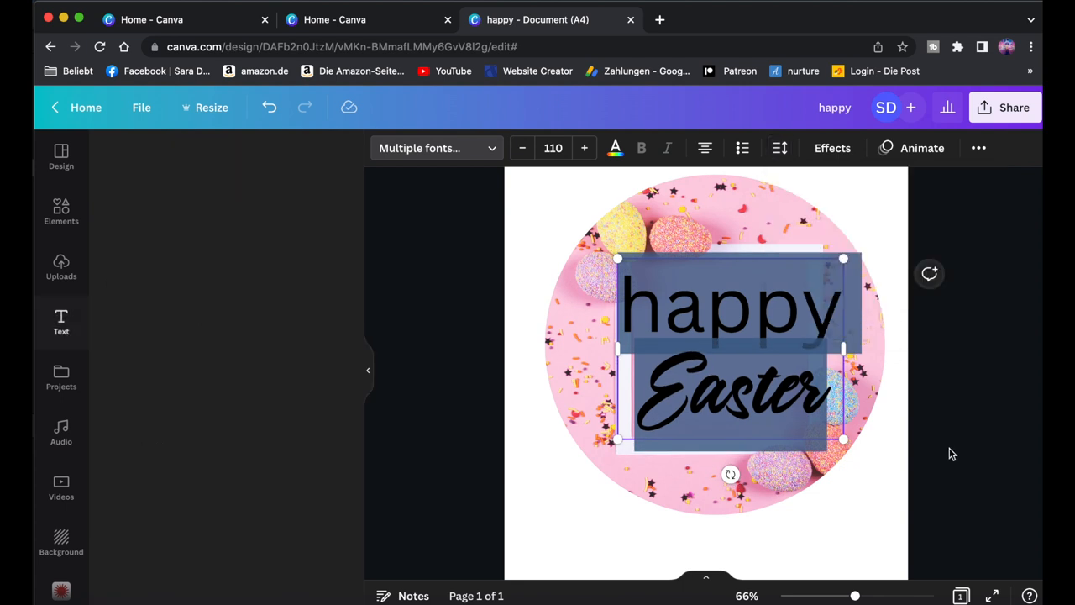
click(61, 322)
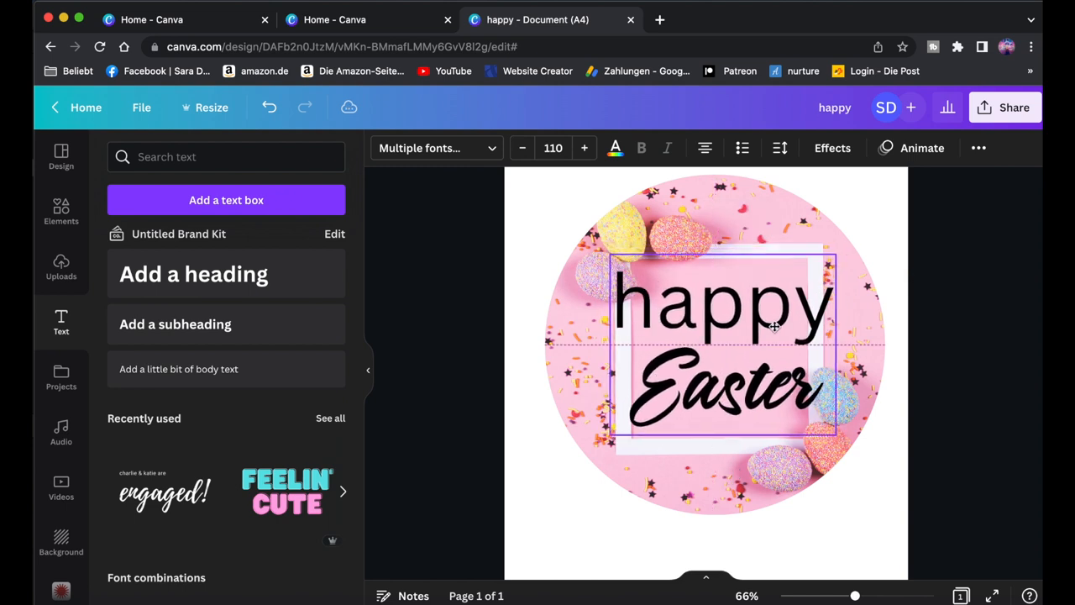
click(773, 328)
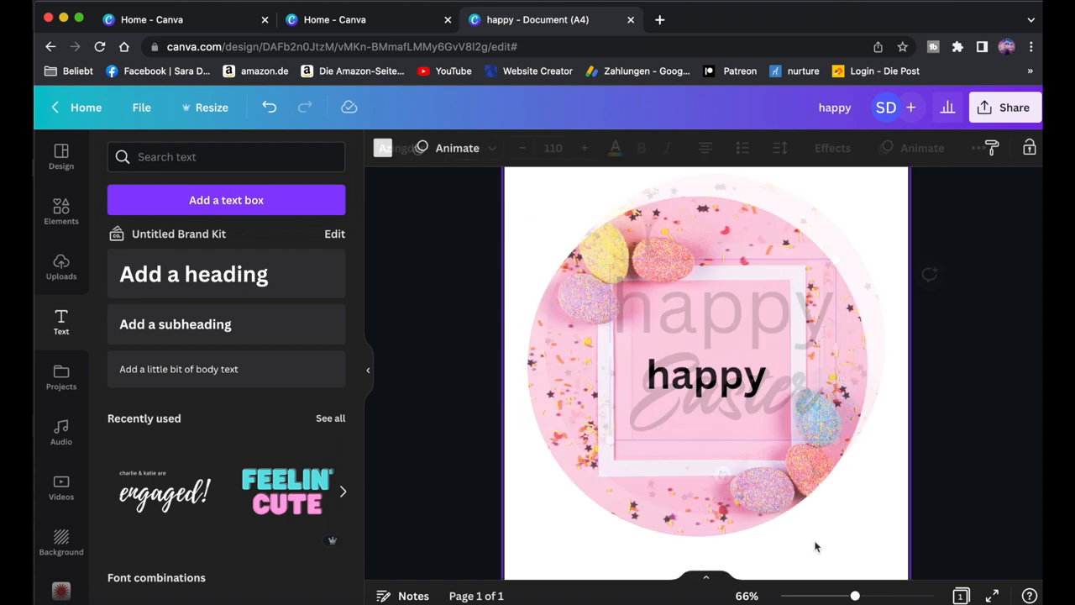
- Add an 'Easter' text box, switch it to the Azingdar script font and enlarge it
click(697, 322)
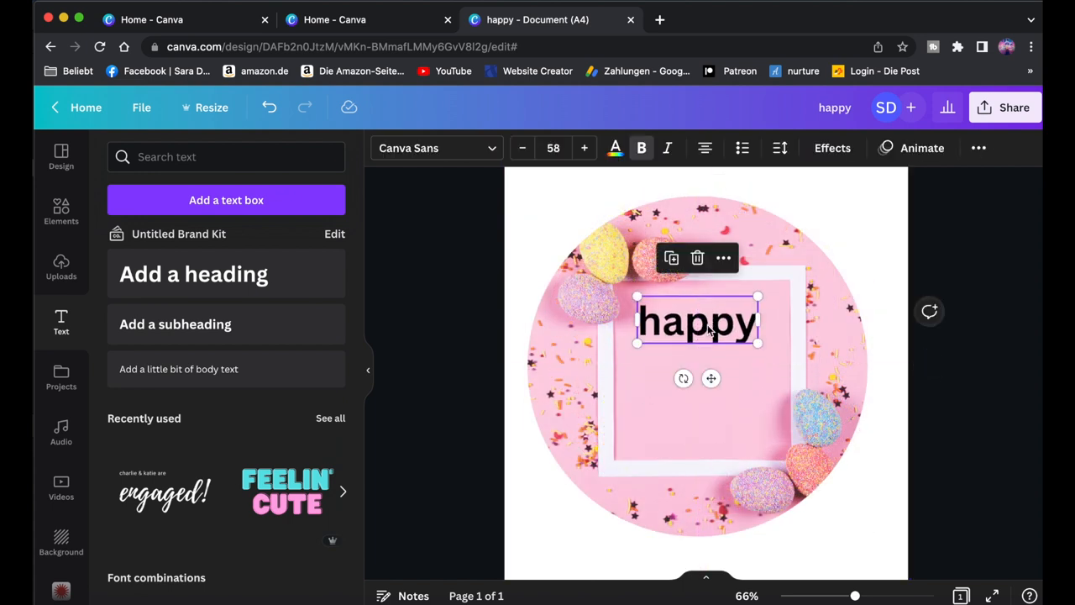
click(193, 274)
text(Easter)
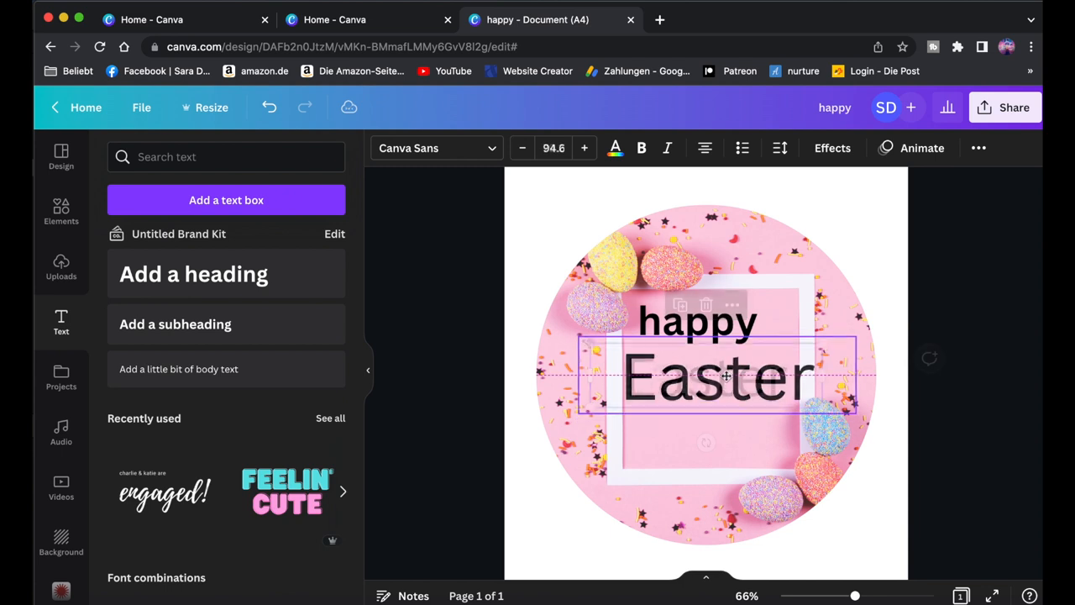
double_click(718, 376)
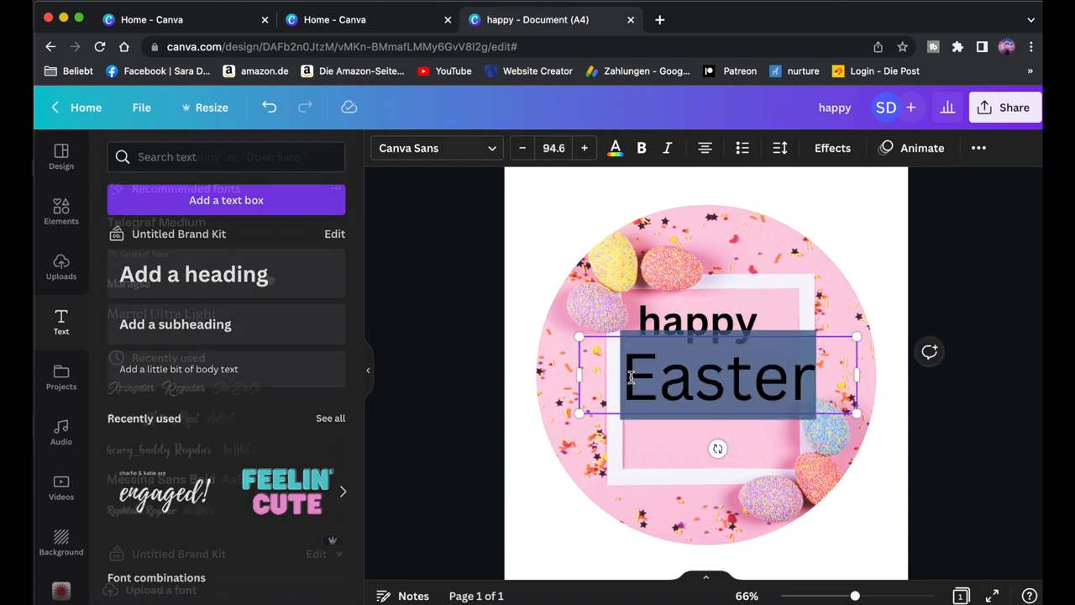
click(131, 388)
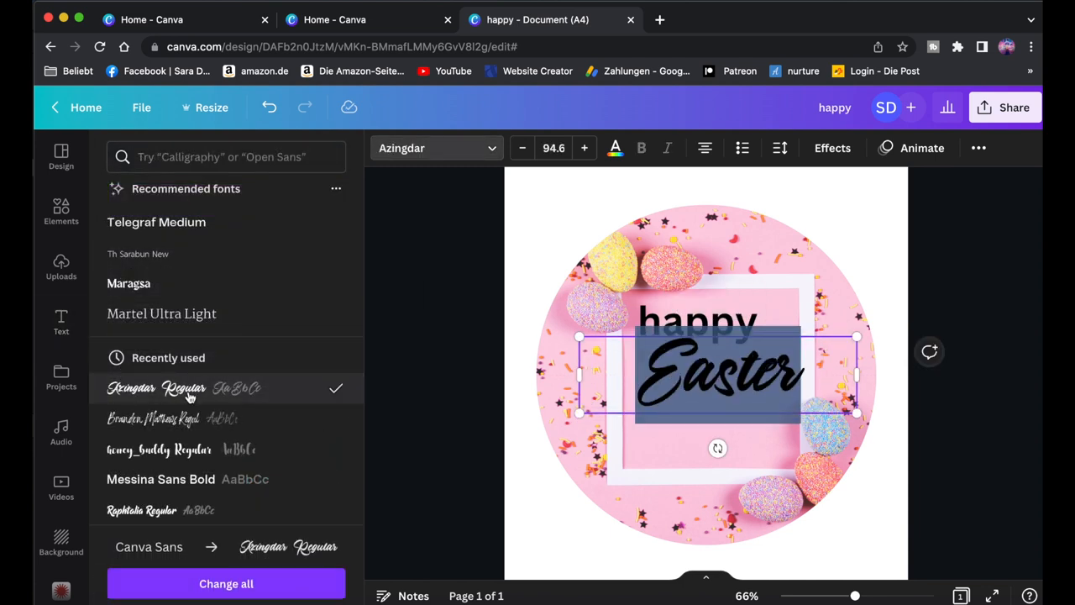
drag(579, 336, 522, 322)
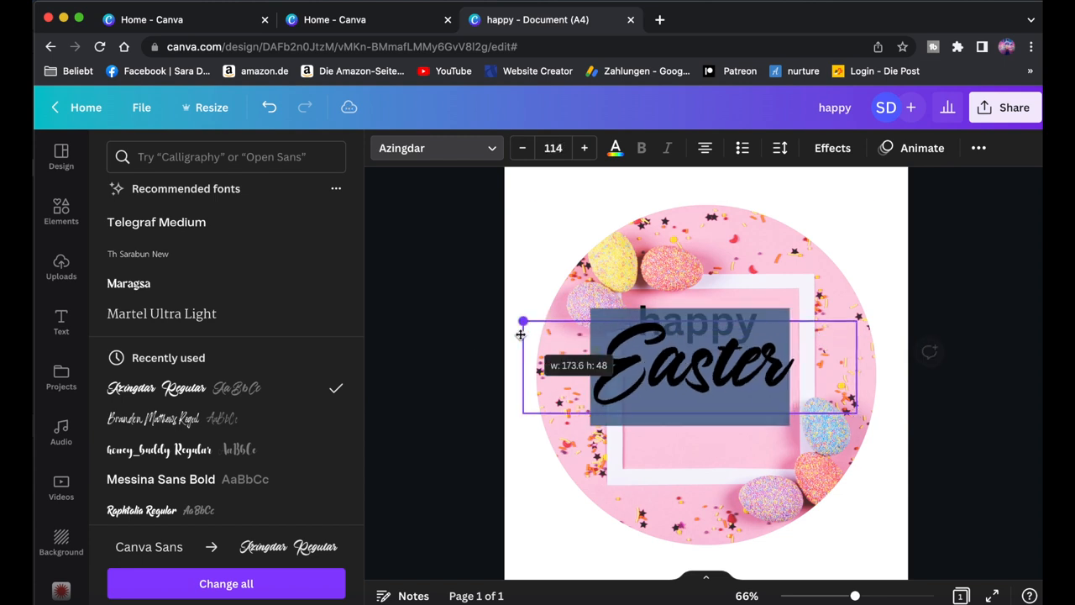
click(60, 322)
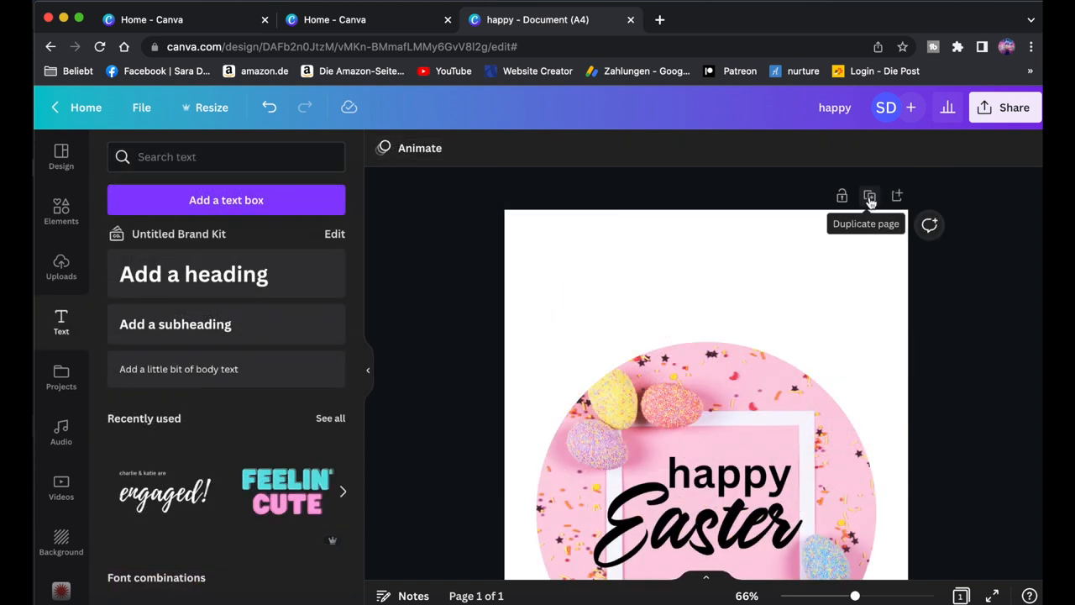
- Duplicate the label page and fill its circle with the pastel eggs on blue wood photo
click(869, 196)
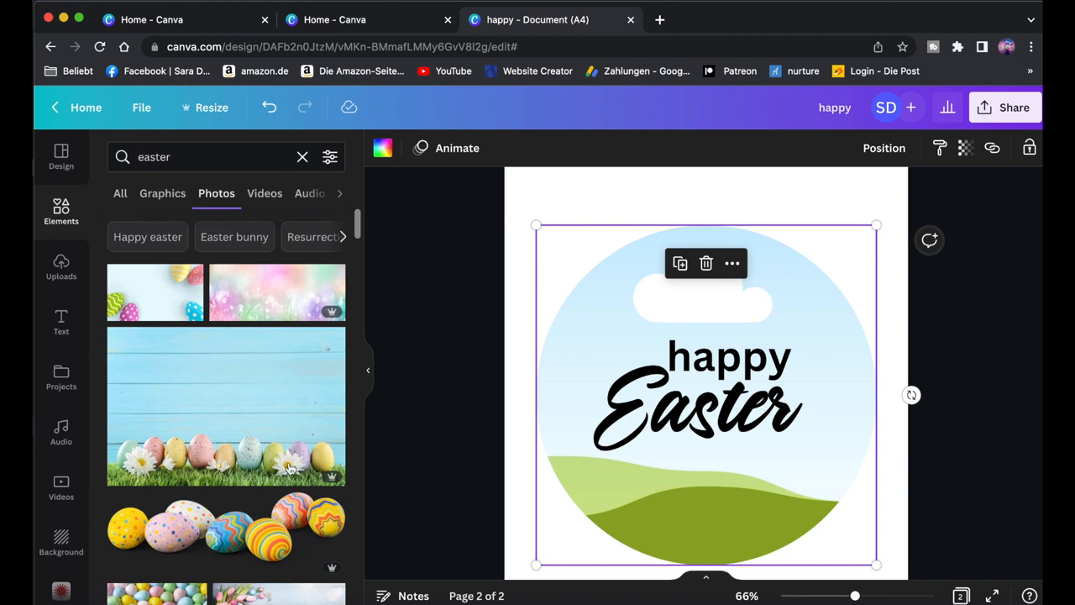
scroll(down, 3)
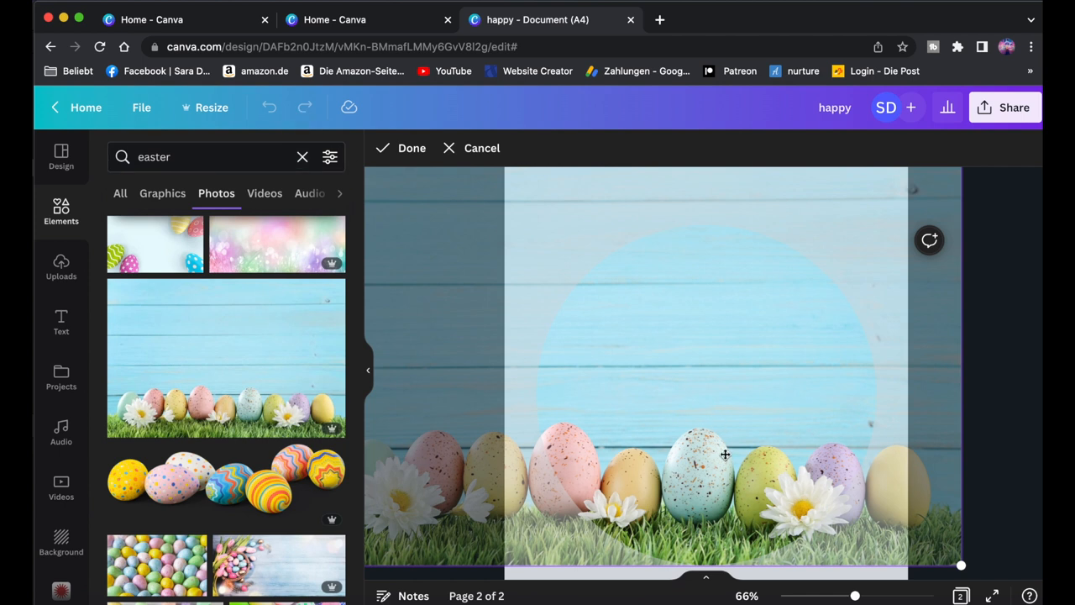
click(411, 148)
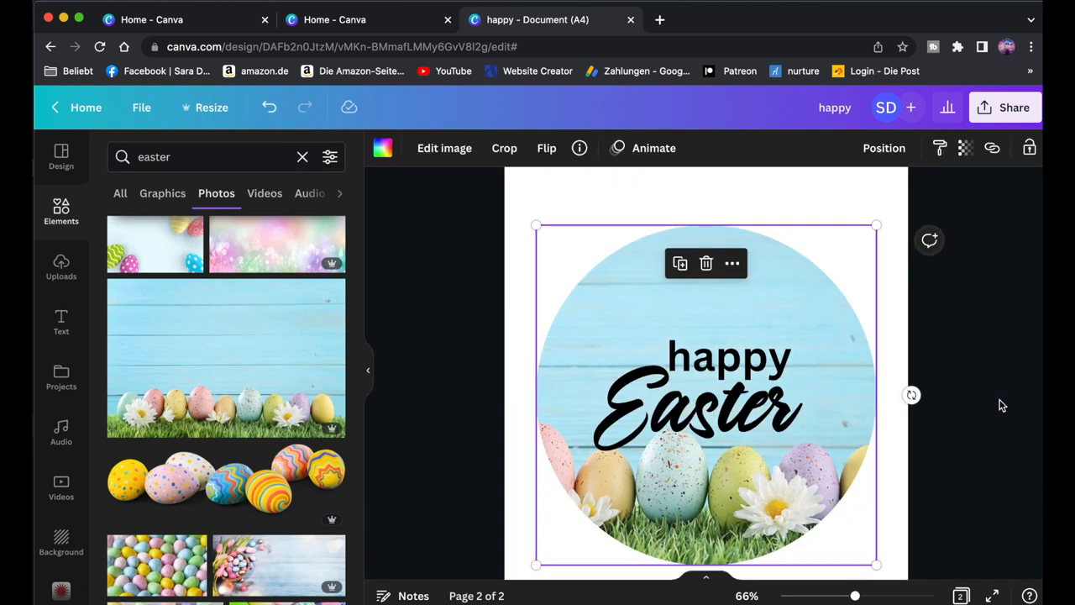
click(961, 596)
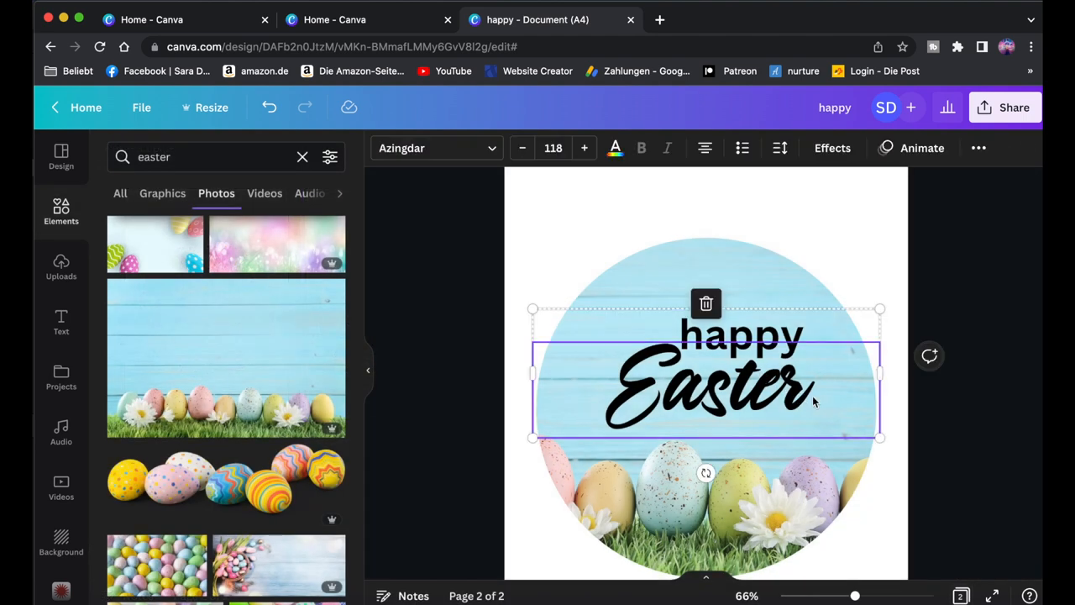
- Give the second label's script 'Easter' the photo's dark olive green colour
double_click(706, 386)
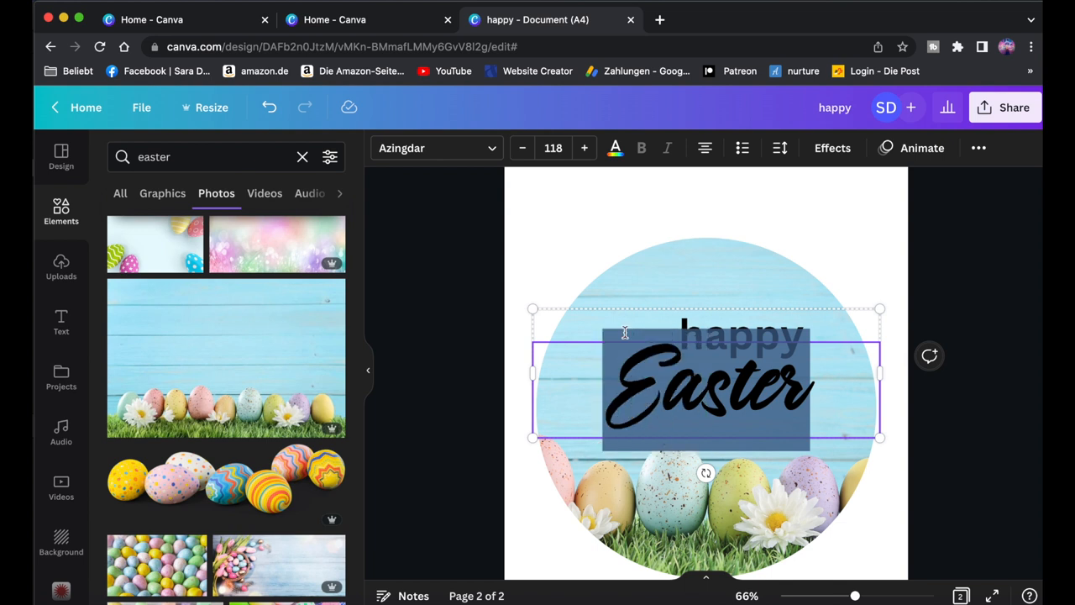
mouse_move(458, 182)
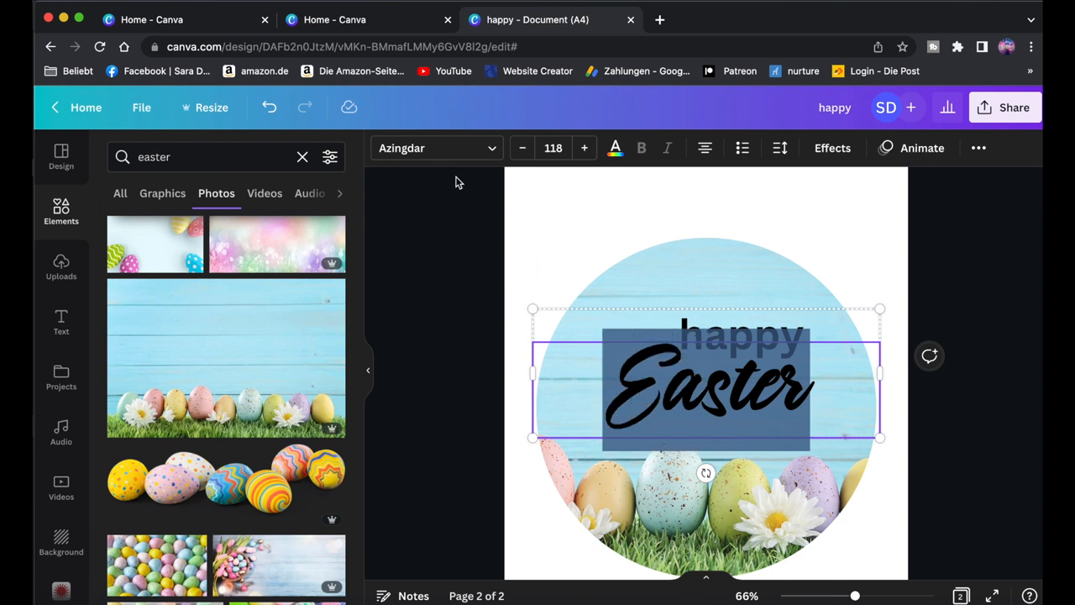
click(615, 148)
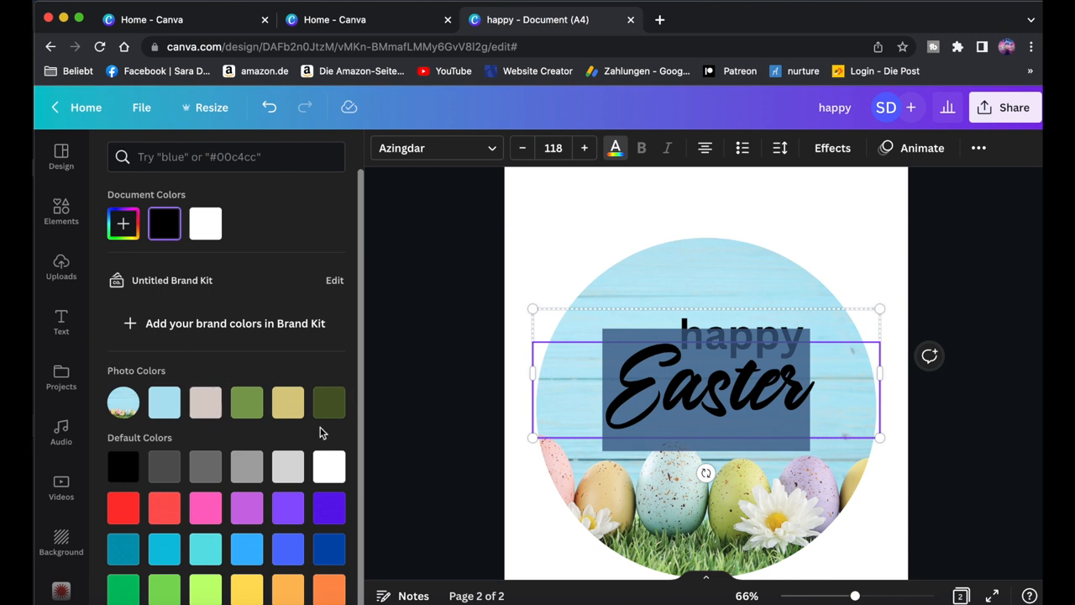
click(329, 402)
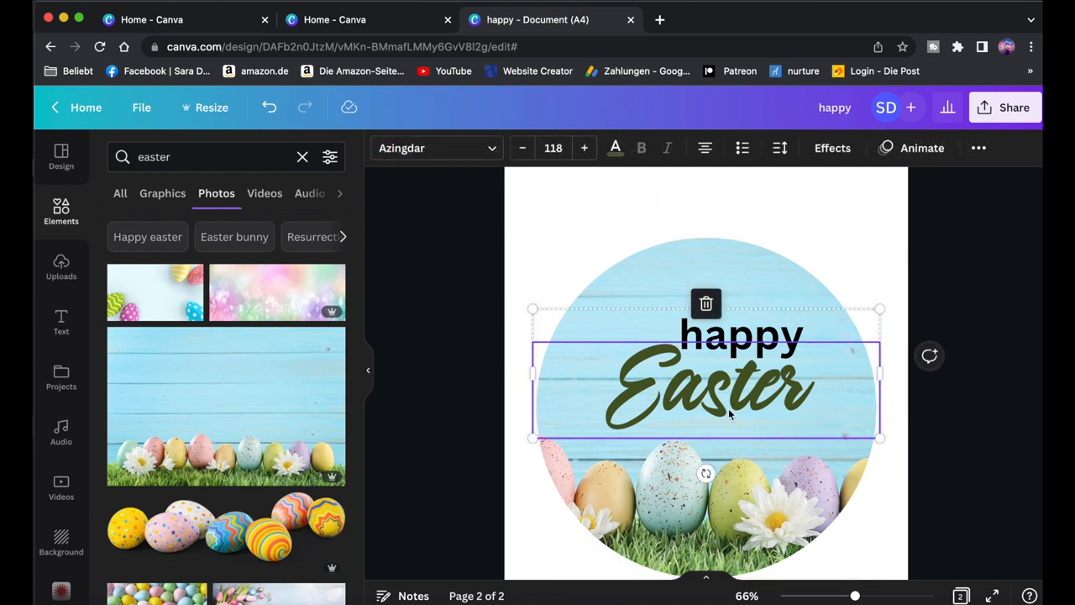
mouse_move(532, 437)
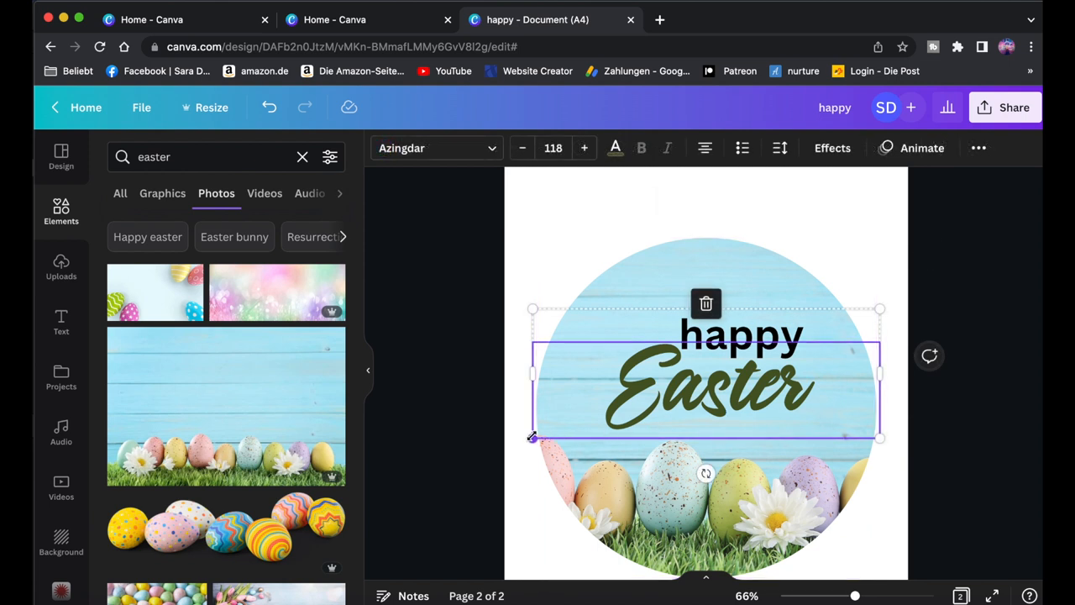
click(907, 353)
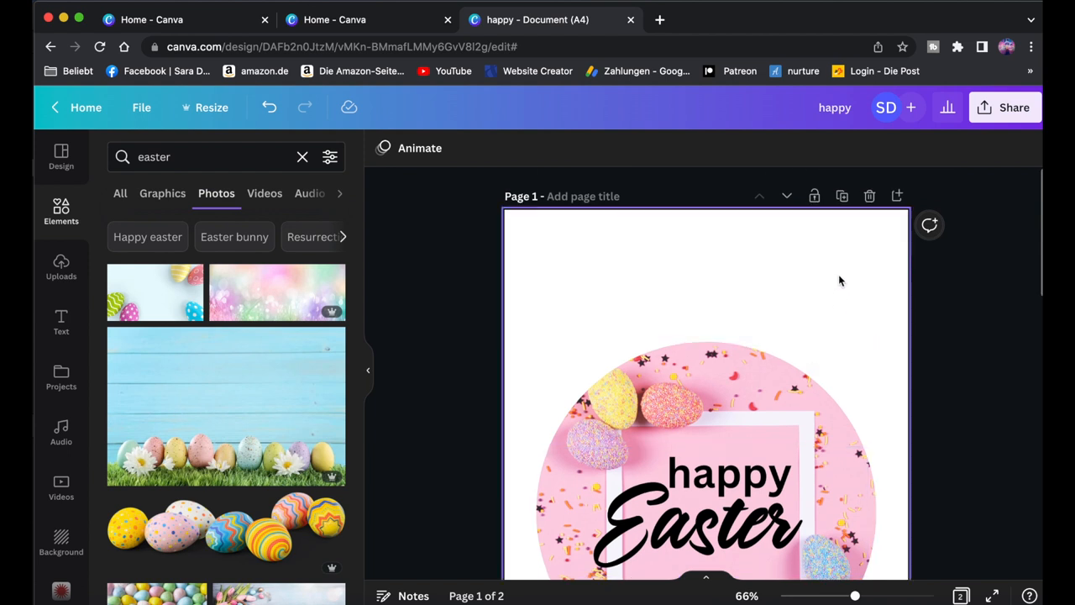
- Duplicate the pink happy Easter page, ungroup its text and reword it to 'handmade Soap'
click(842, 195)
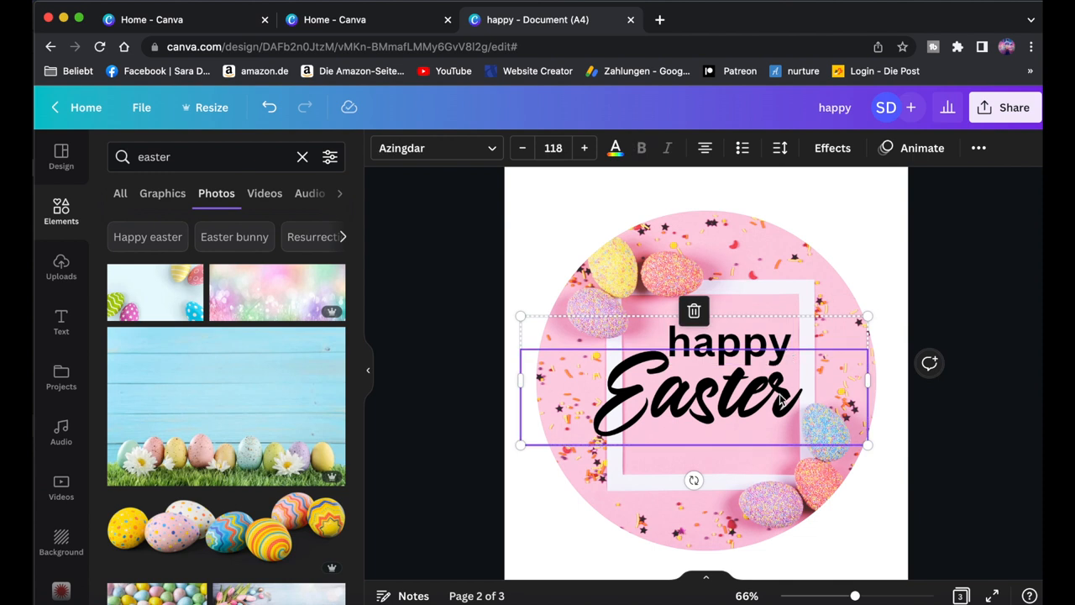
click(978, 148)
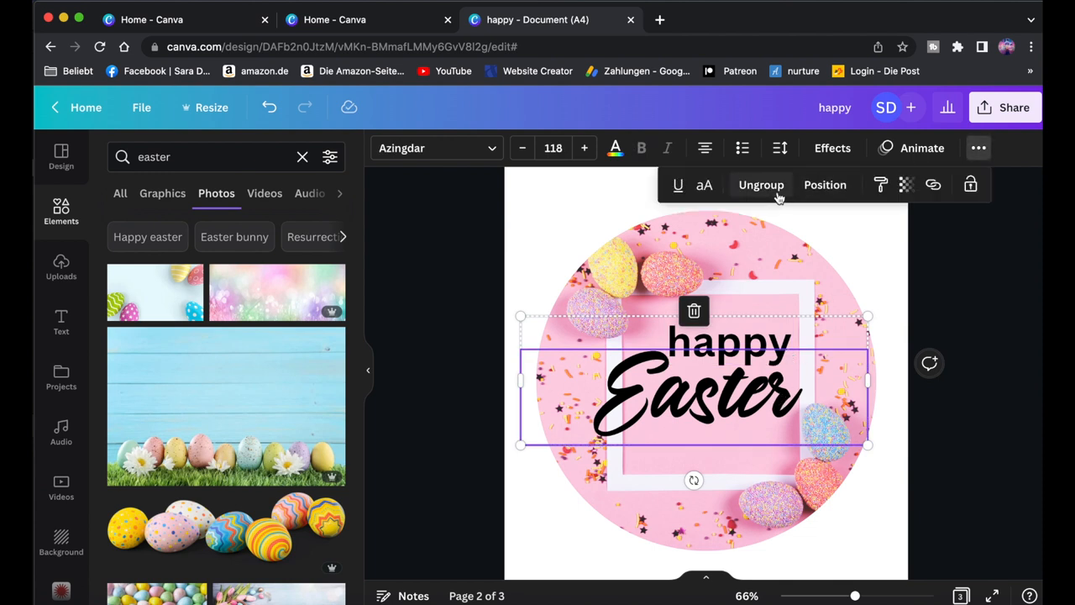
click(760, 185)
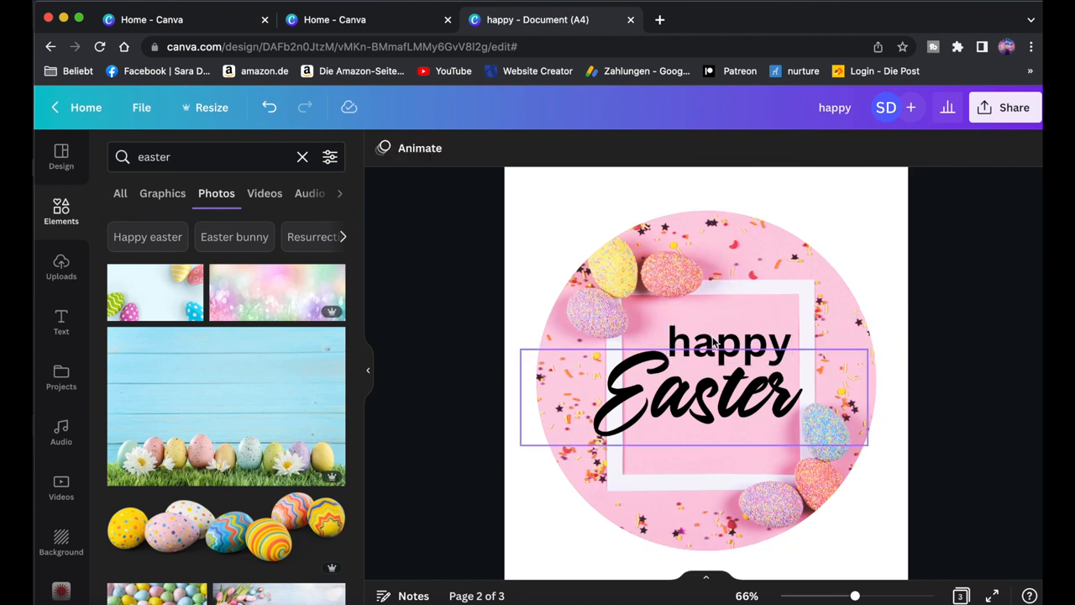
click(729, 341)
text(handmade)
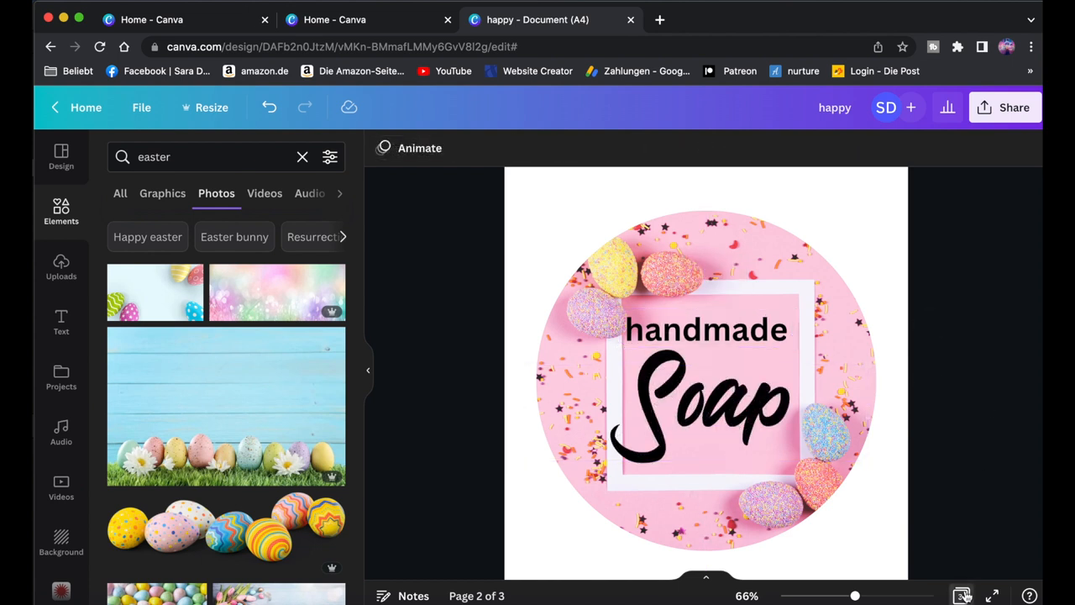
click(960, 596)
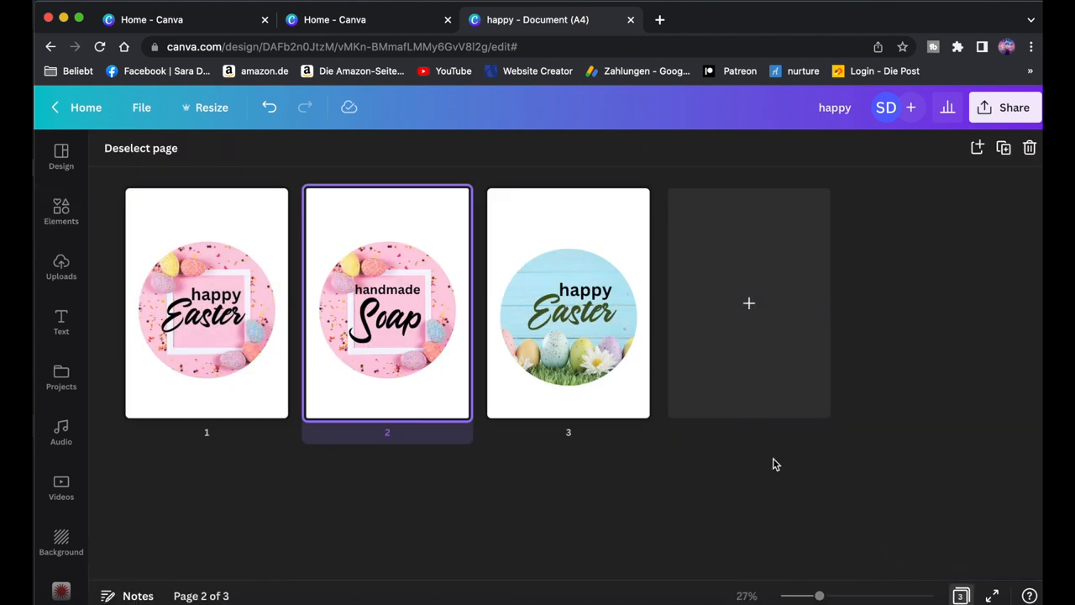
- Duplicate the blue egg-photo happy Easter page and change its text to 'handmade Soap'
click(568, 303)
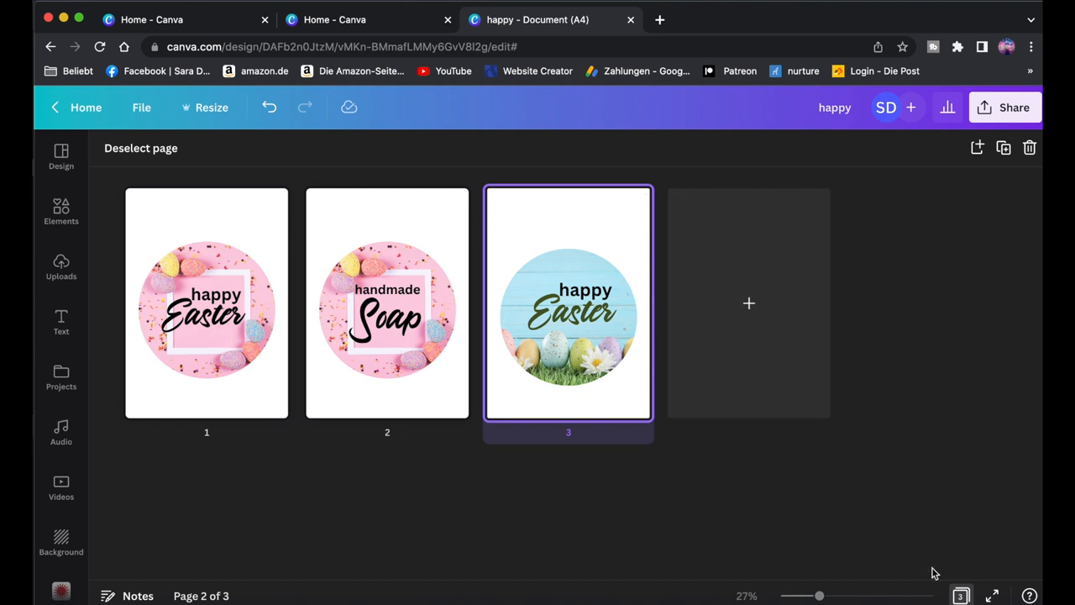
click(60, 210)
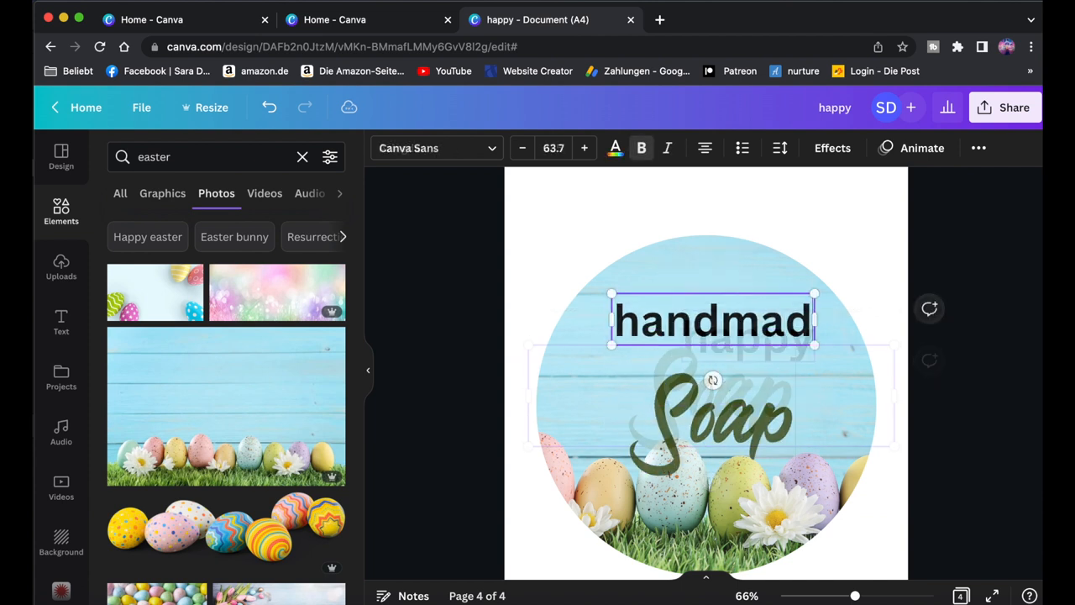
click(706, 395)
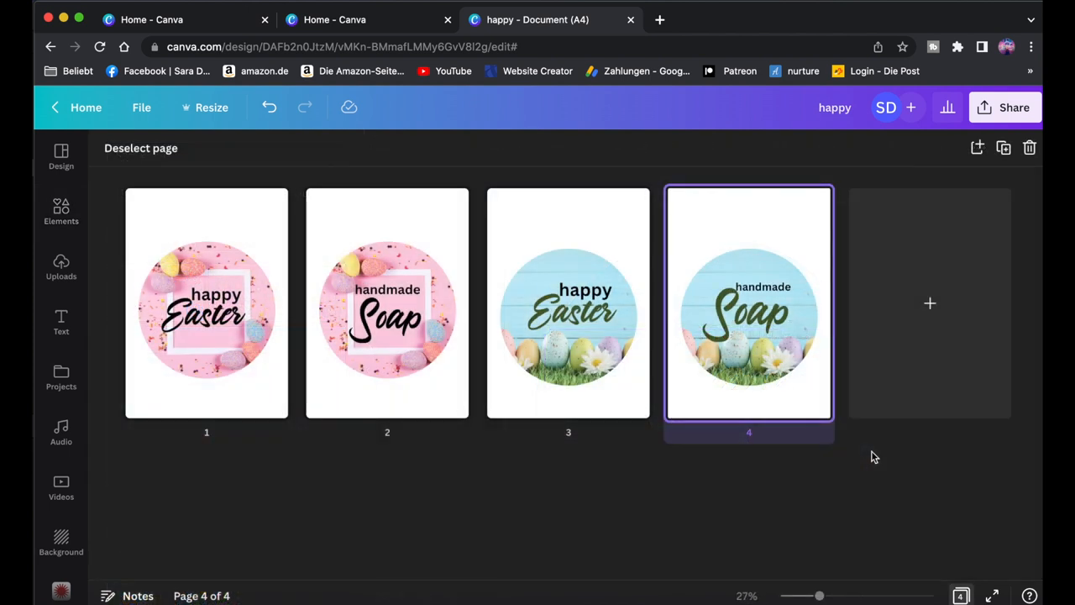
- Download all four label pages as PNGs with a transparent background
click(60, 210)
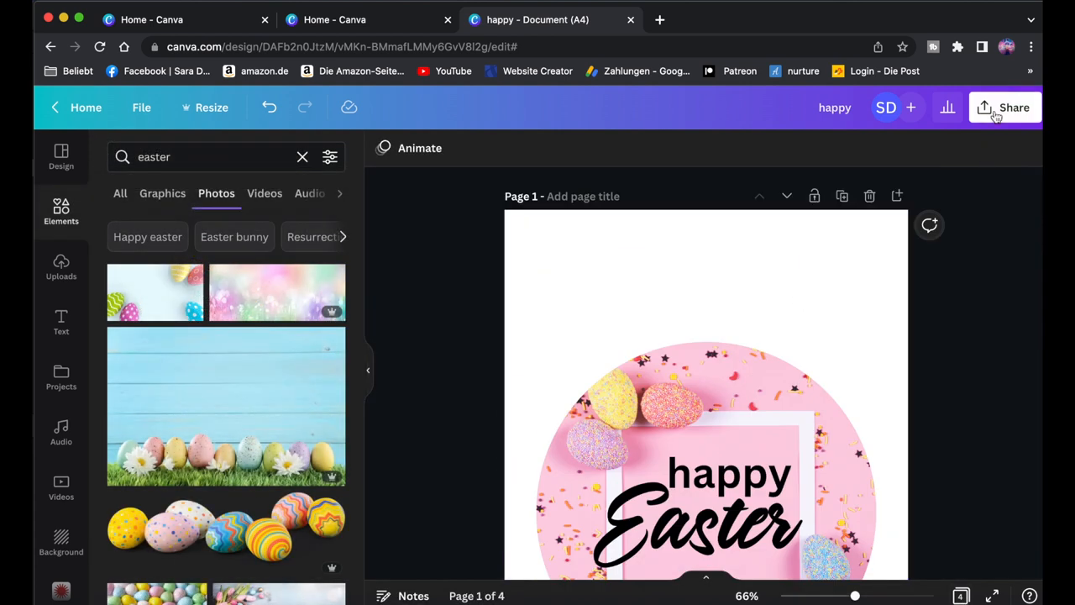
click(1004, 107)
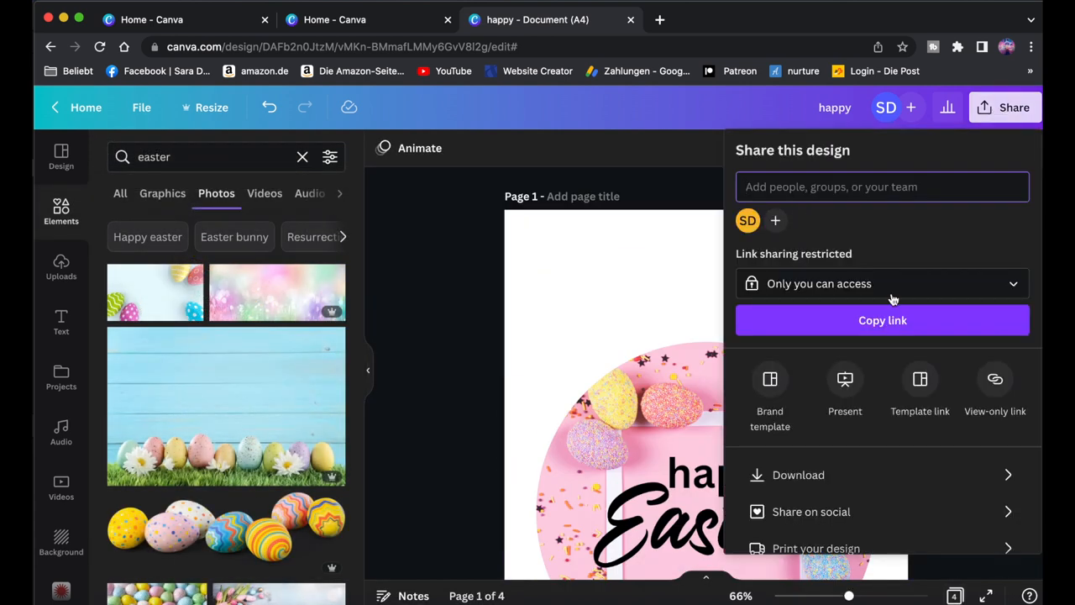
click(798, 475)
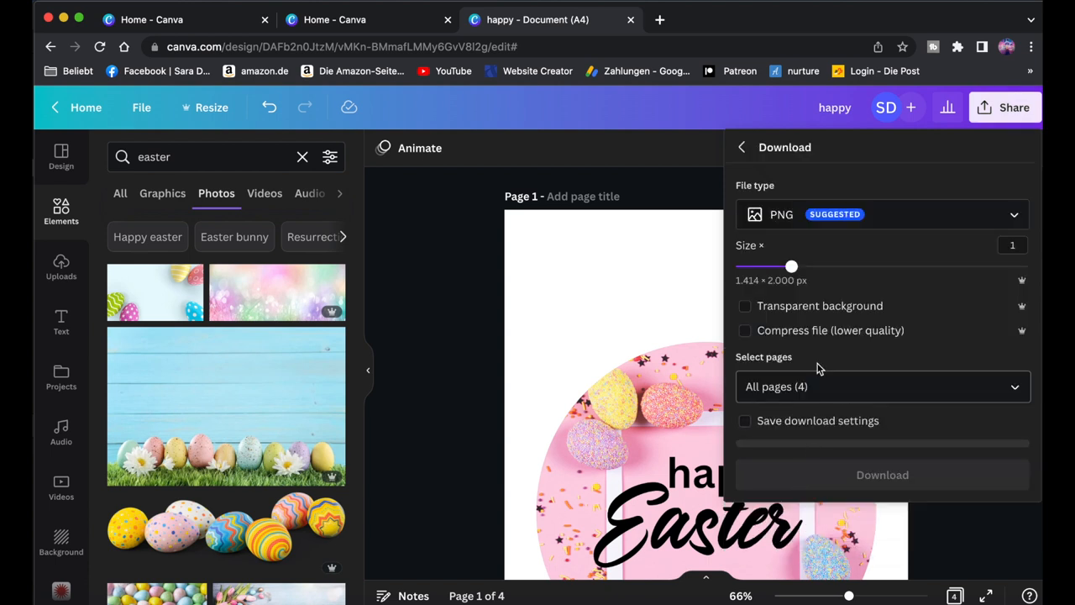
click(744, 305)
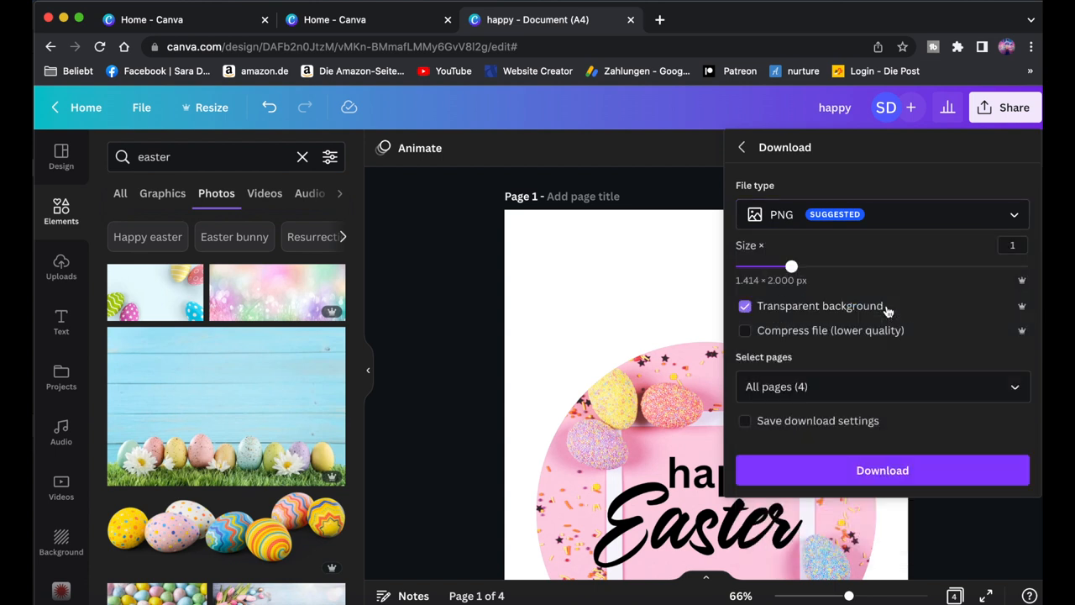
click(882, 469)
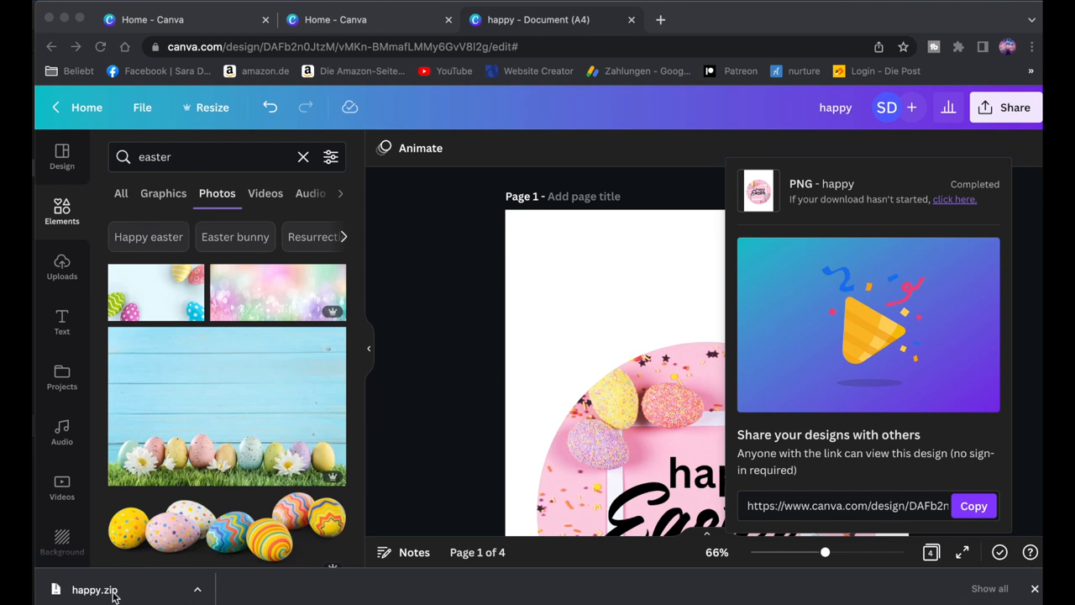
- Unzip happy.zip and upload 1.png to 4.png from the happy folder into Canva
click(94, 589)
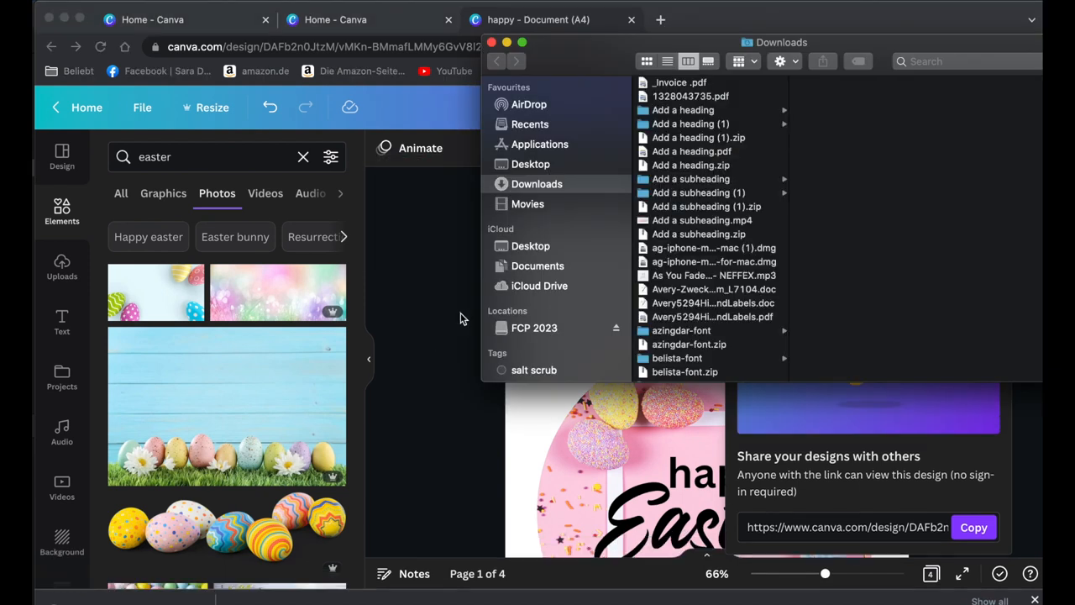
scroll(down, 3)
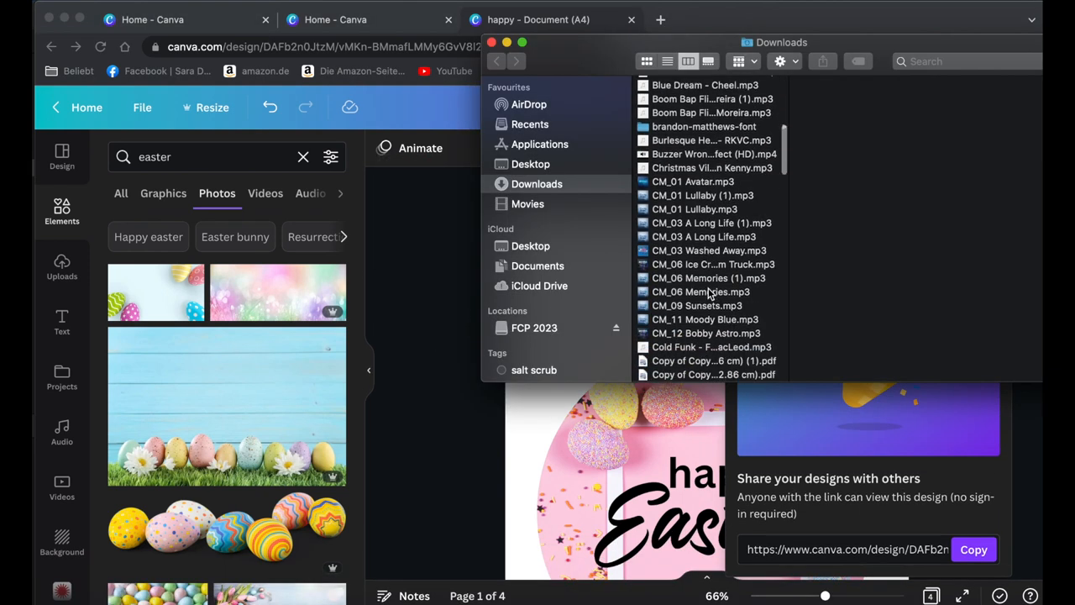
scroll(down, 3)
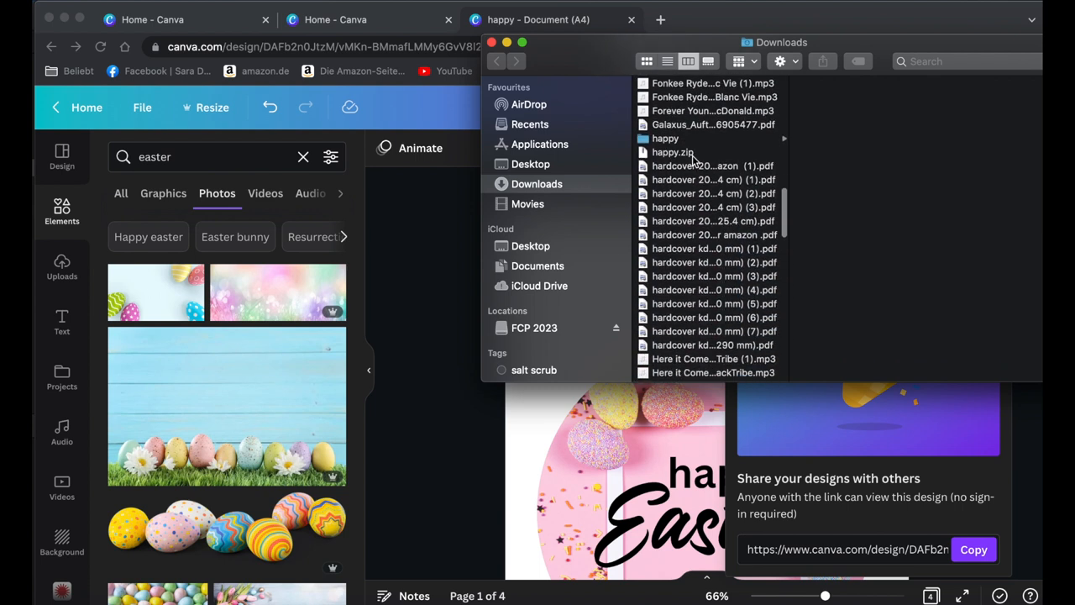
click(666, 138)
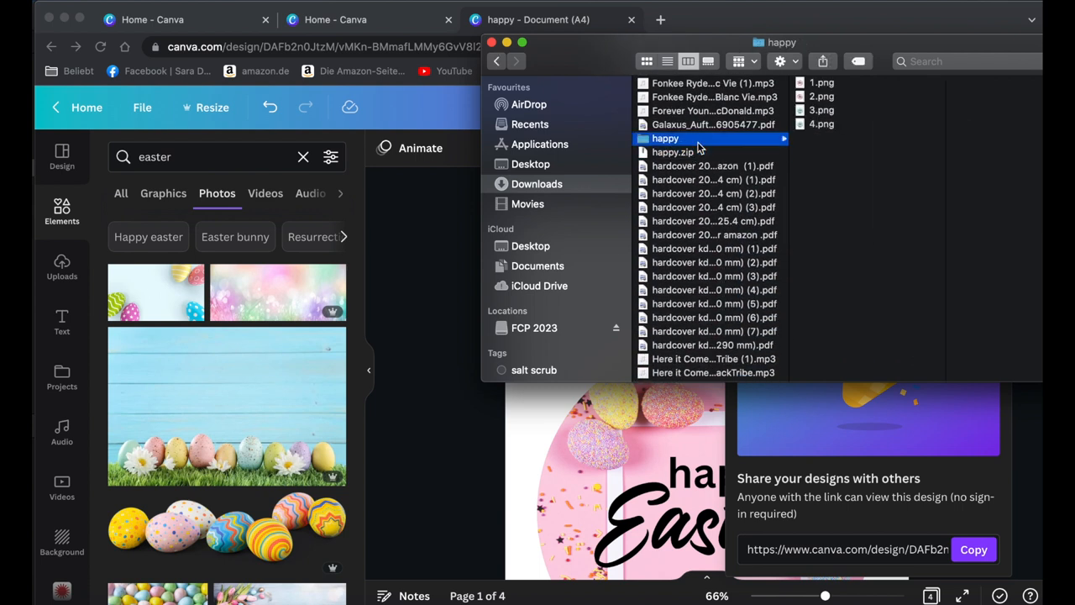
click(762, 82)
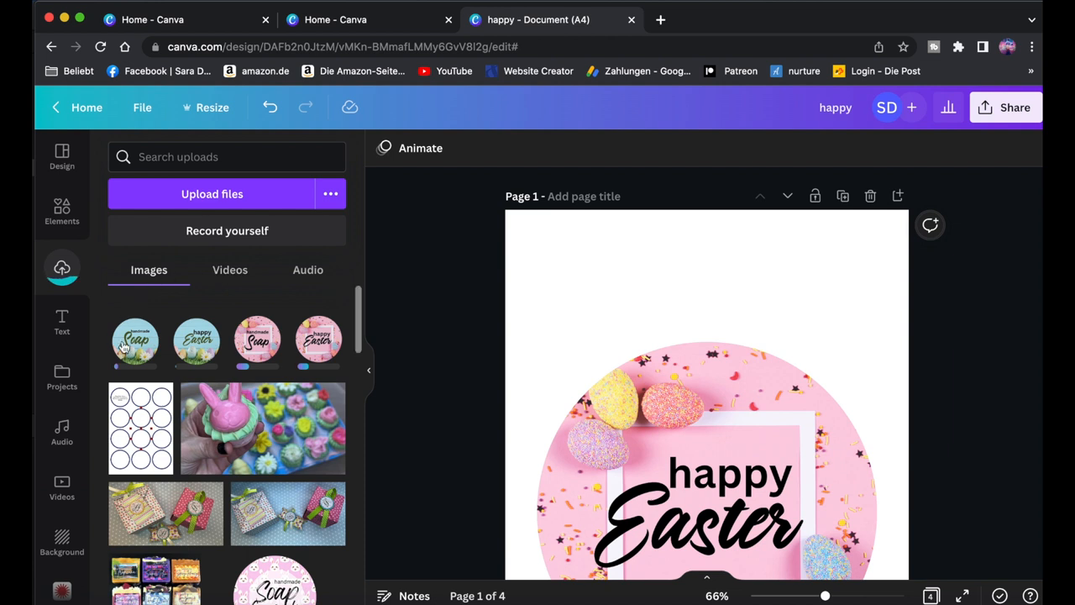
mouse_move(424, 347)
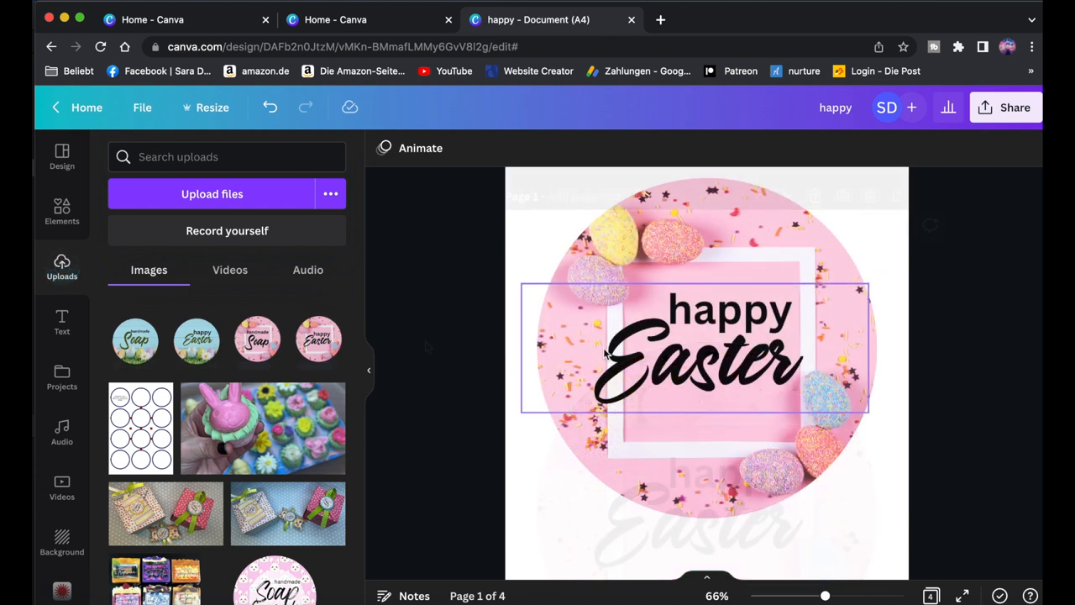
- Scroll down the Canva home page while the four label images finish uploading
scroll(down, 3)
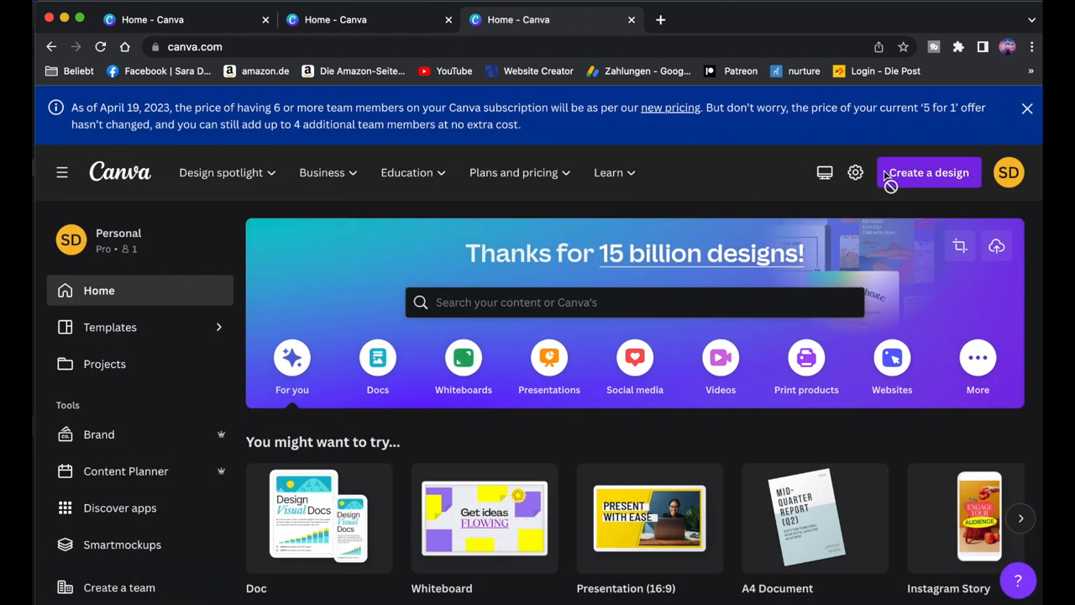
- Create a blank A4 document and place the uploaded twelve-circle template on it
click(929, 172)
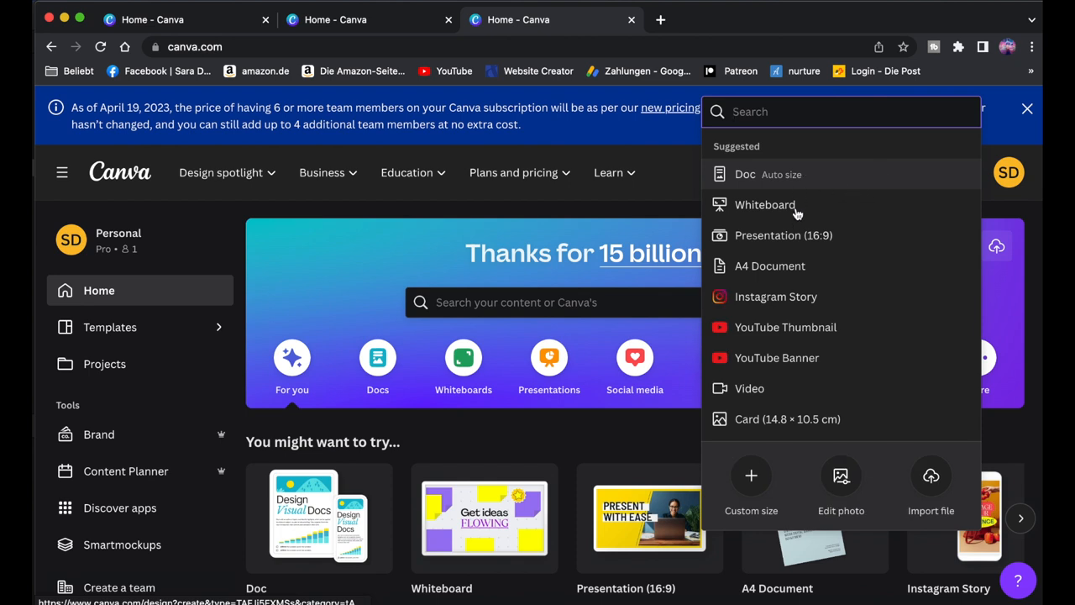
click(769, 265)
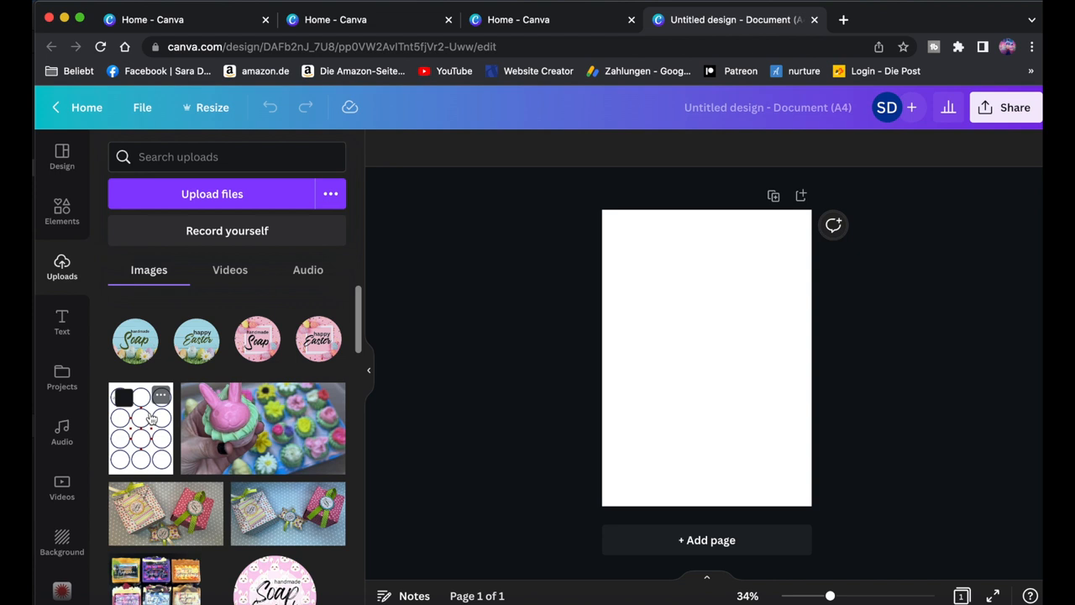
click(141, 427)
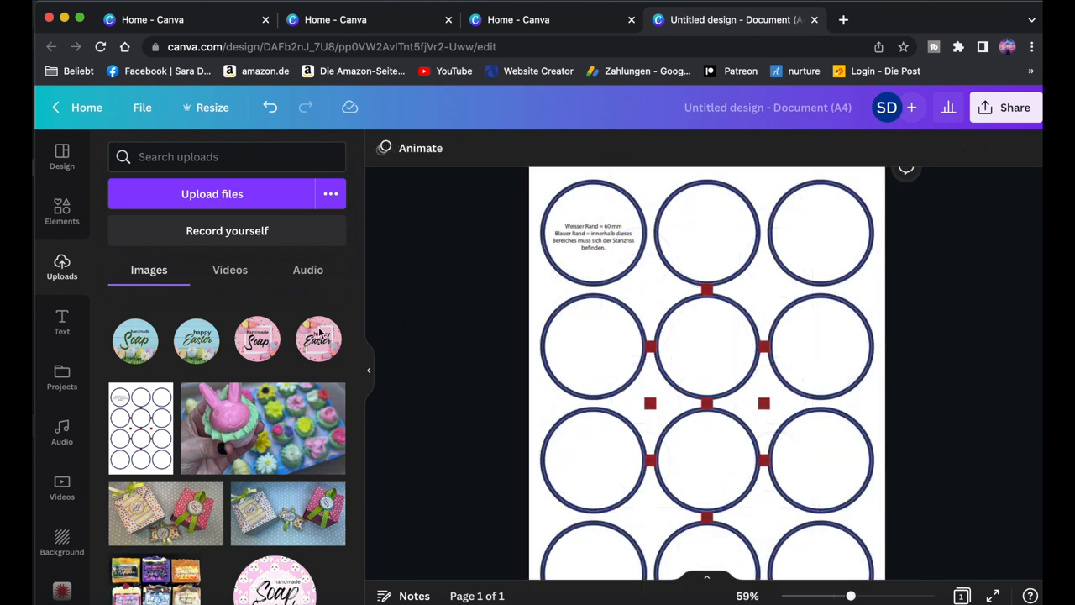
- Add the blue happy Easter label and fit it over the top-left template circle
click(318, 341)
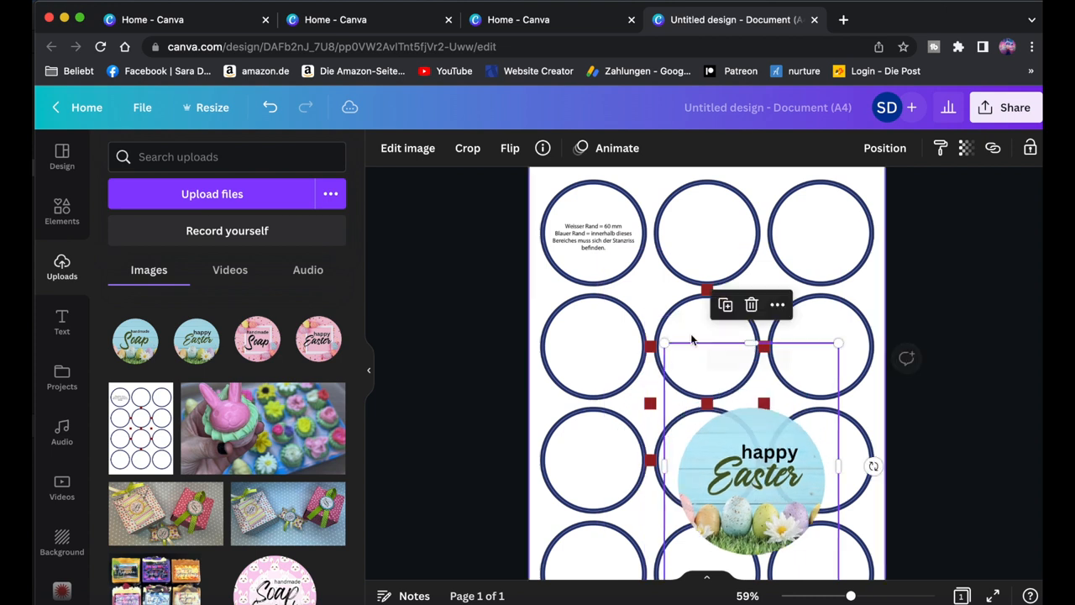
drag(752, 475, 617, 268)
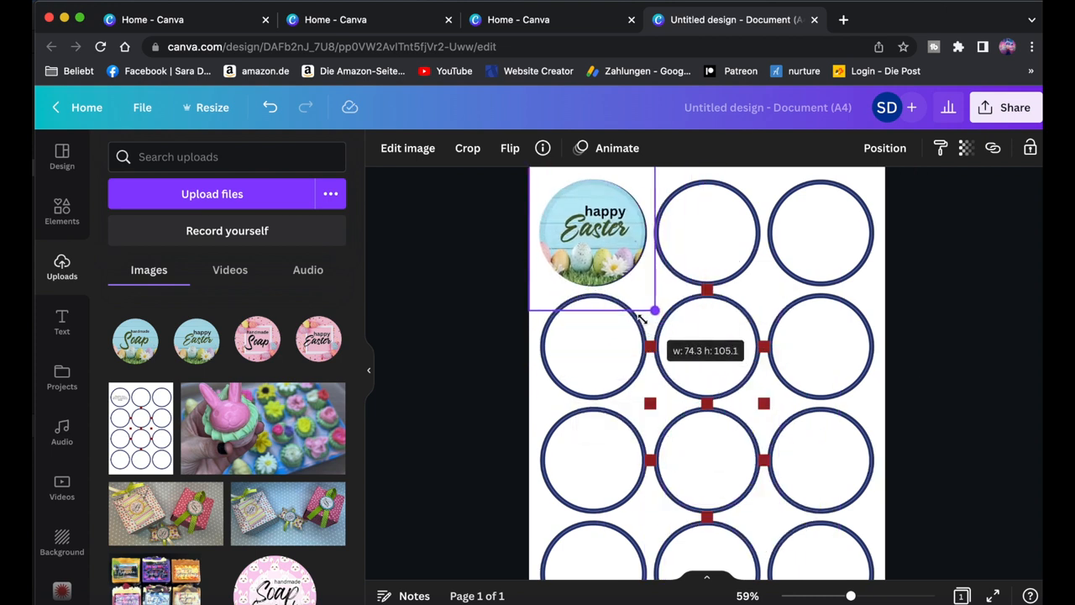
drag(655, 311, 663, 321)
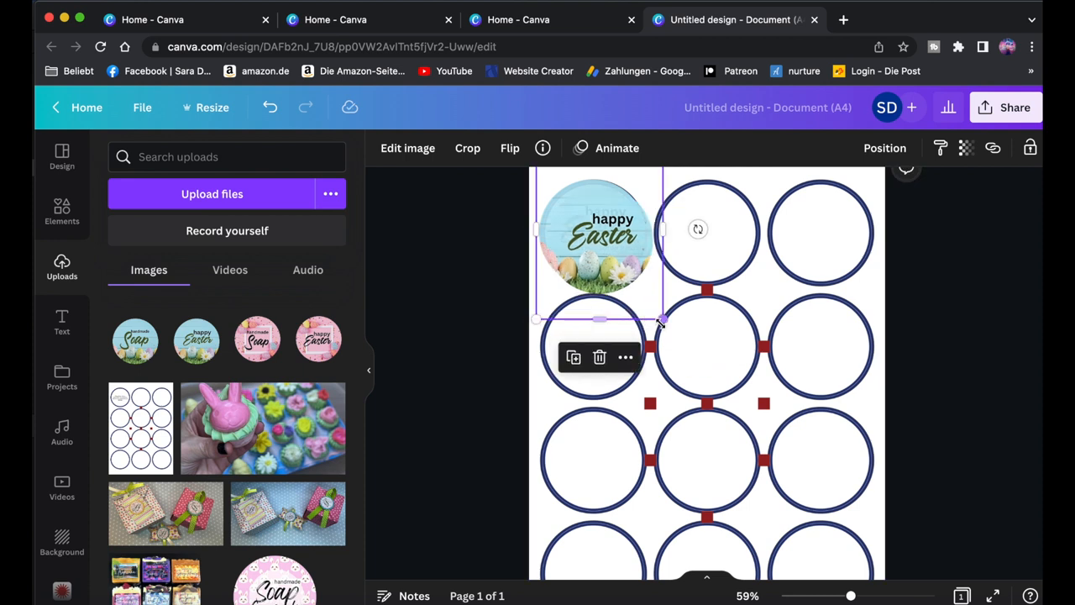
drag(598, 228, 707, 228)
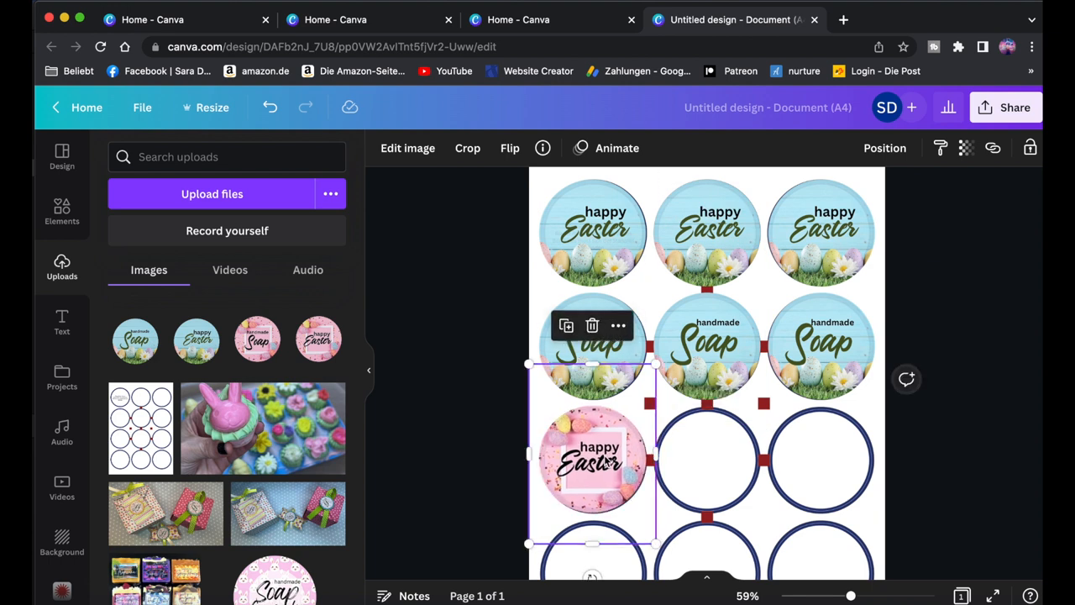
scroll(down, 3)
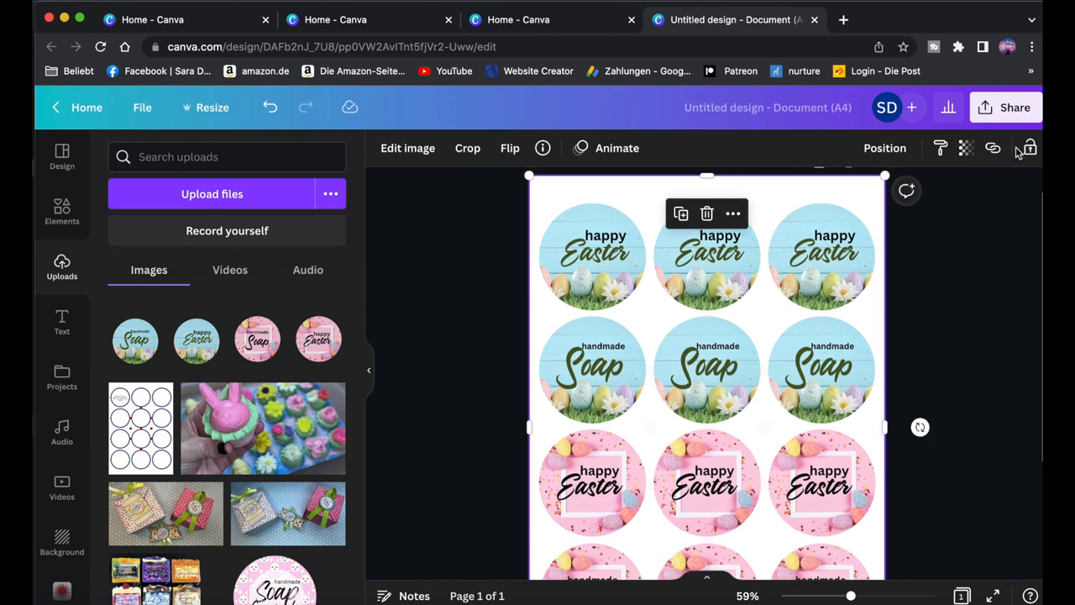
- Download the label sheet as a PDF Print file and open the resulting PDF
click(1005, 107)
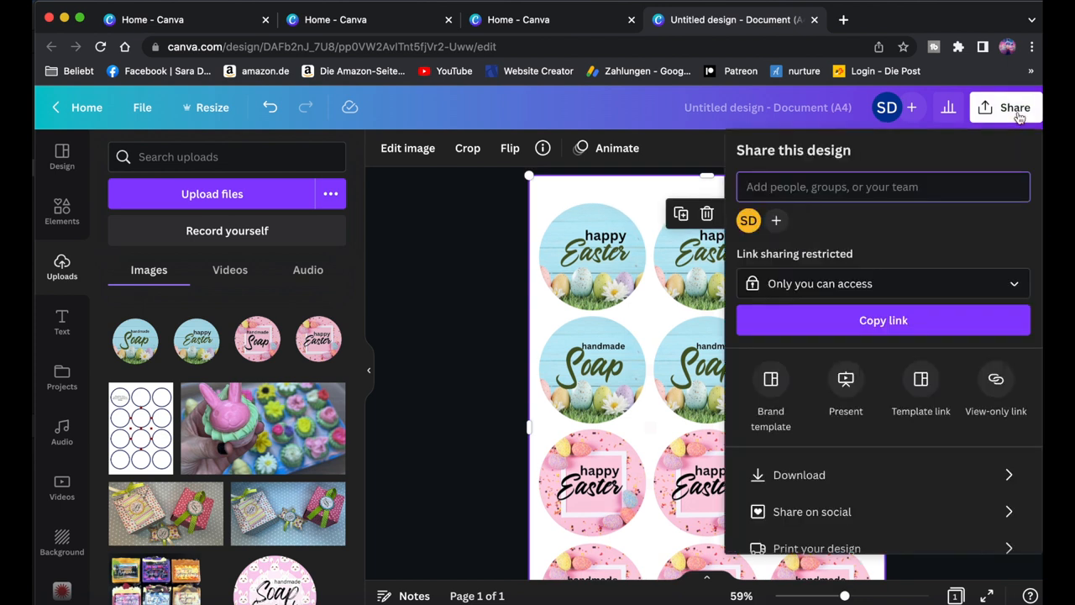
click(798, 474)
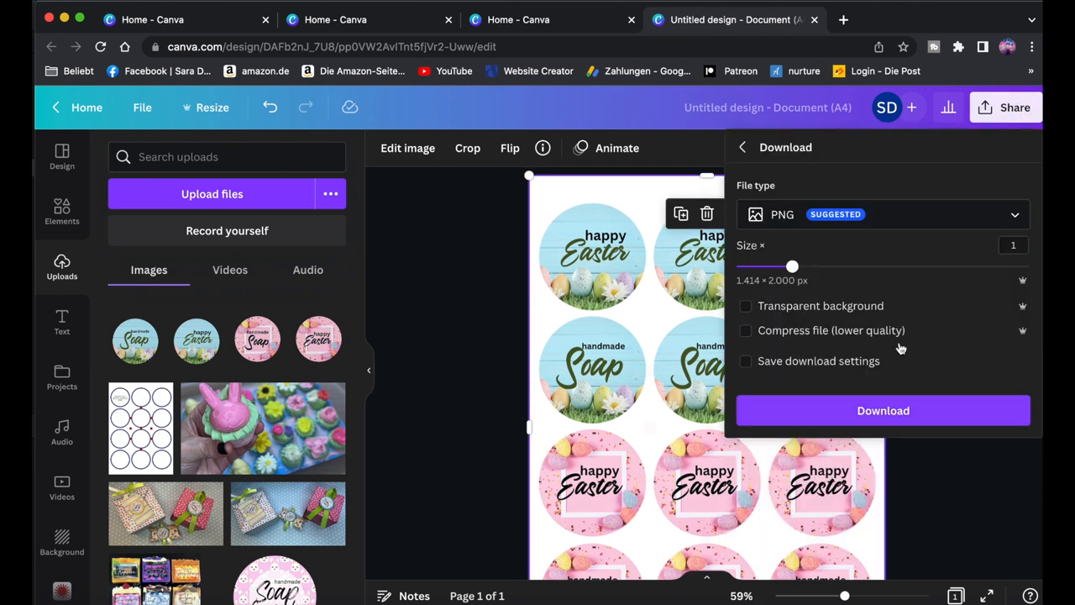
click(880, 214)
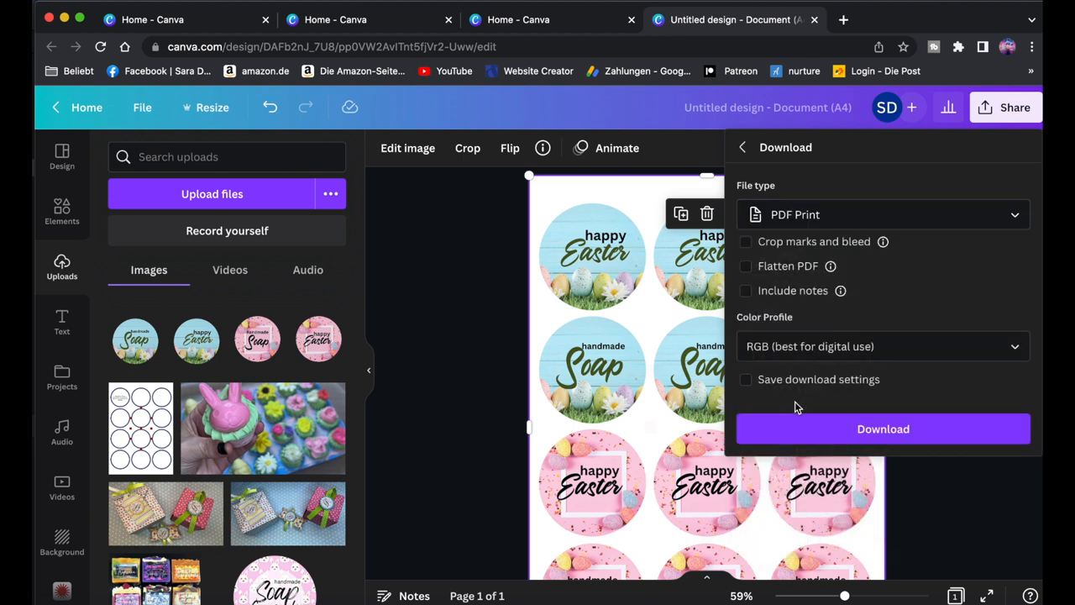
click(883, 428)
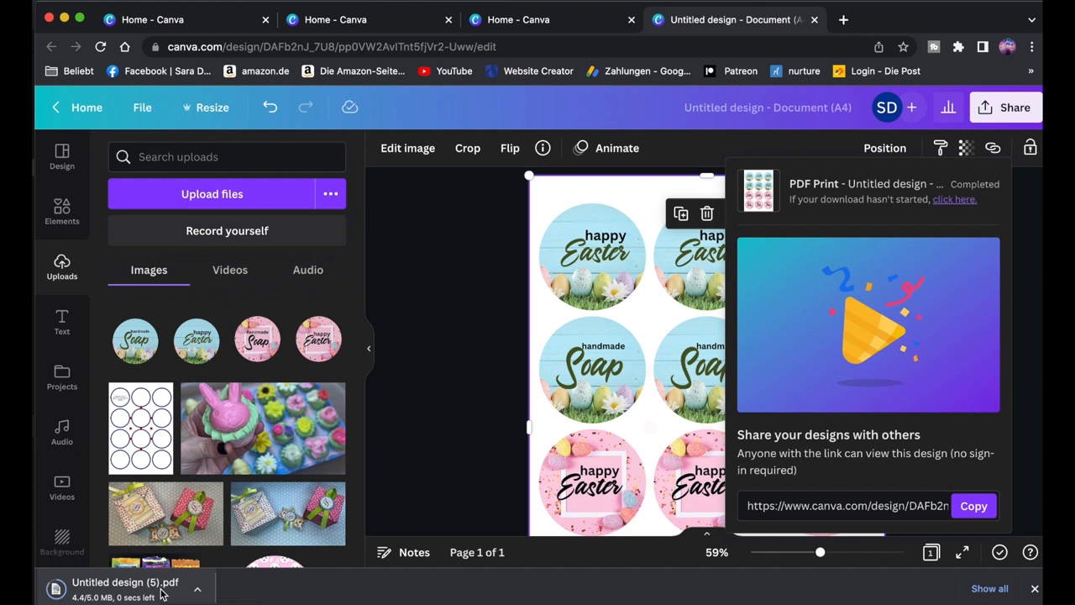
click(124, 582)
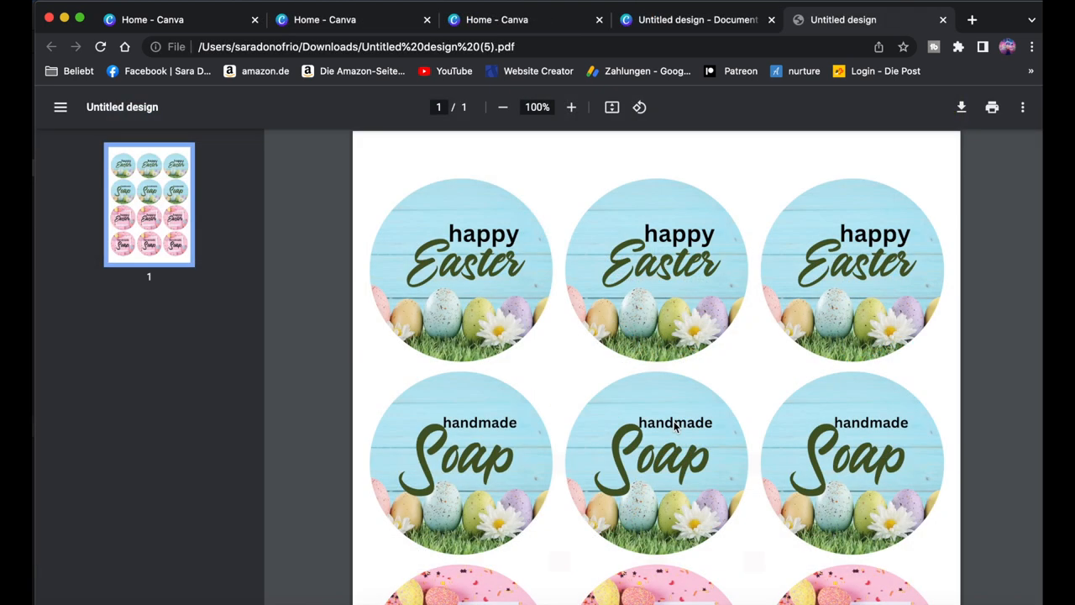
mouse_move(507, 284)
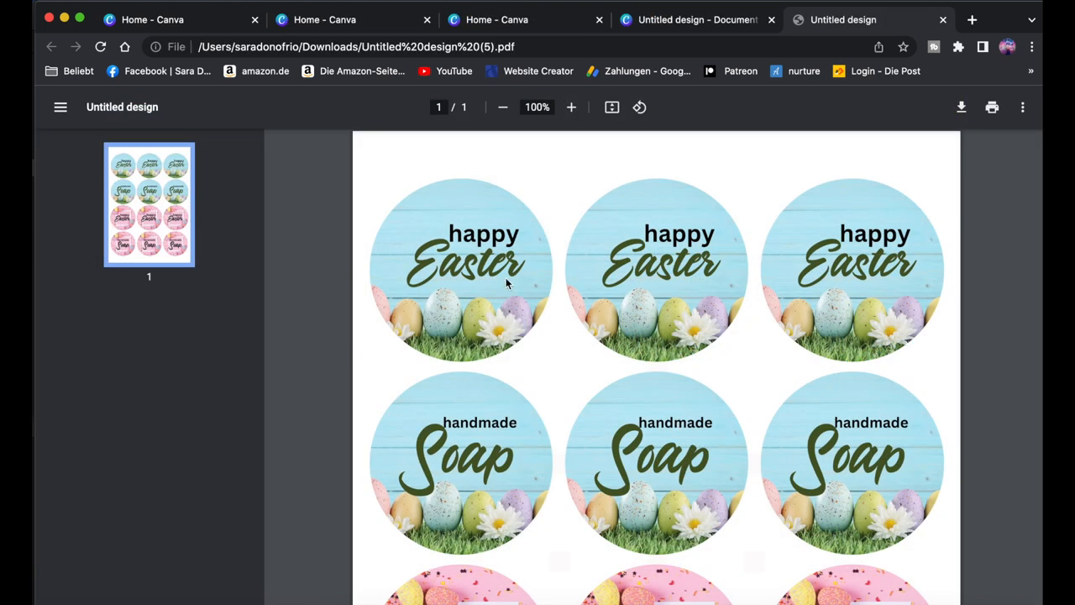
scroll(down, 3)
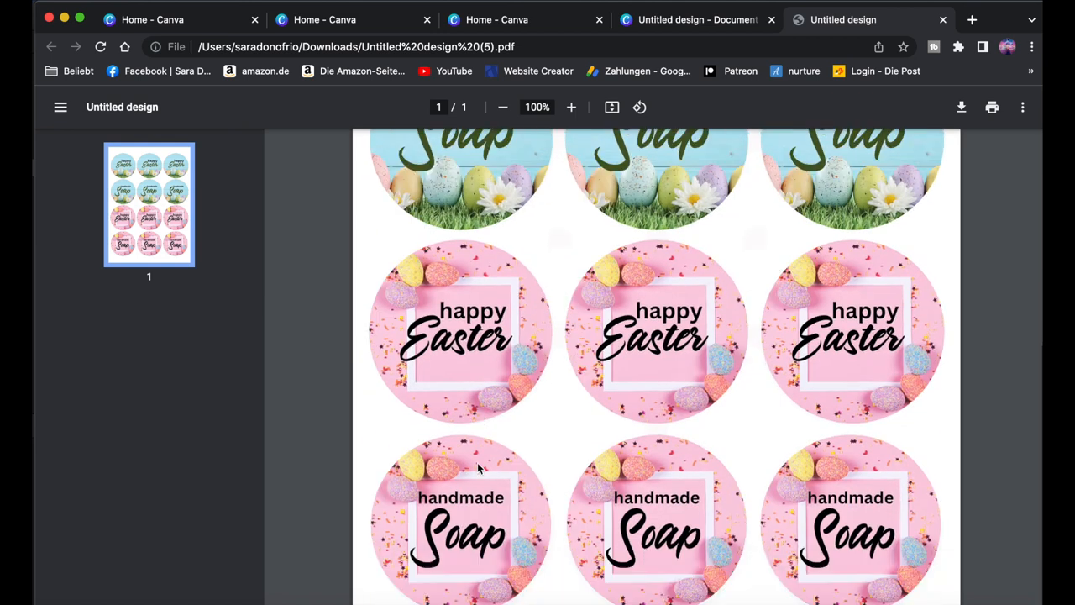
scroll(down, 3)
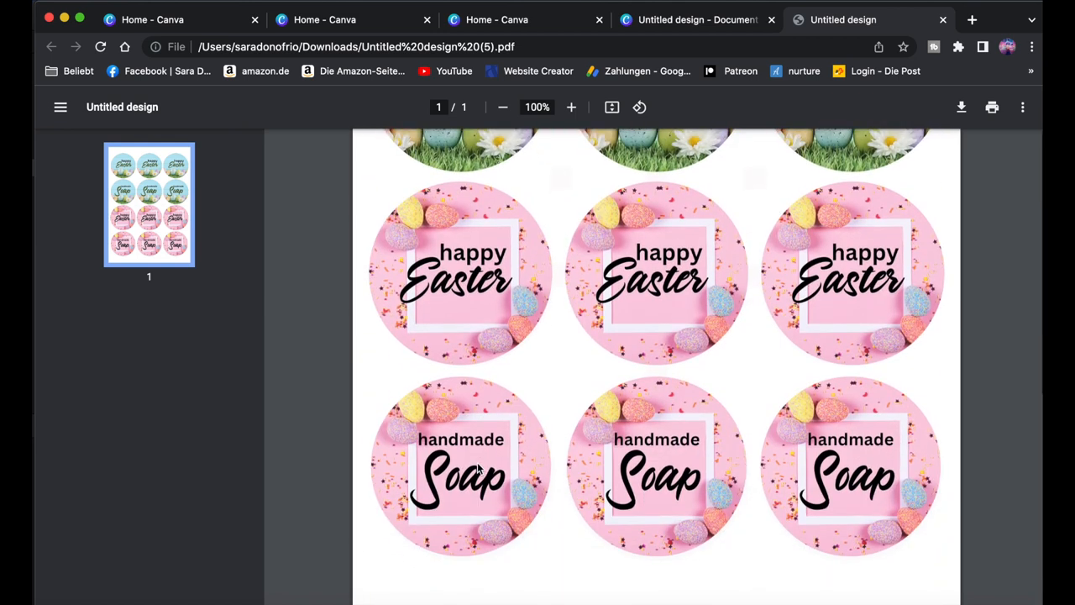